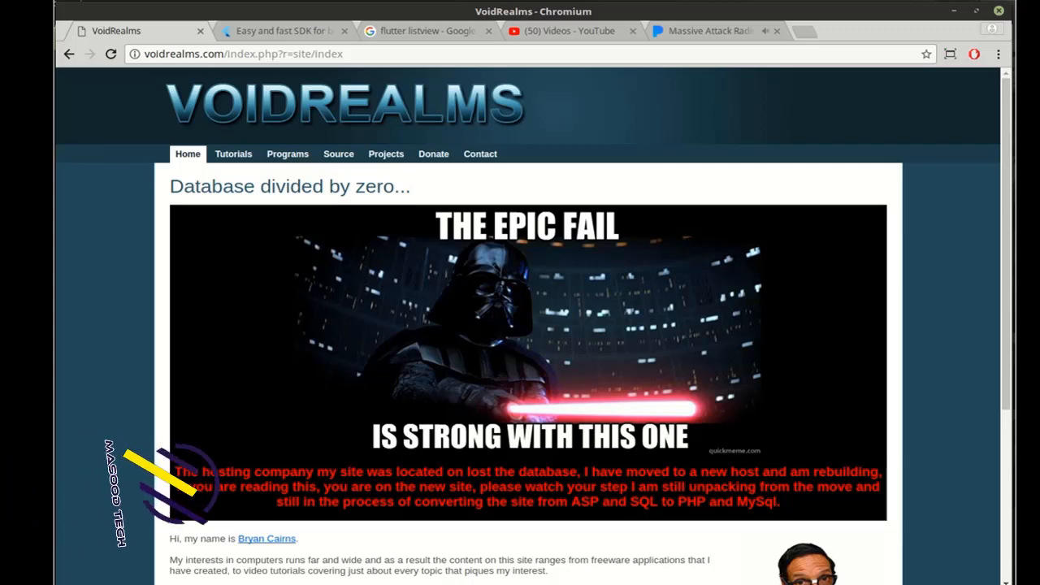
- Browse the Sample App Catalog on the Flutter docs site, scrolling through its widget examples
left_click(279, 31)
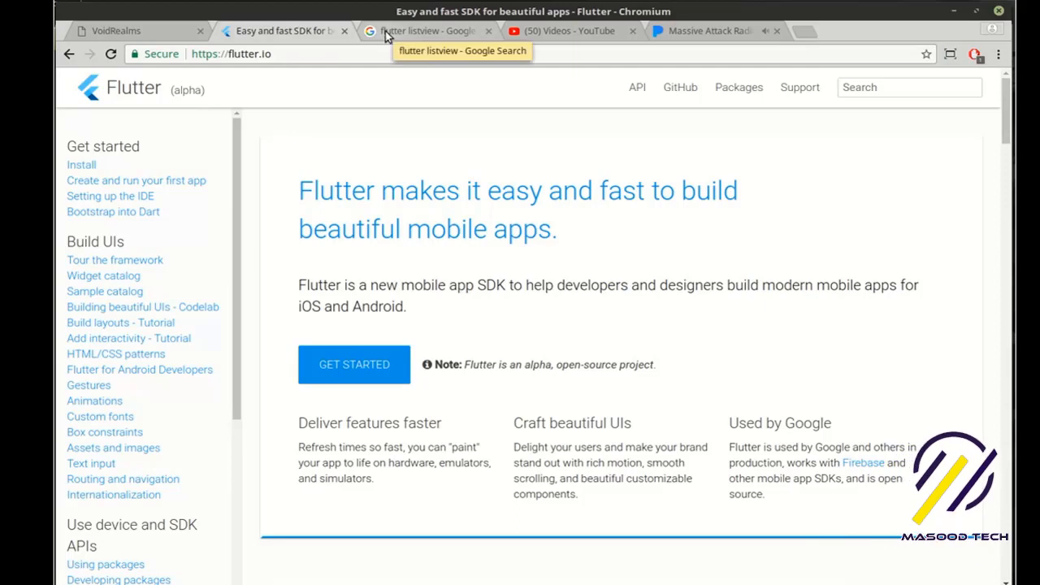
mouse_move(104, 291)
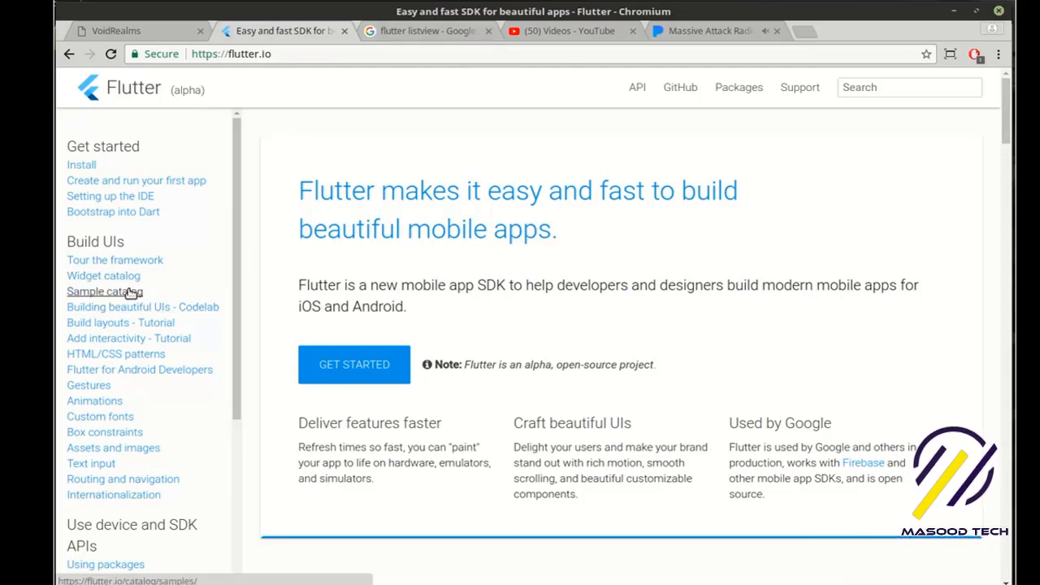
left_click(104, 291)
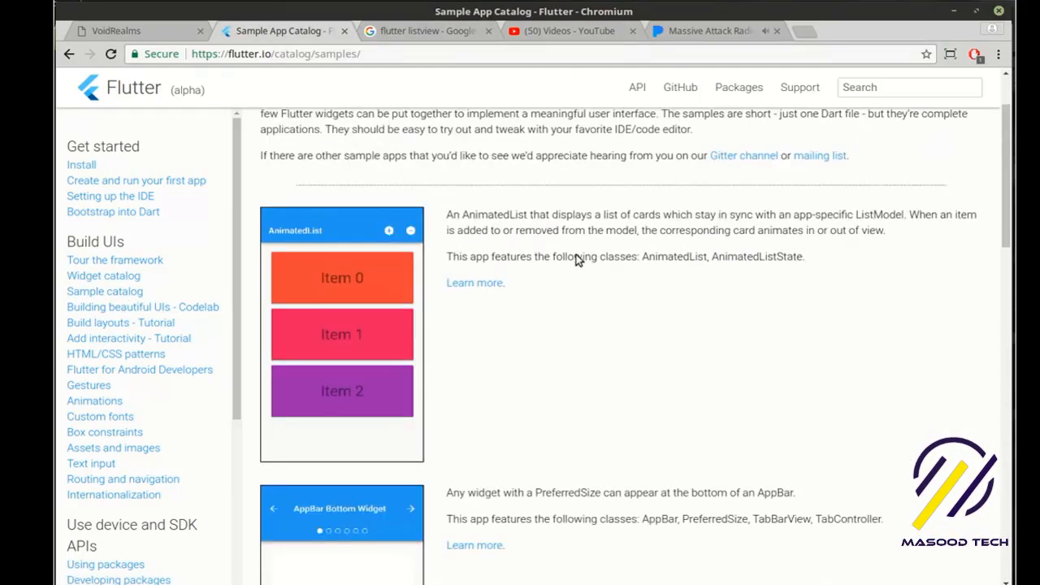
scroll("down", 3)
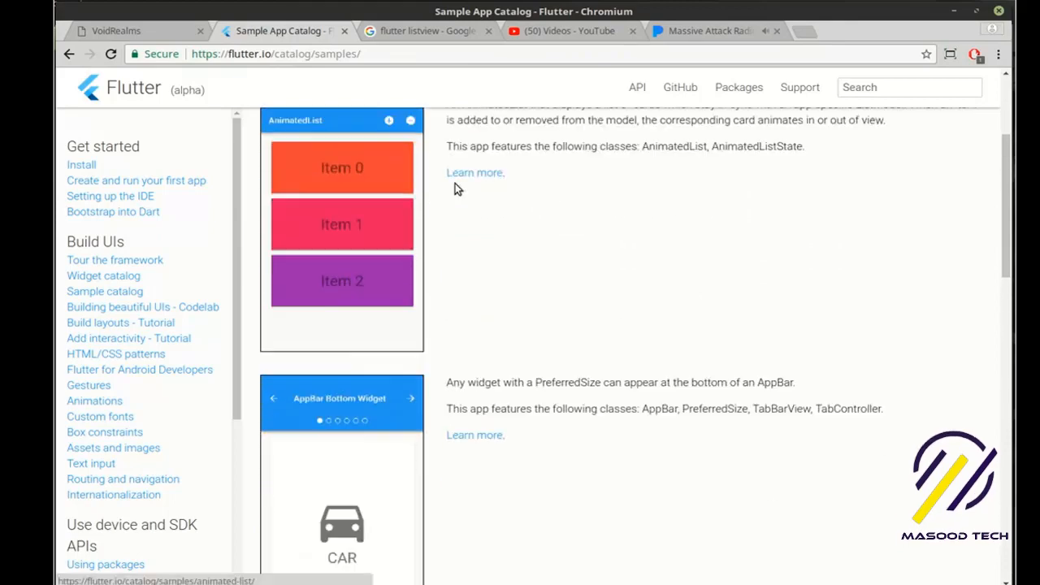
scroll("down", 3)
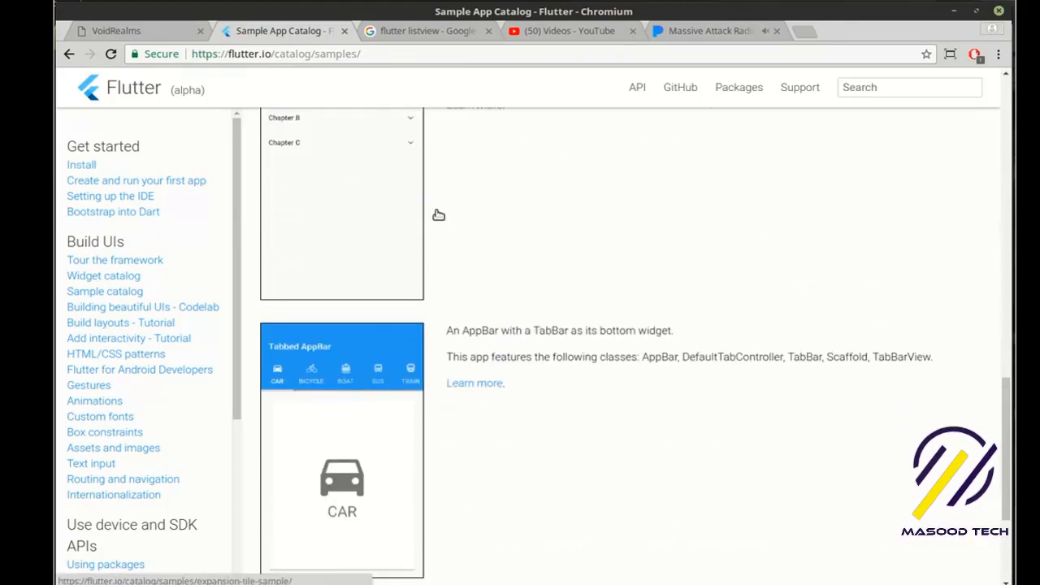
scroll("down", 3)
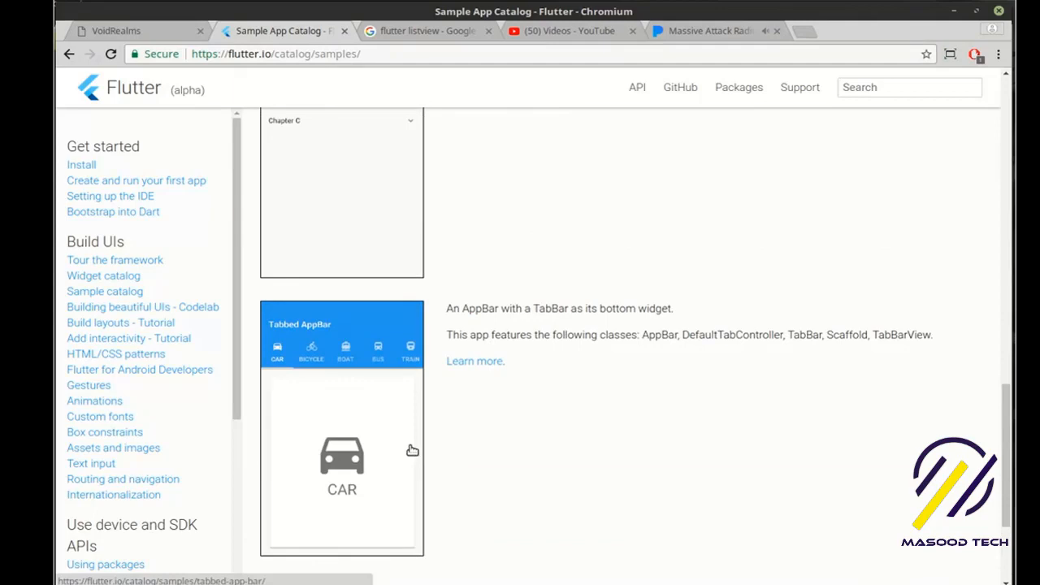
scroll("down", 3)
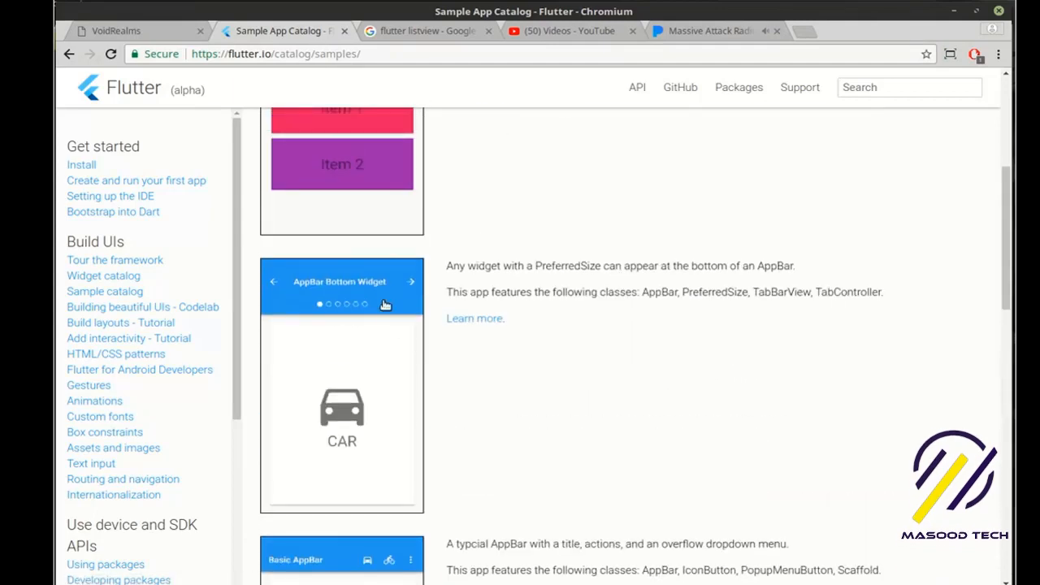
scroll("up", 3)
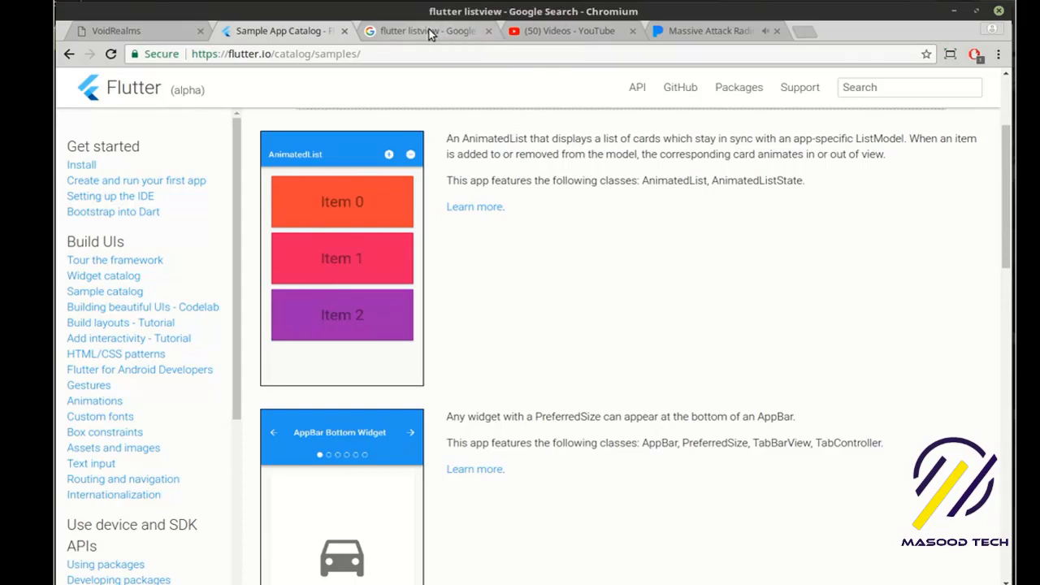
- Look over the Google Images results for 'flutter listview' list-style examples
left_click(426, 31)
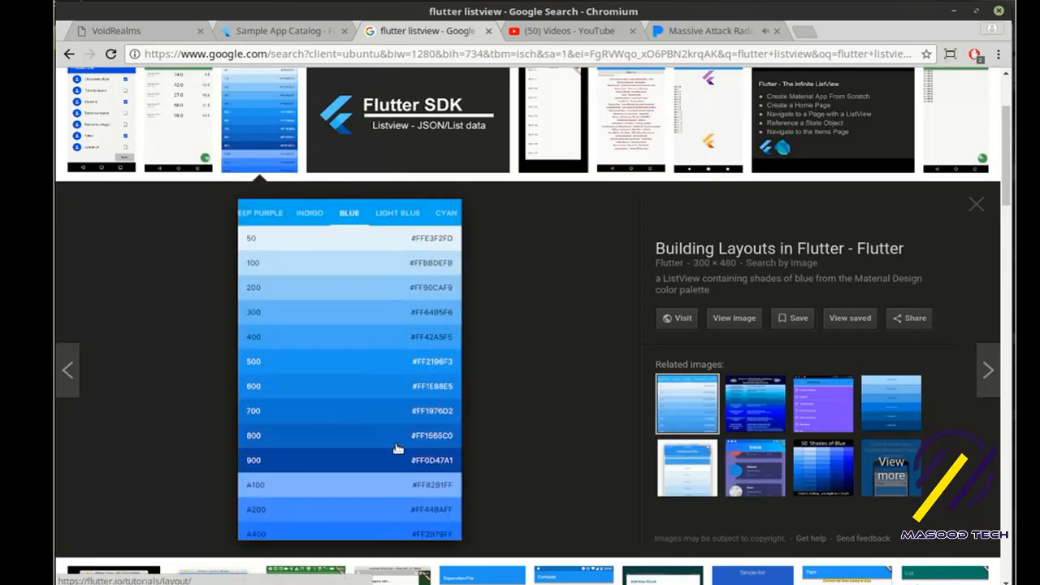
mouse_move(384, 257)
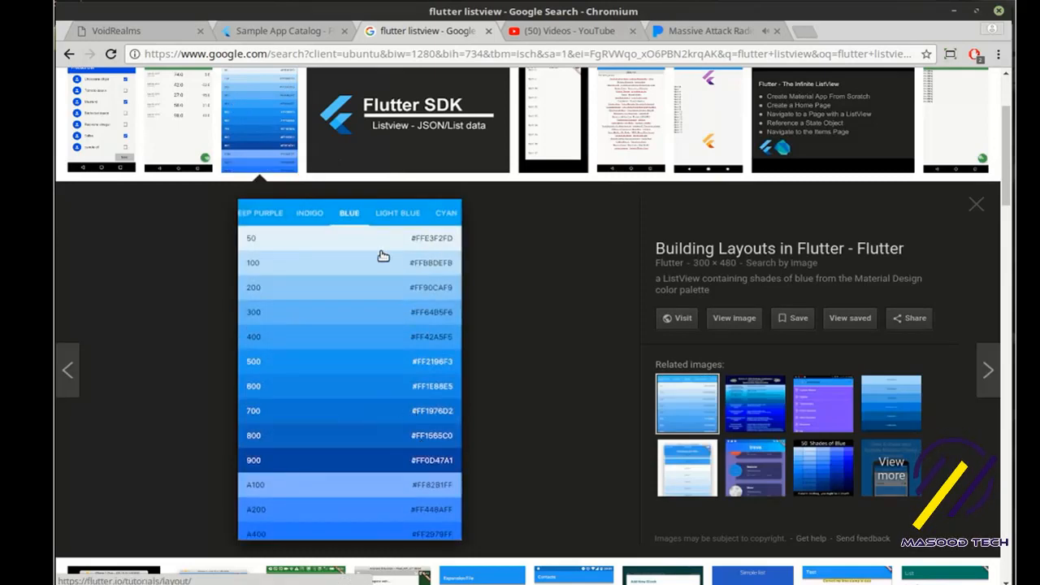
scroll("up", 3)
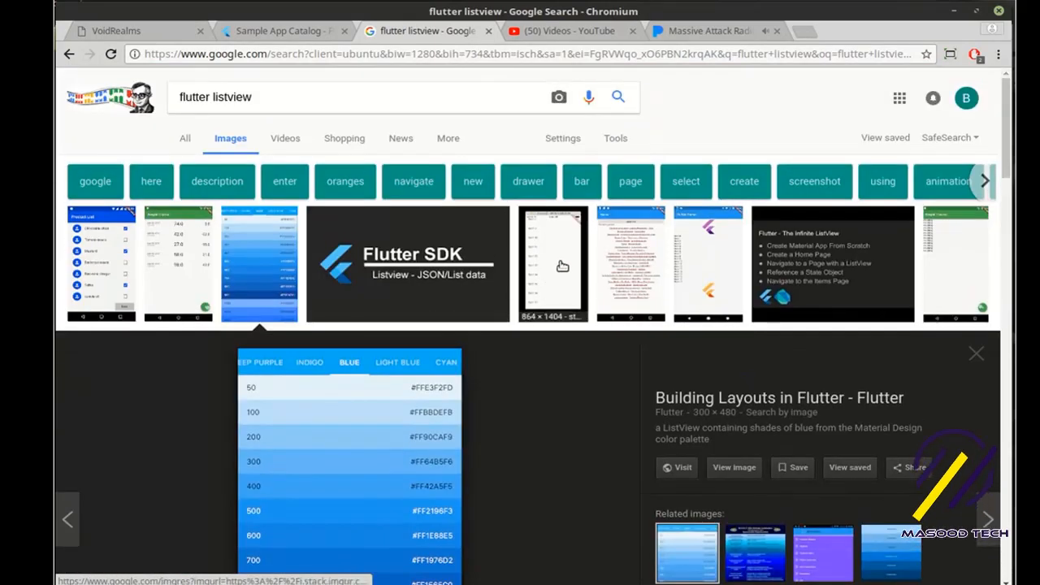
scroll("down", 3)
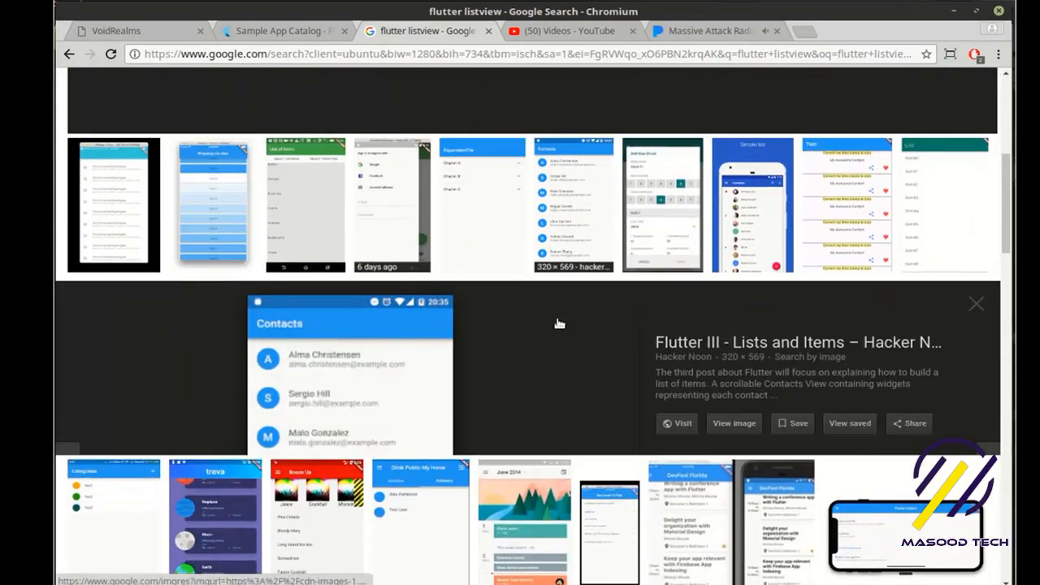
scroll("down", 3)
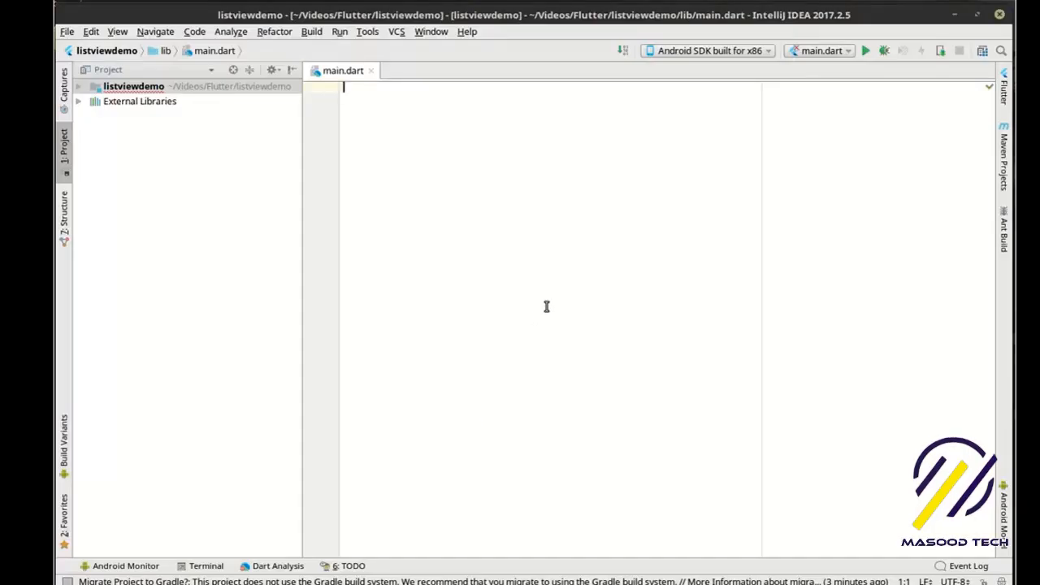
- Add the package:flutter/material.dart import and an empty void main()
type("import '';")
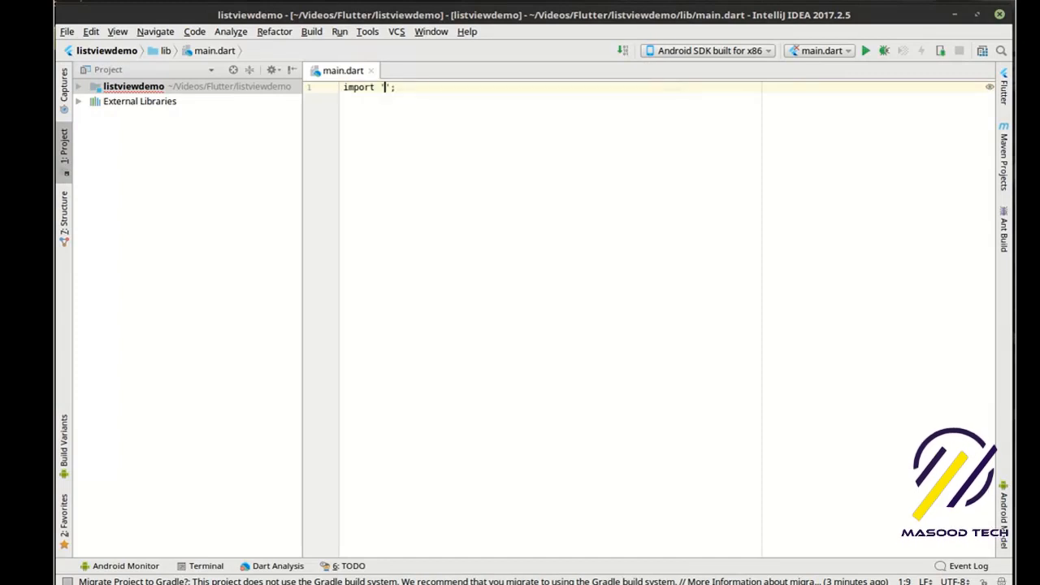
type("package:flutter/material.dart")
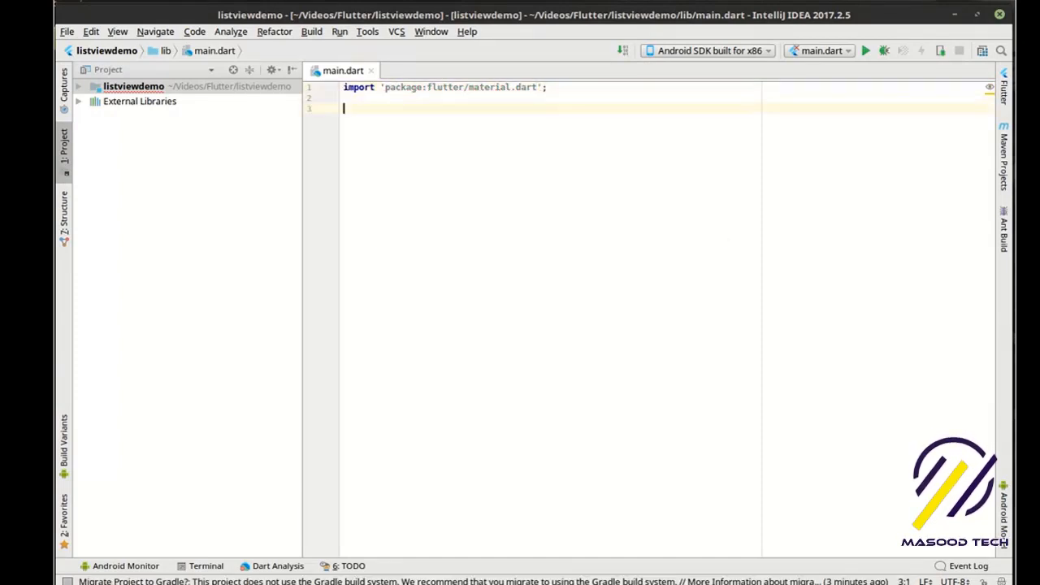
type("void")
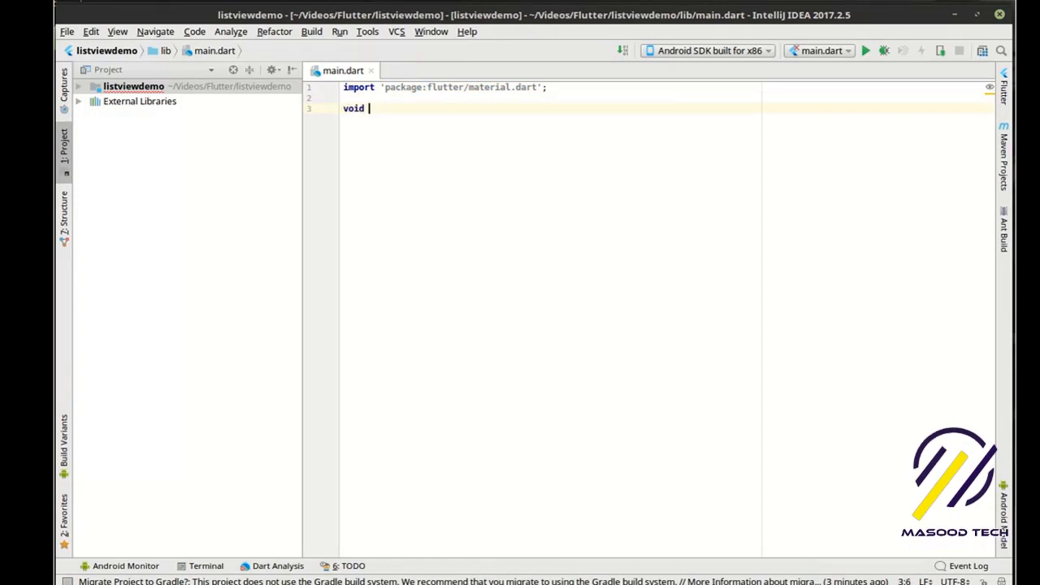
type("main() {")
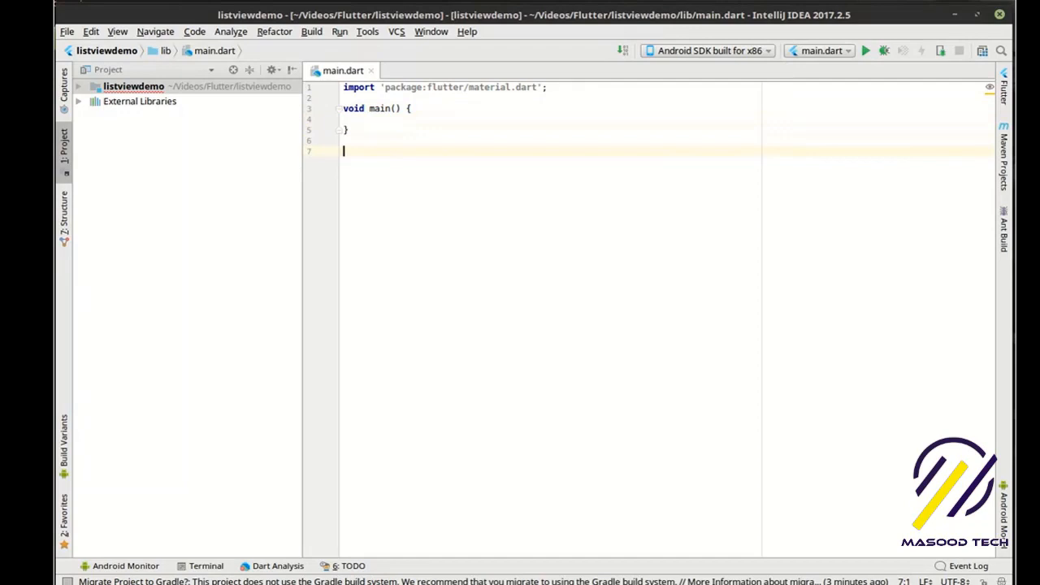
- Declare class MyApp extends StatefulWidget and class _State extends State<MyApp>
type("class My")
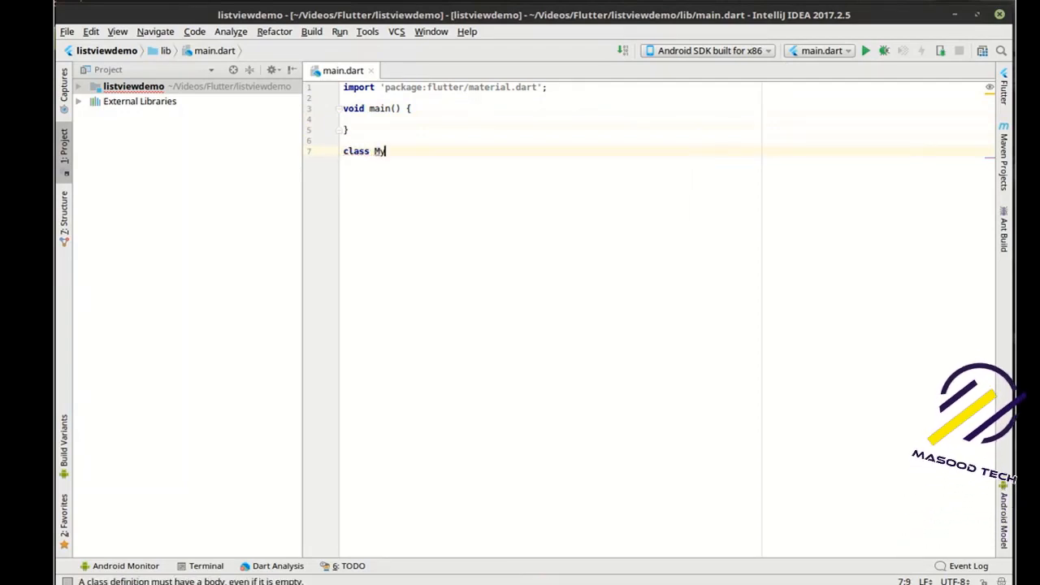
type("App extends")
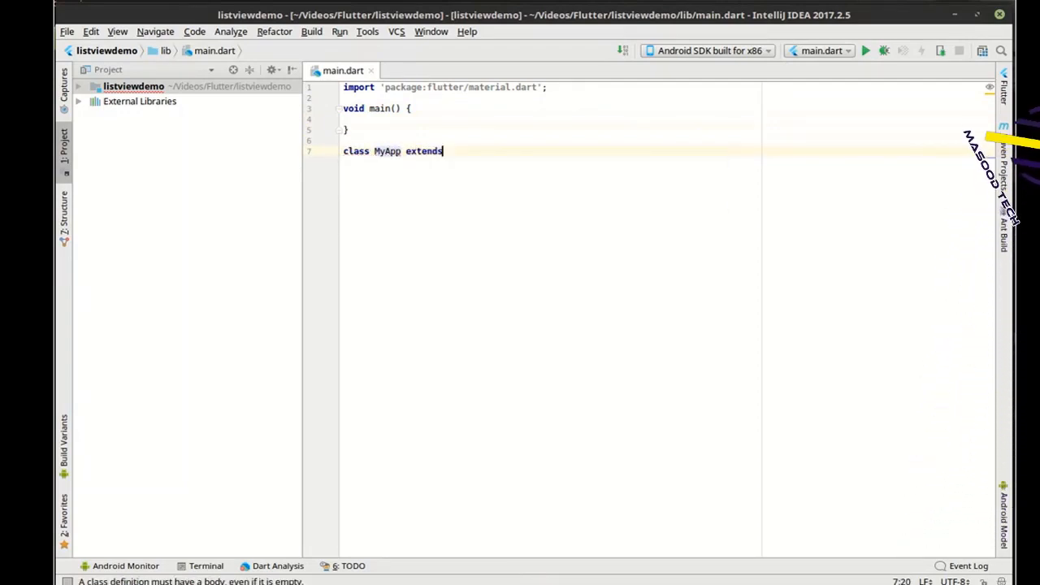
type("StatefulWidget")
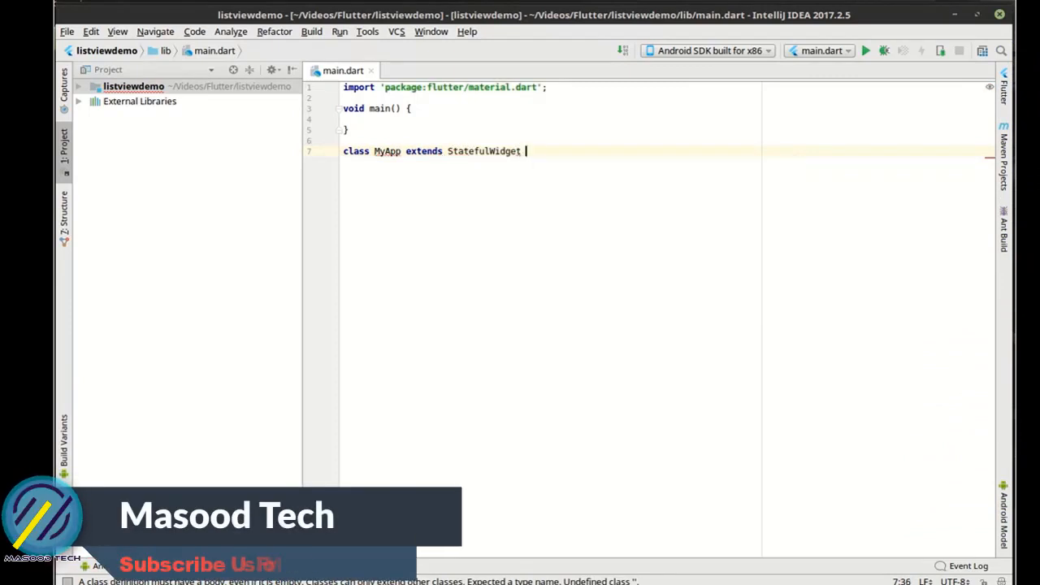
type("{")
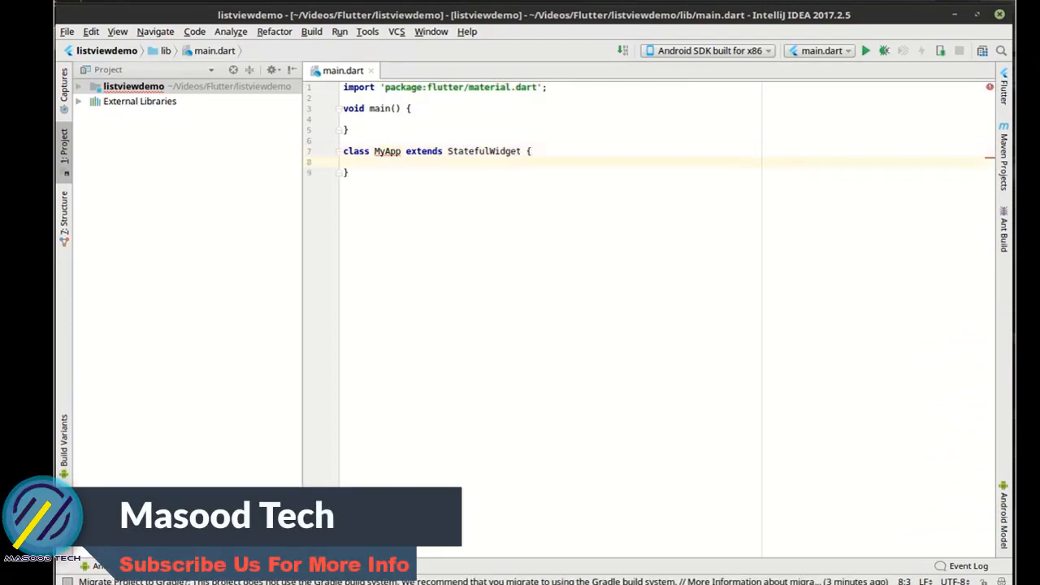
type("class")
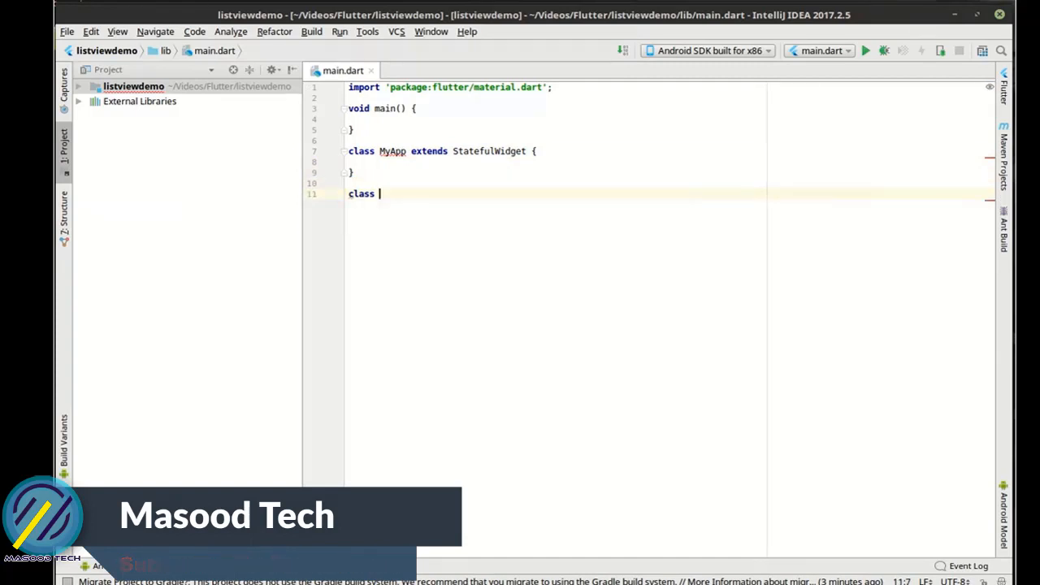
type("_State")
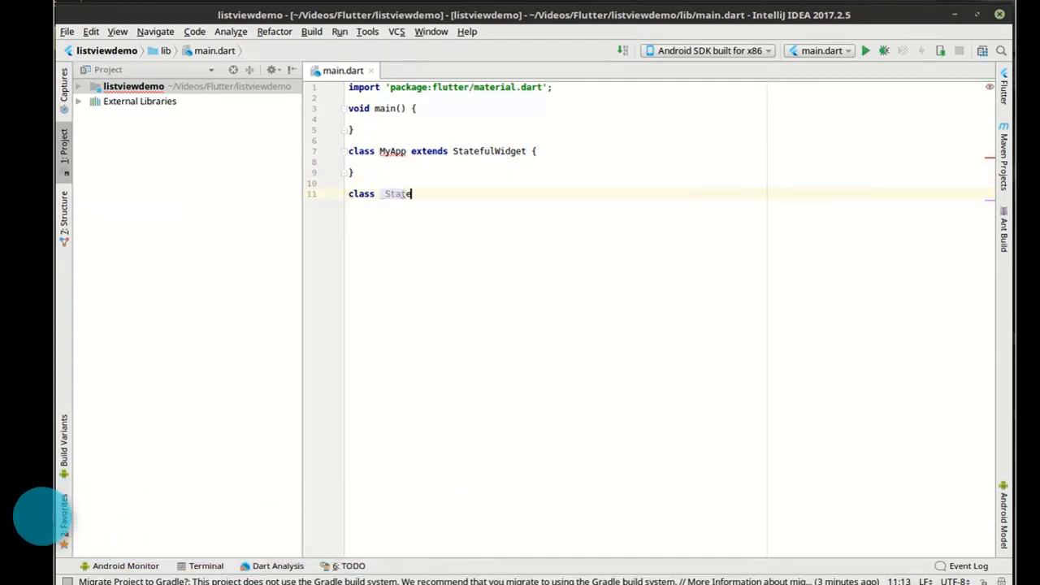
type("extends")
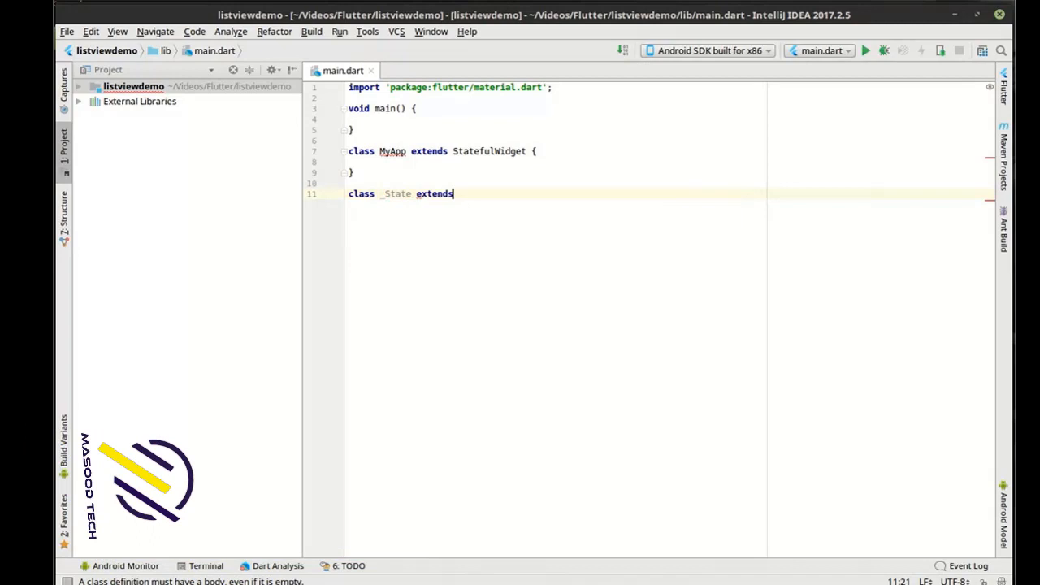
type("State")
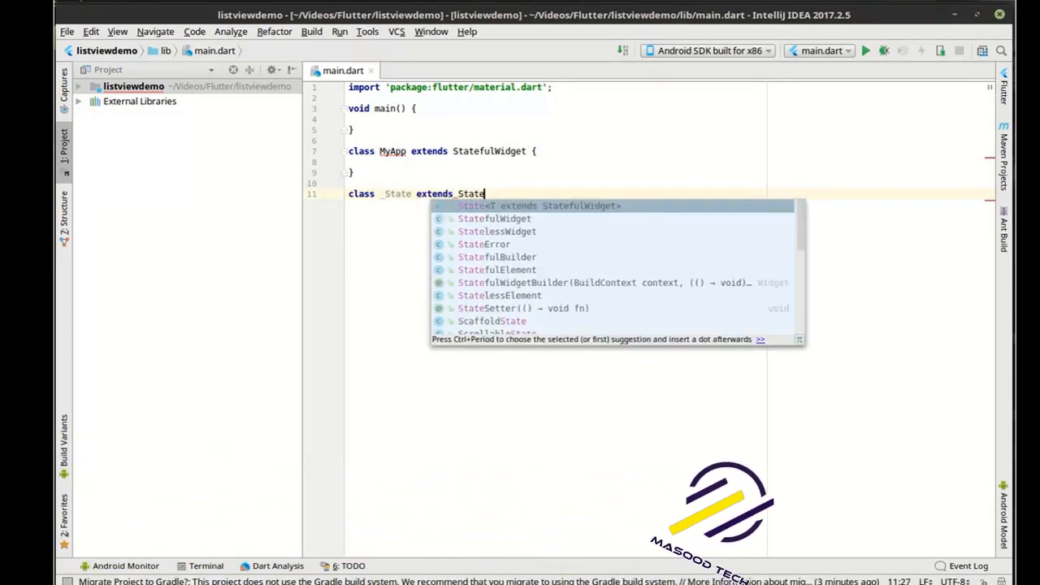
type("<>")
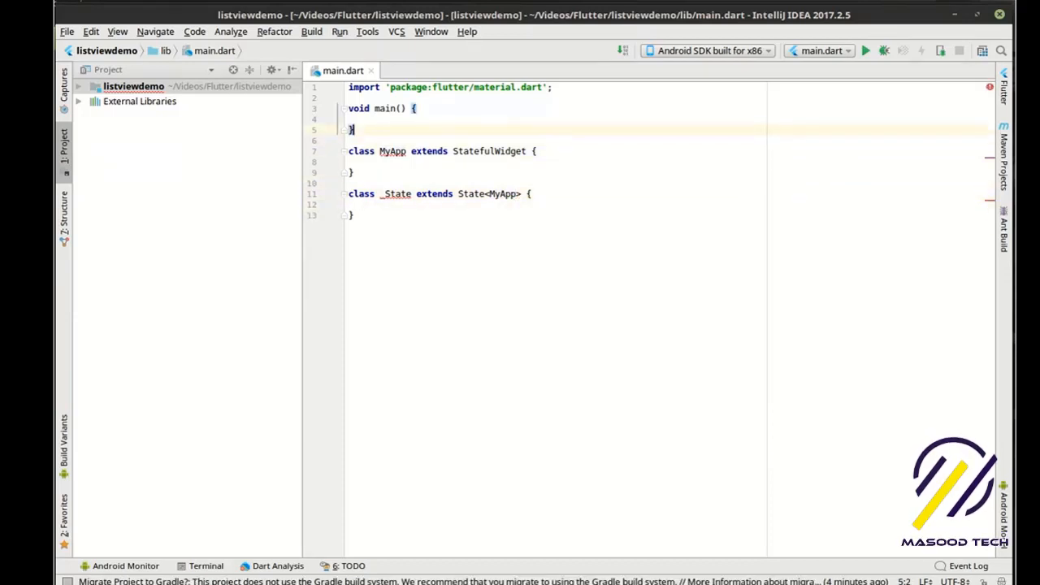
- Have main() runApp a new MaterialApp whose home is new MyApp()
type("runApp(app);")
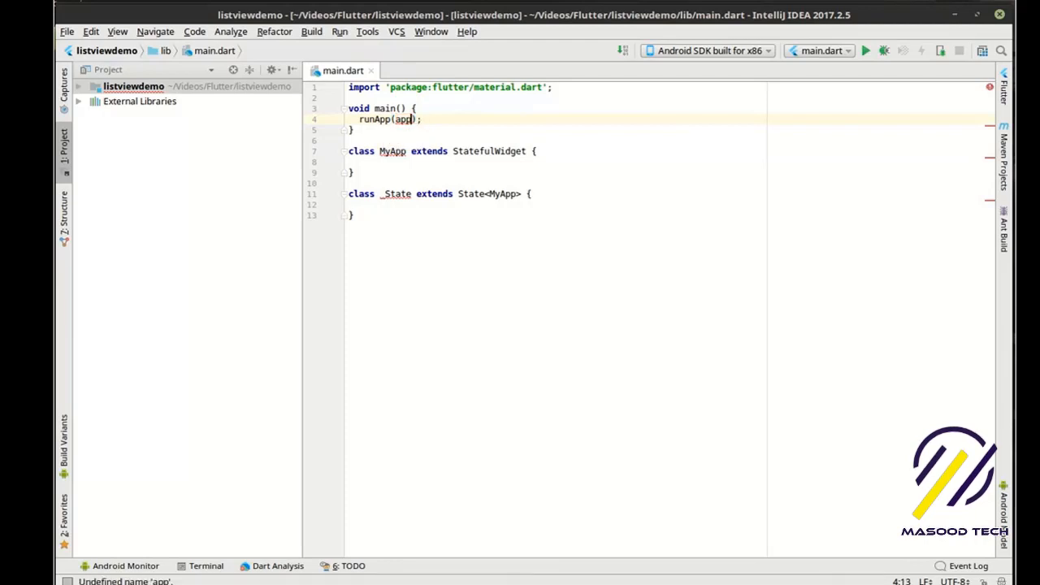
type("newe")
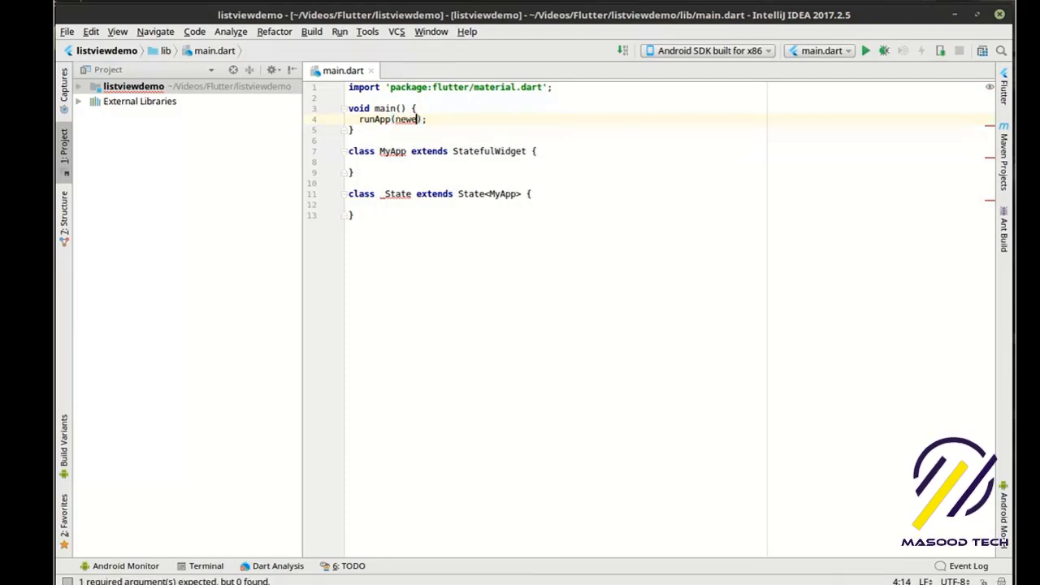
type("MaterialApp()")
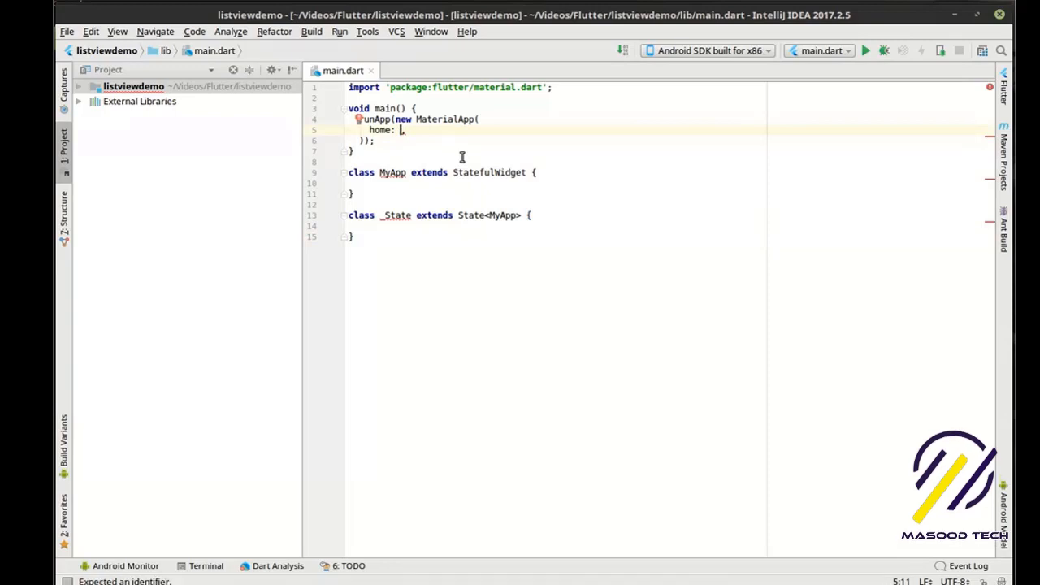
type("new MyApp(")
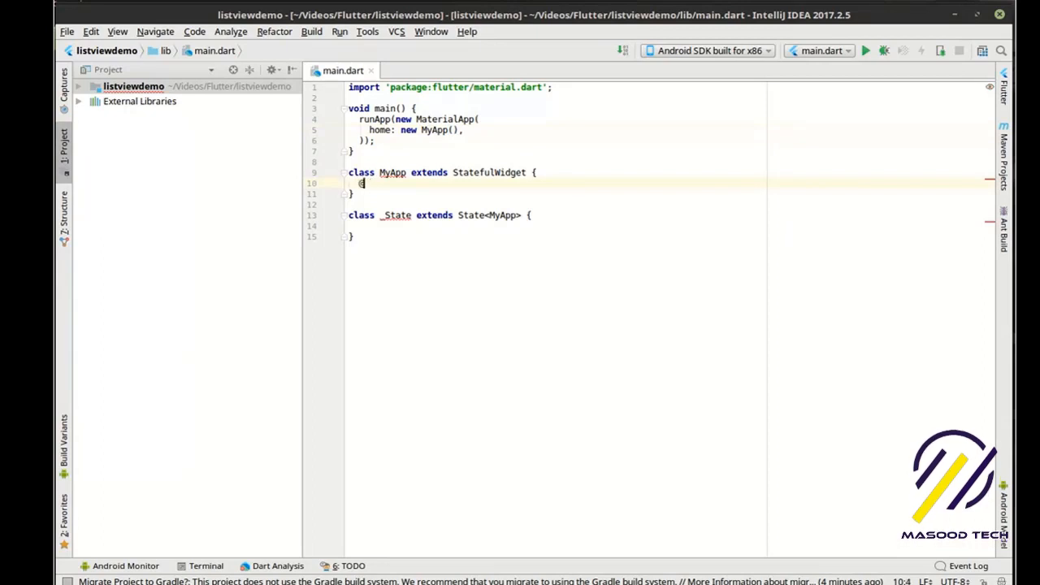
- Override createState in MyApp to return new _State()
type("@override")
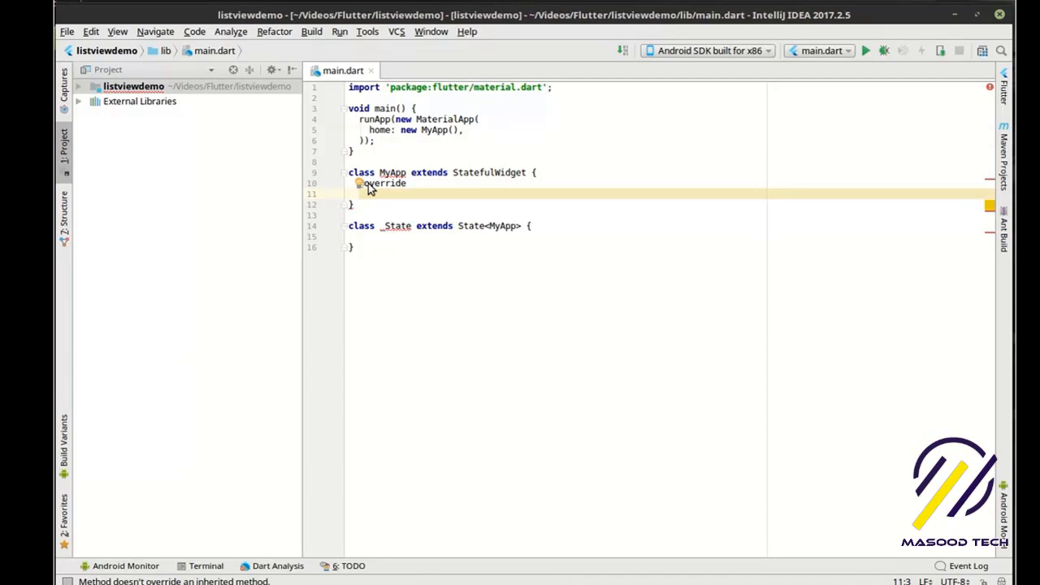
type("_State cr")
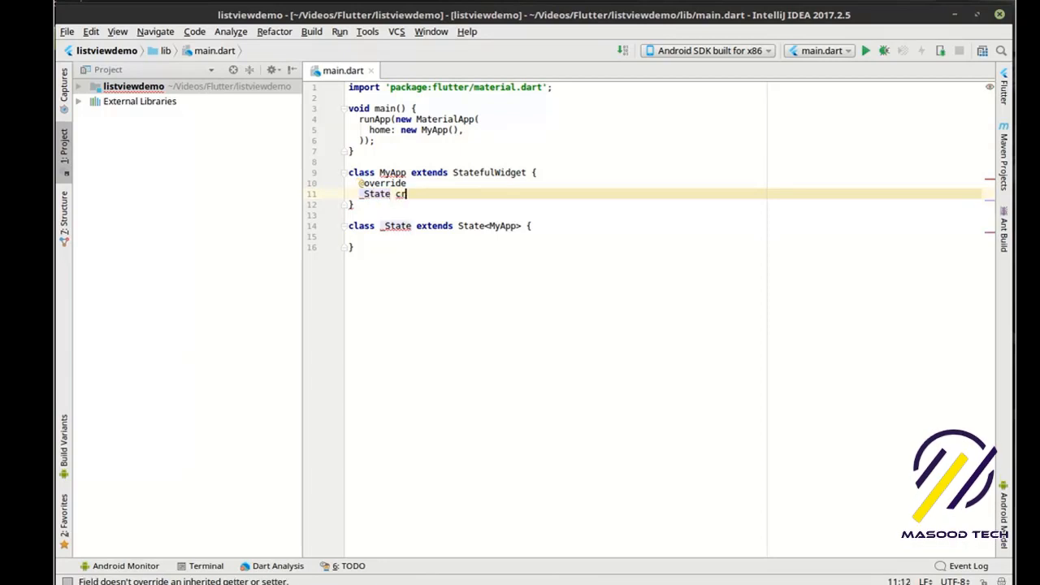
type("eateState")
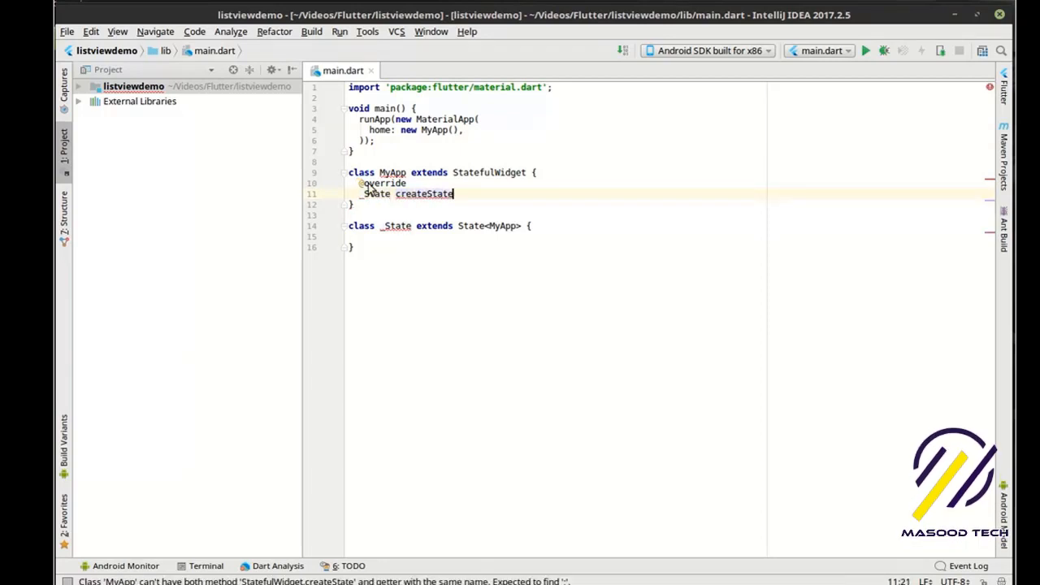
type("() => new")
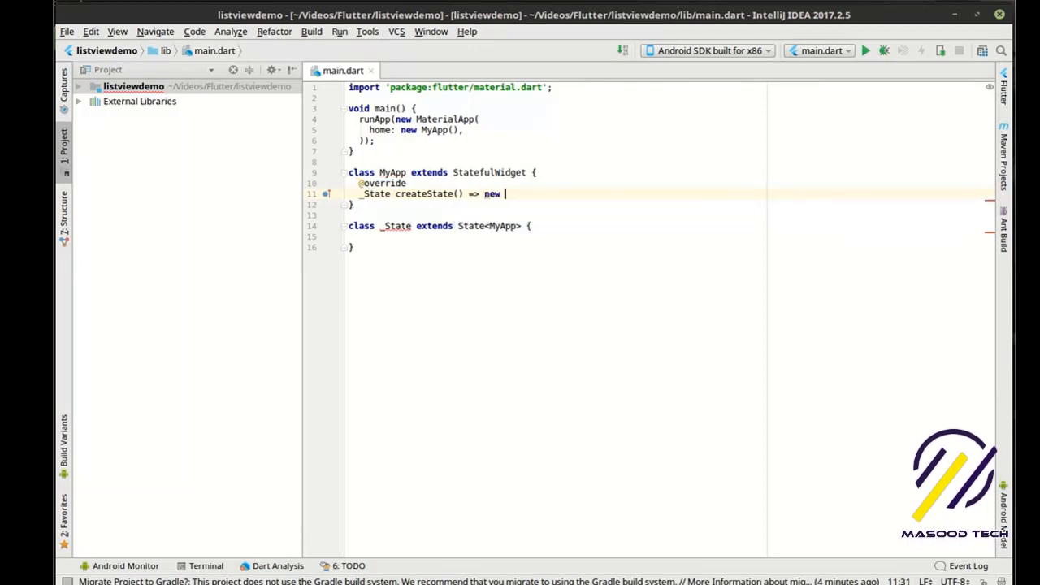
type("_State();")
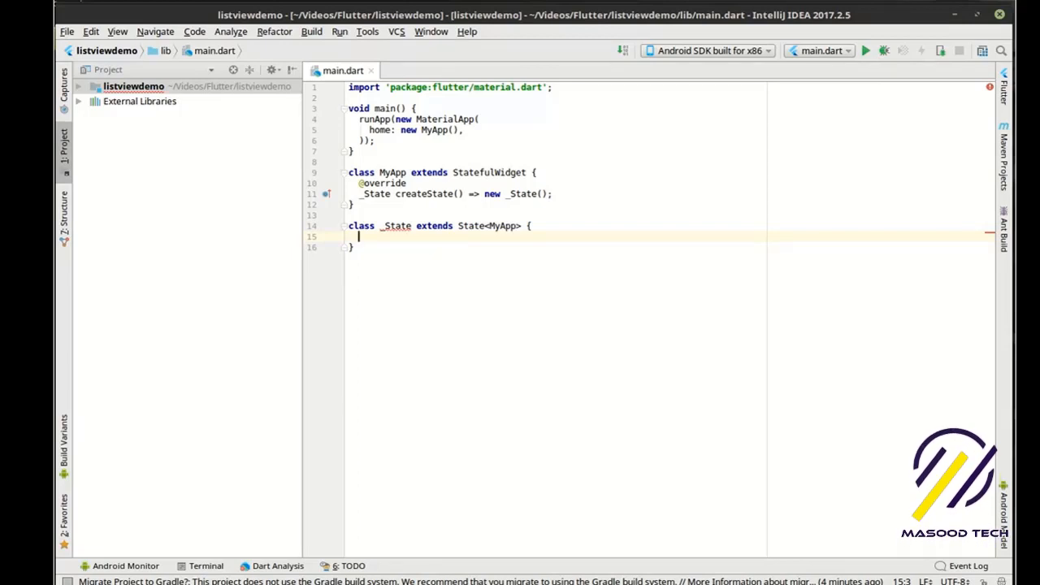
- Declare a List<bool> _data field initialised to new List<bool>() in _State
type("List<>")
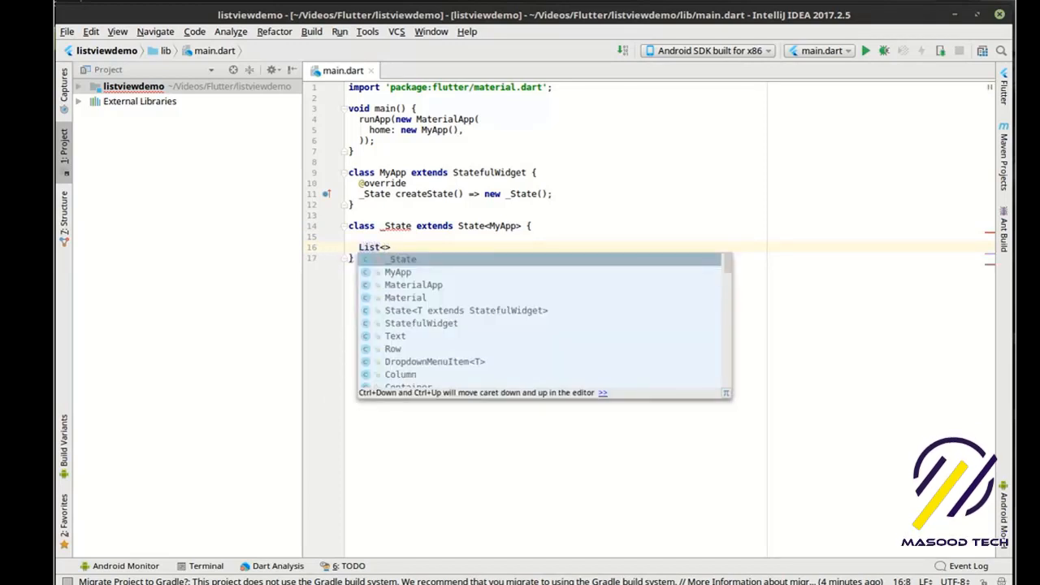
type("bool")
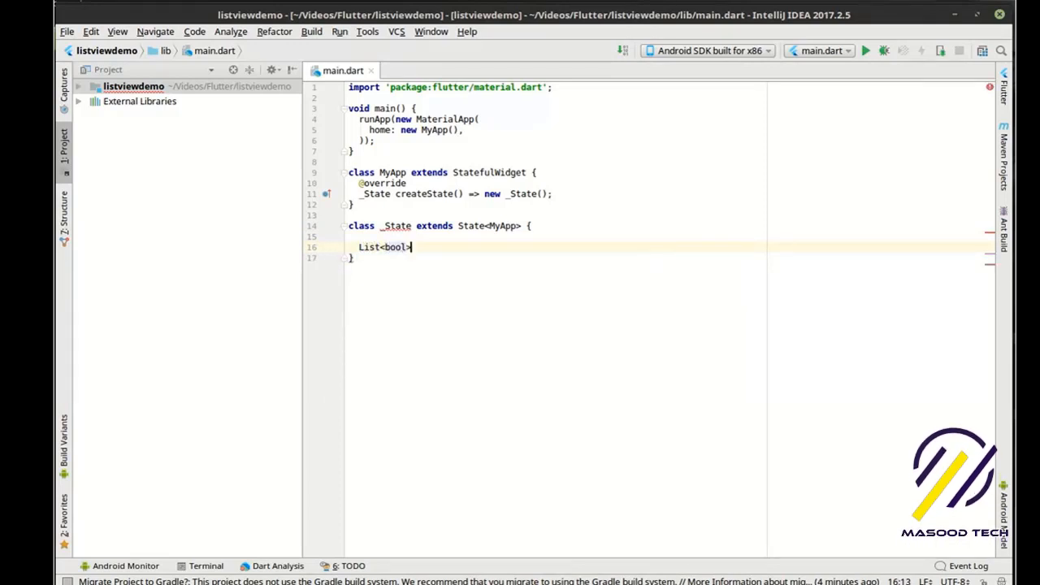
type("_data")
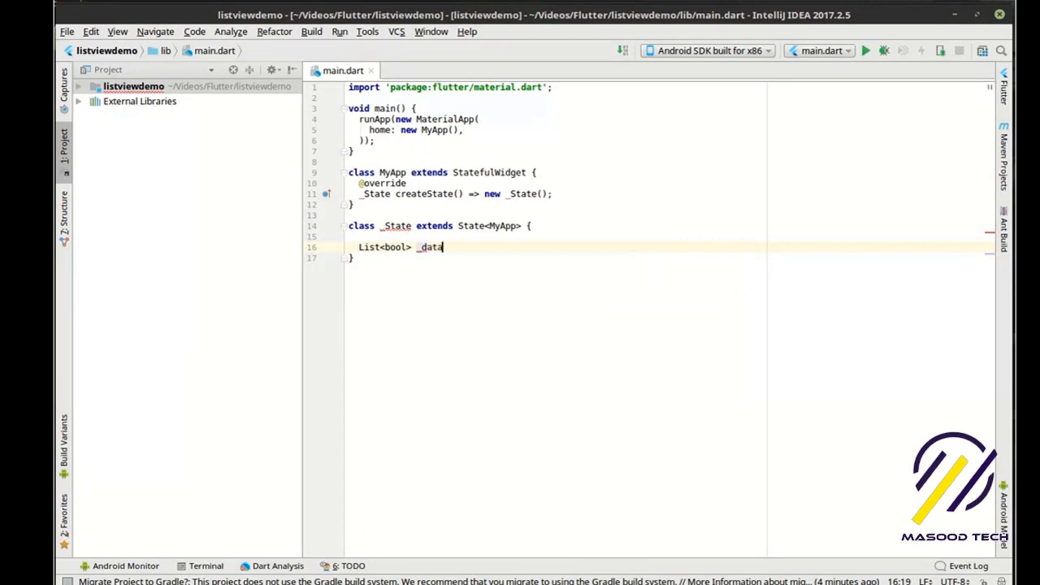
type("= new L")
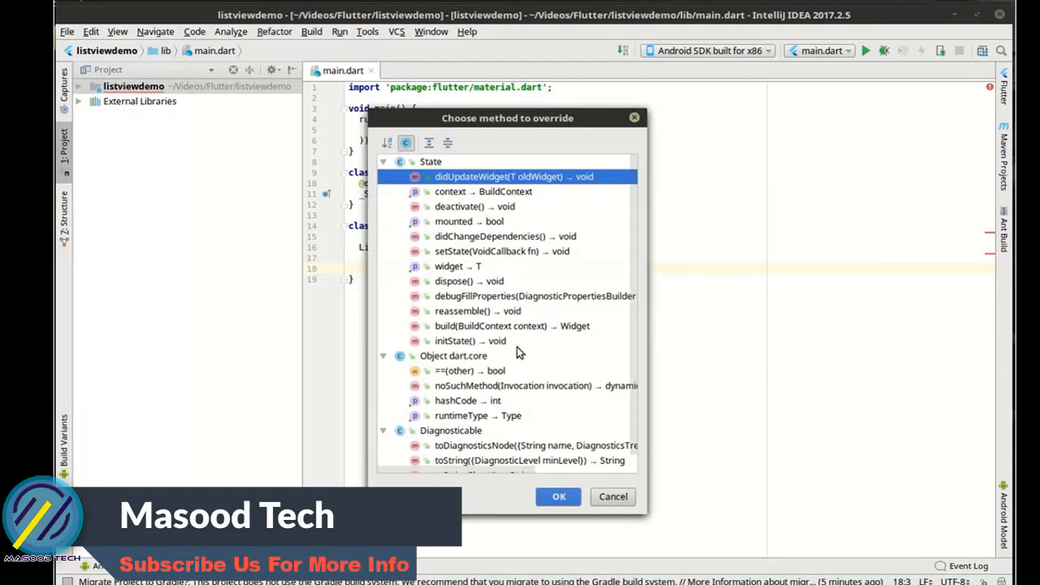
- Override initState and start a setState call in its body
left_click(559, 497)
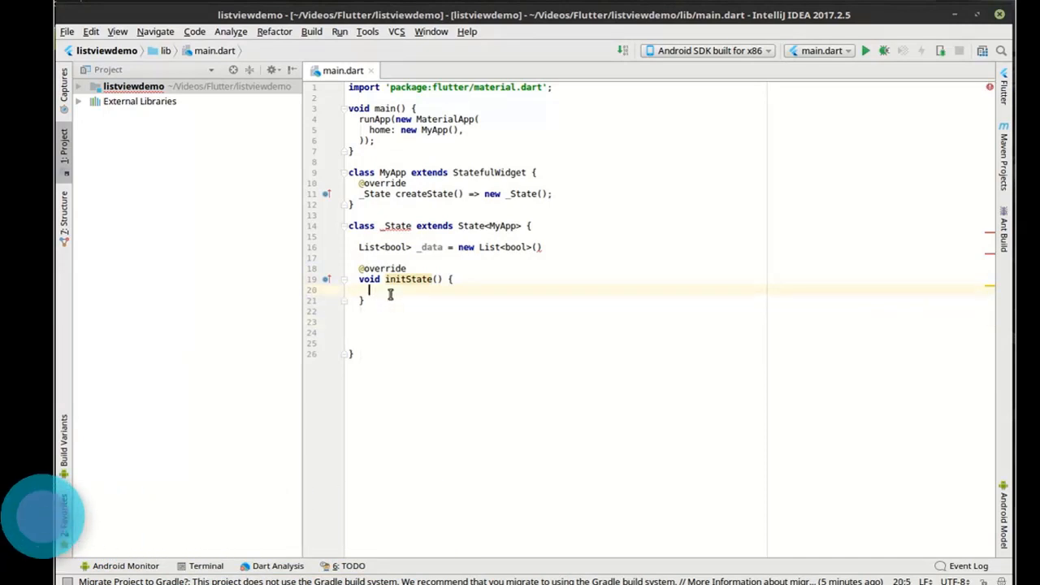
left_click(358, 332)
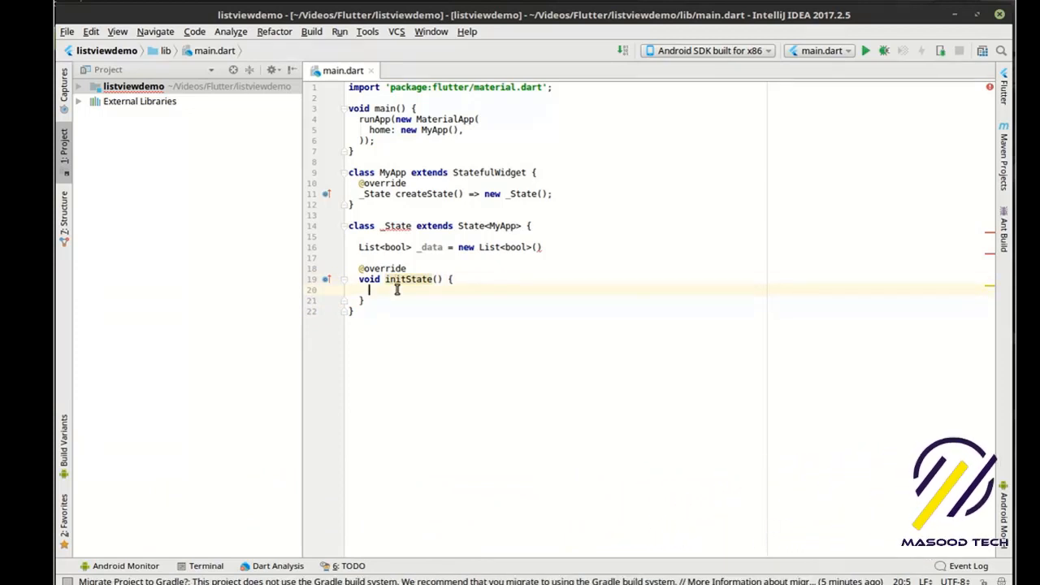
type("setState((){")
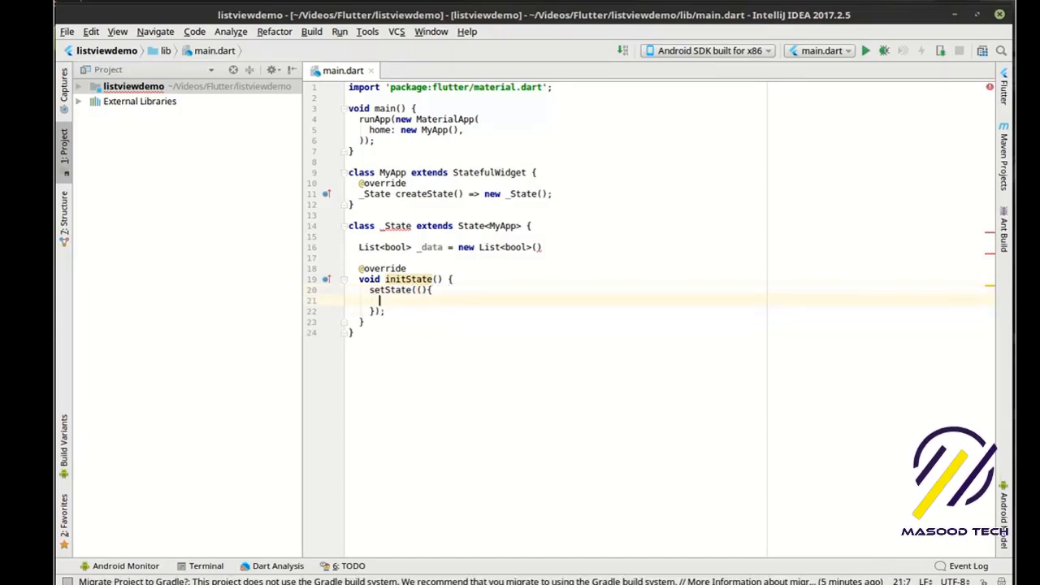
- Inside setState, loop for(int i = 0; i < 10; i++) adding false to _data
type("for")
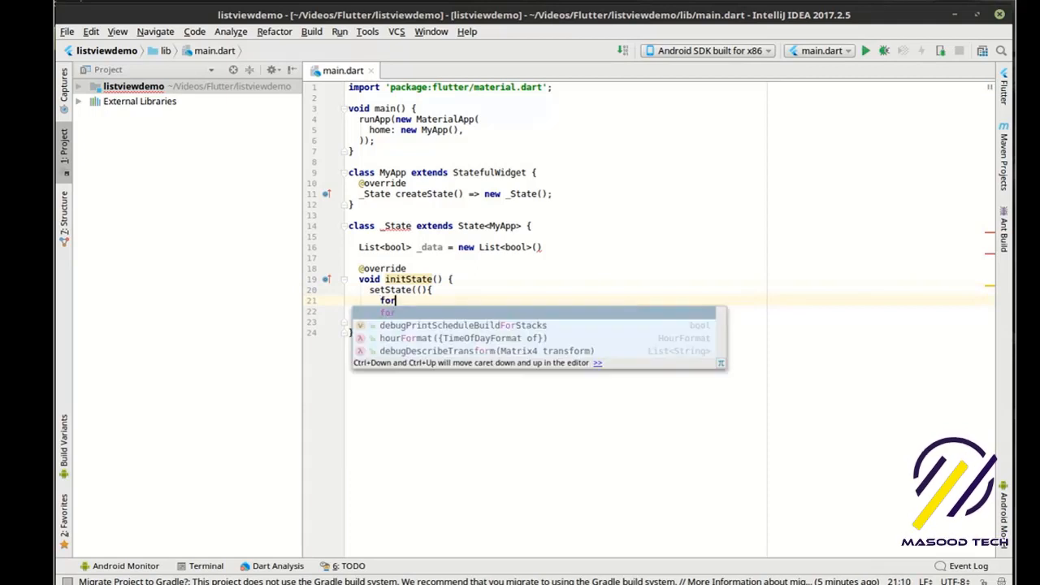
type("(int i")
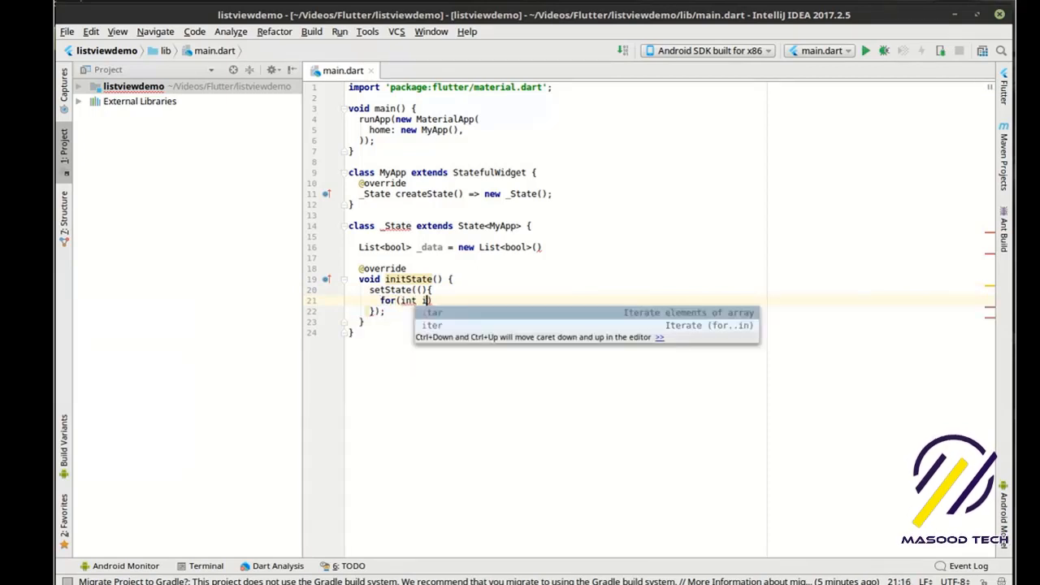
type("= 0; i < 10")
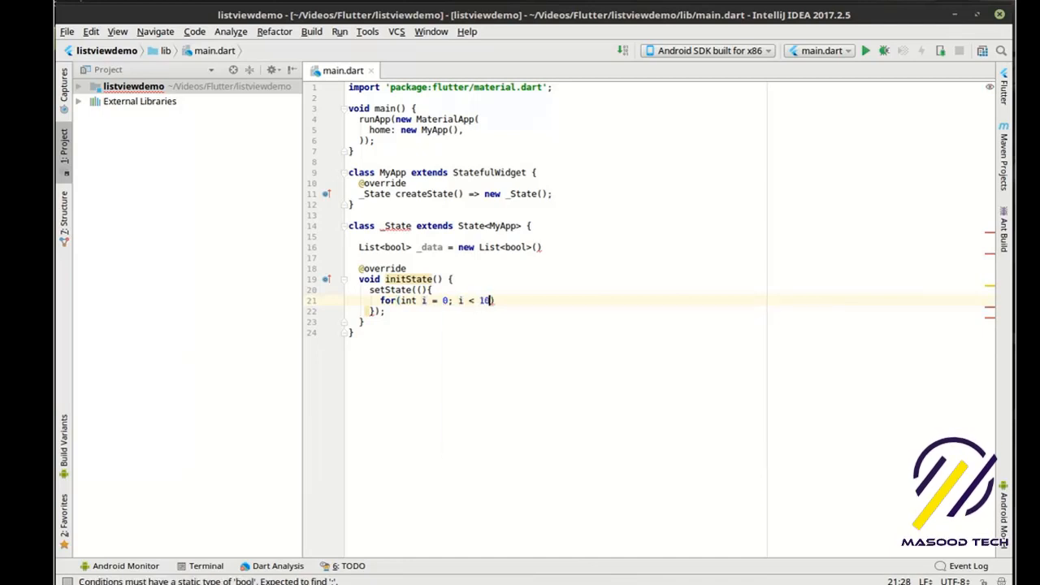
type("; i++")
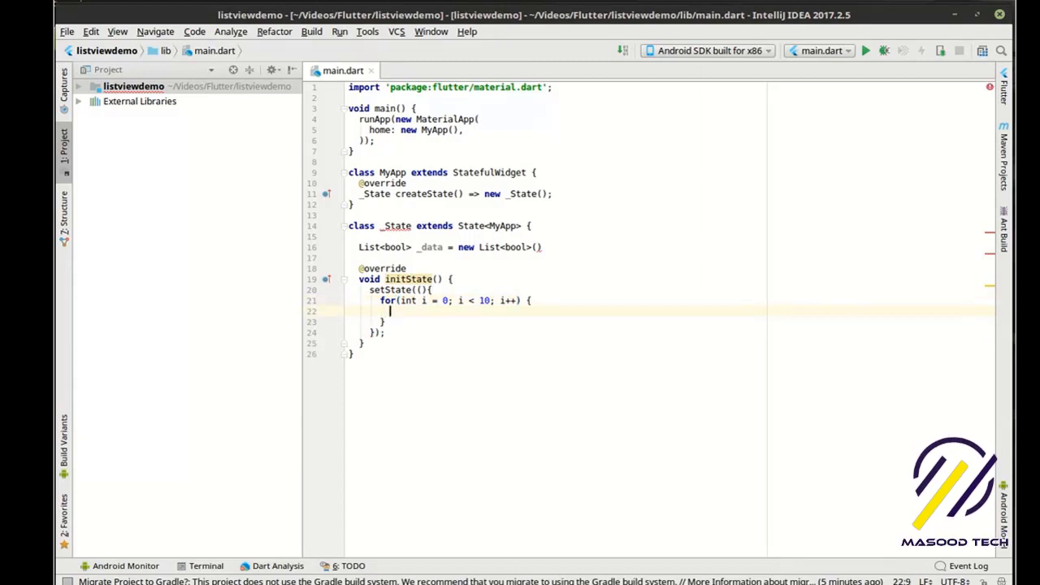
type("_data.add(value")
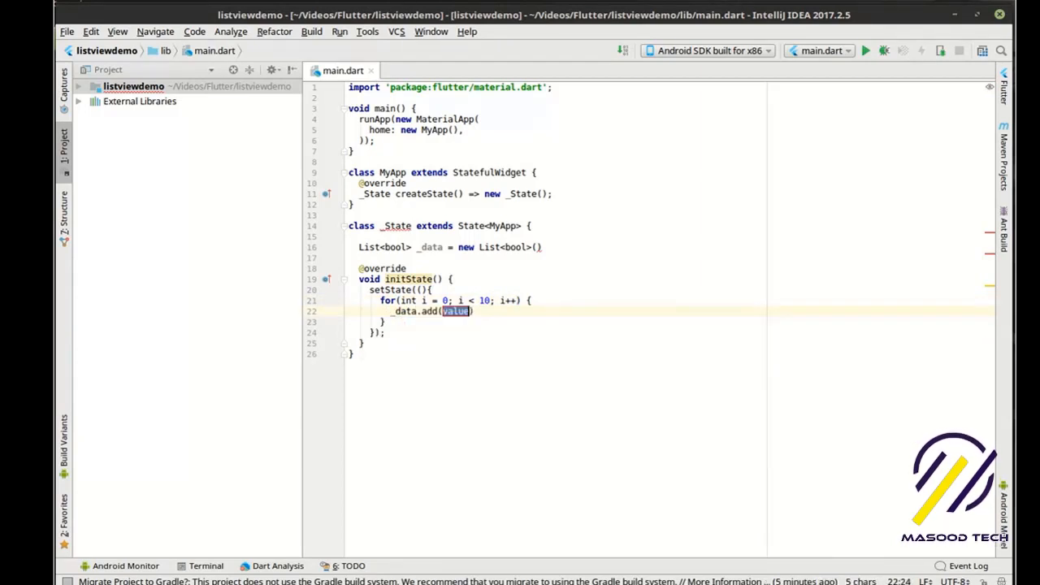
type("false")
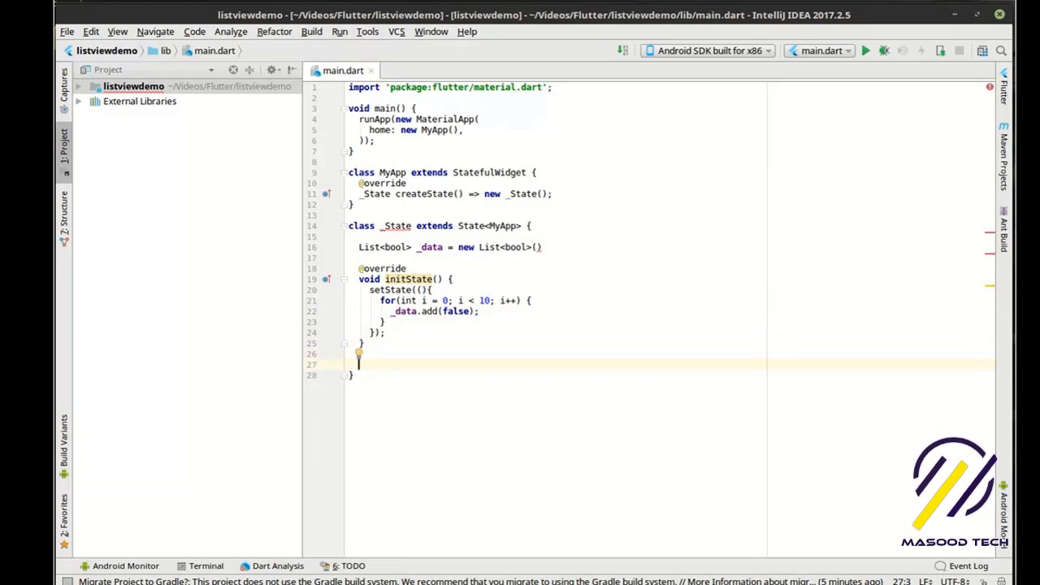
- Override Widget build(BuildContext context) returning a new Scaffold
type("@")
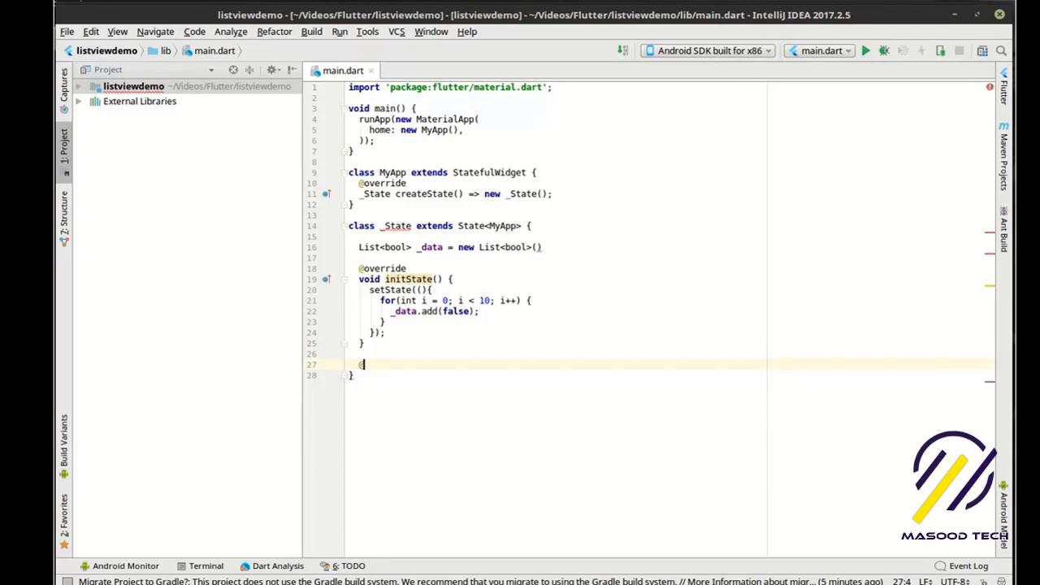
type("@override")
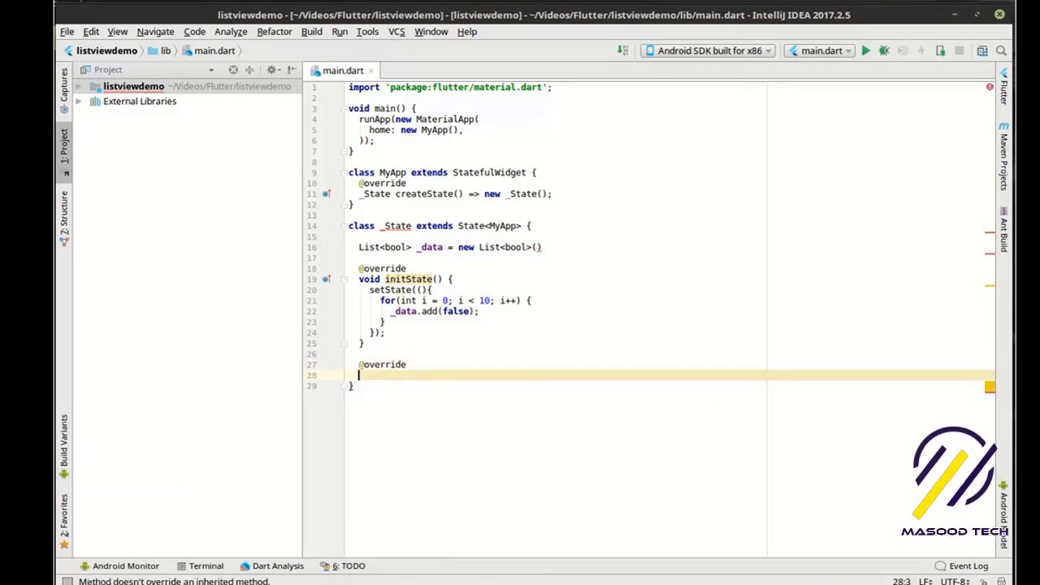
type("Wid")
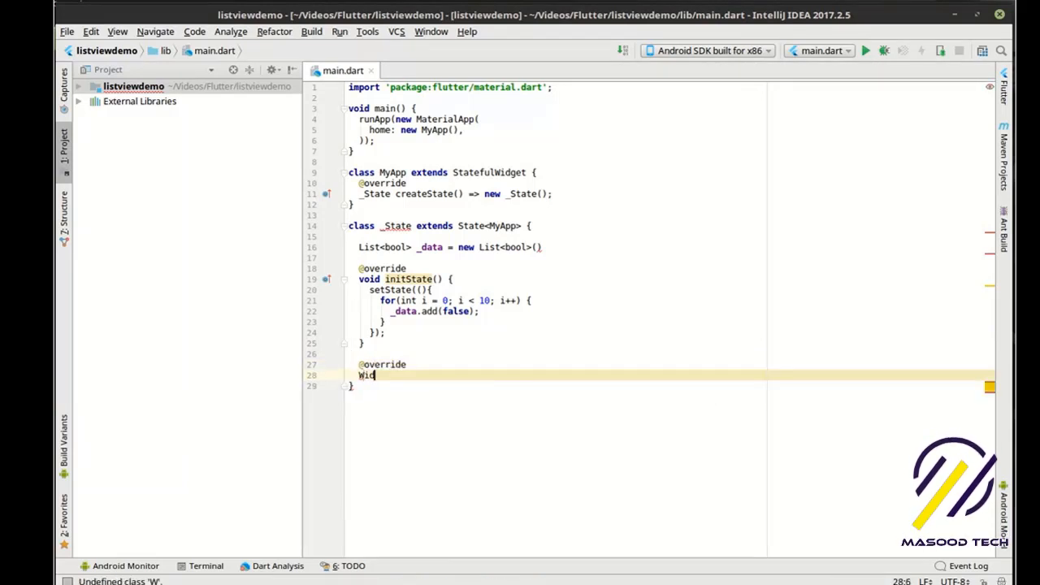
type("get")
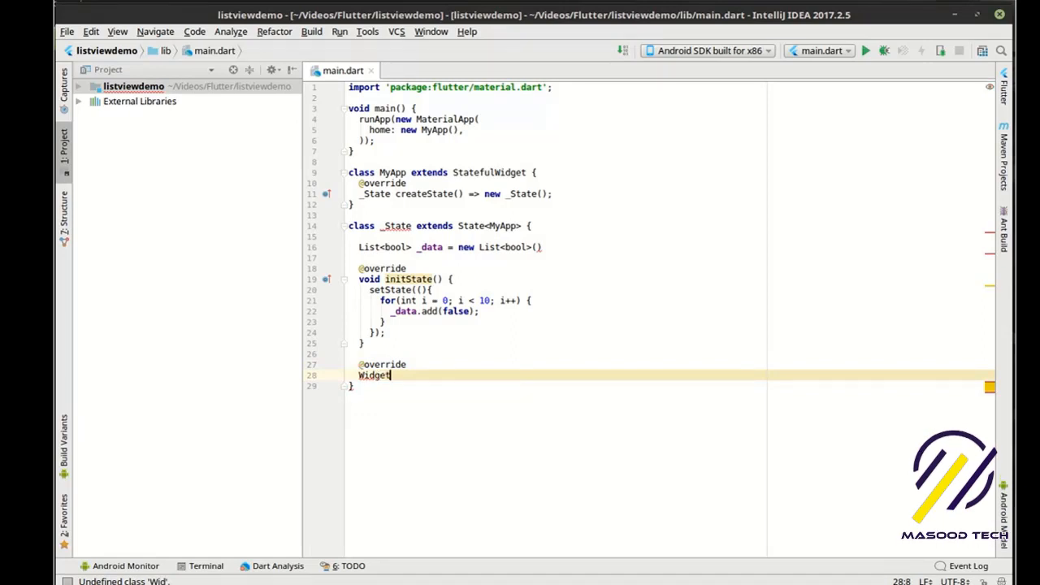
type("build")
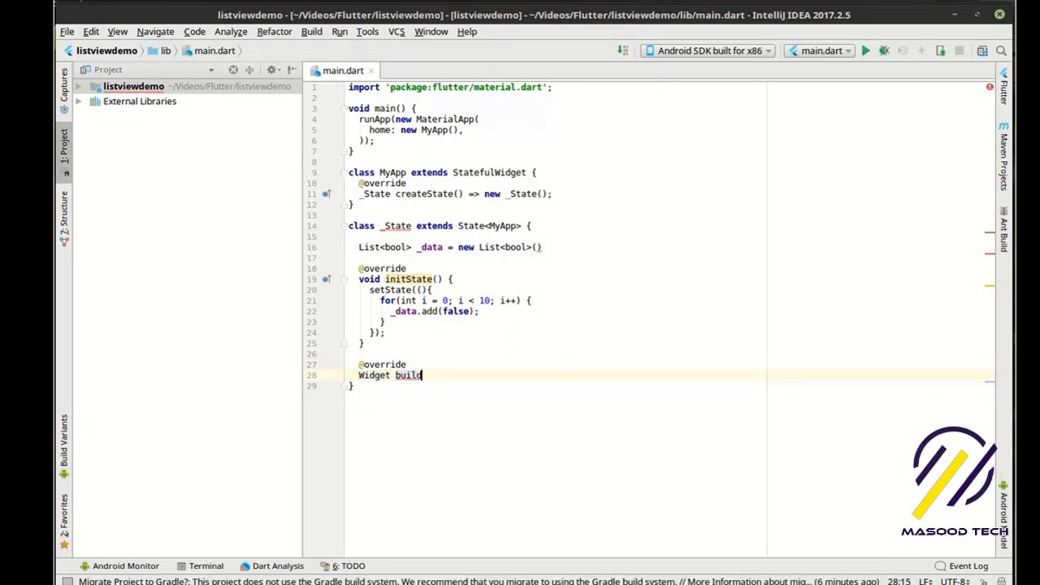
type("(BuildContext con")
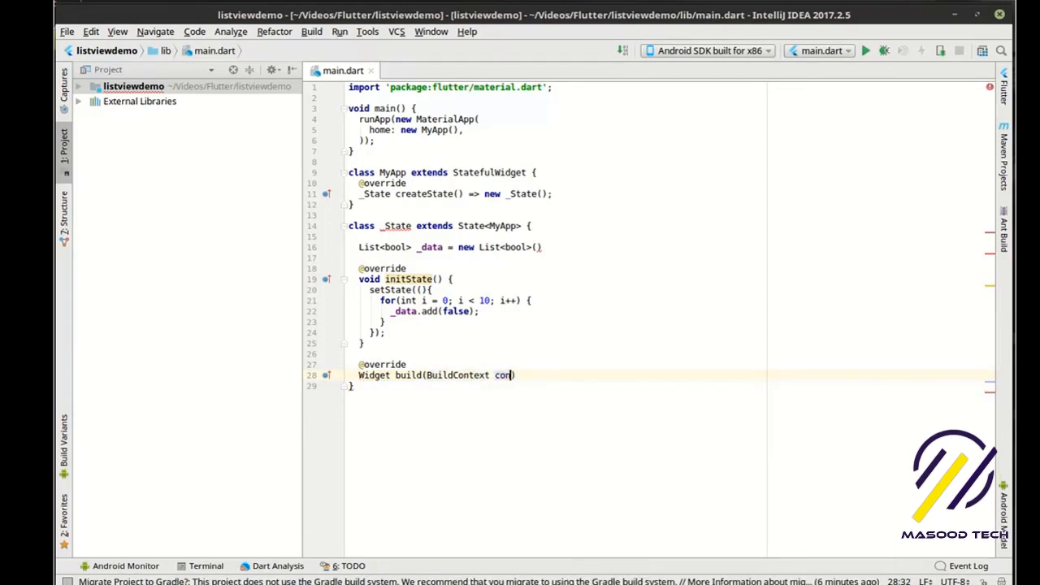
type("text)")
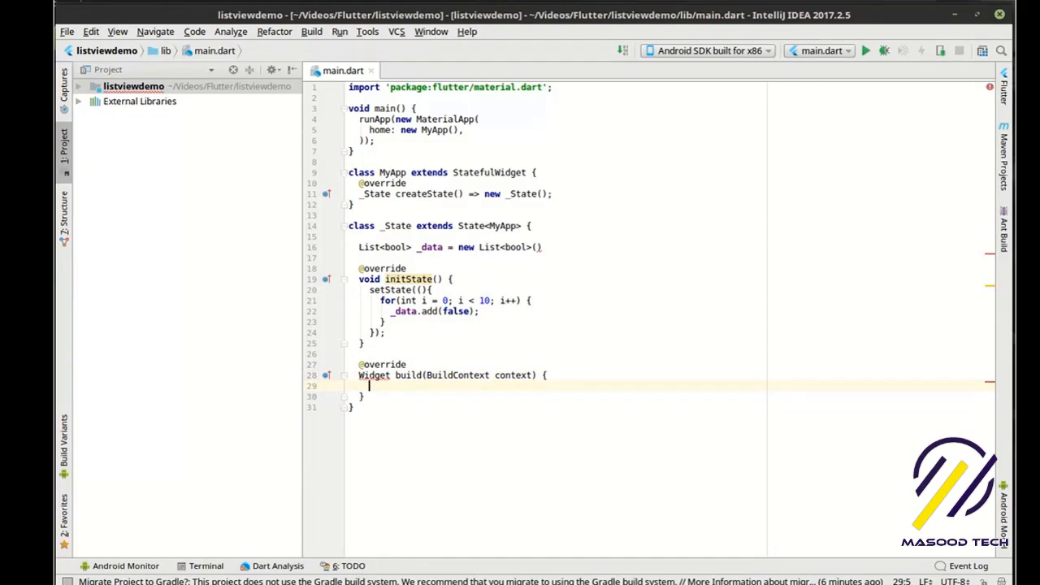
type("Rect")
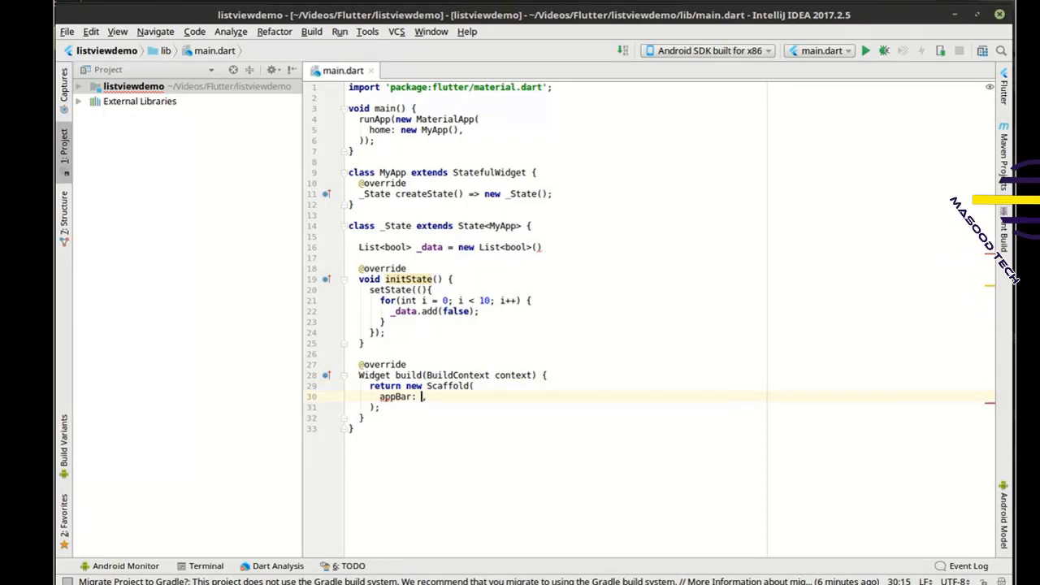
- Give the Scaffold an AppBar titled 'ListView Demo' and begin its body property
type("new AppBar(),")
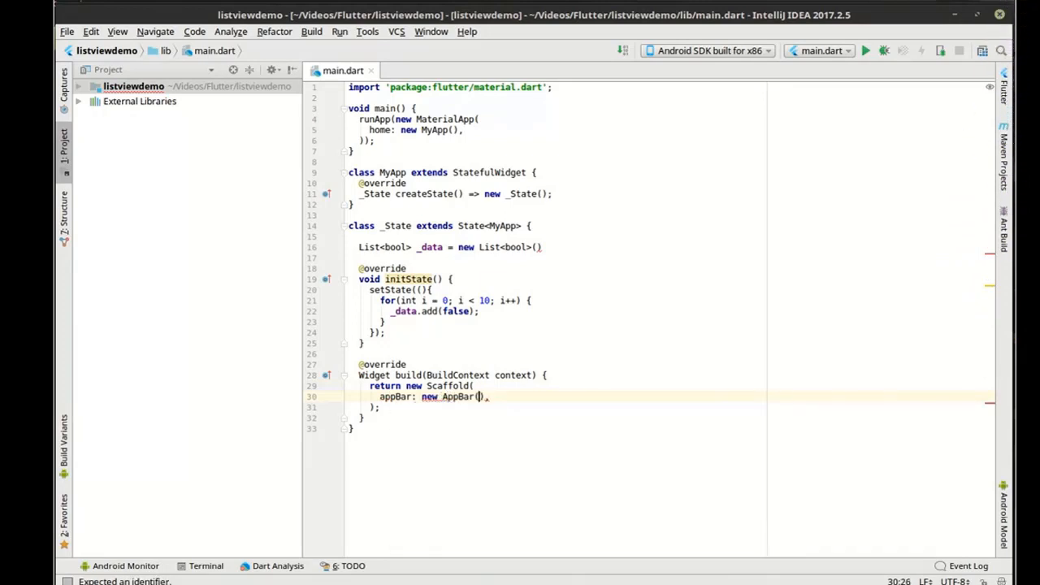
type("title:")
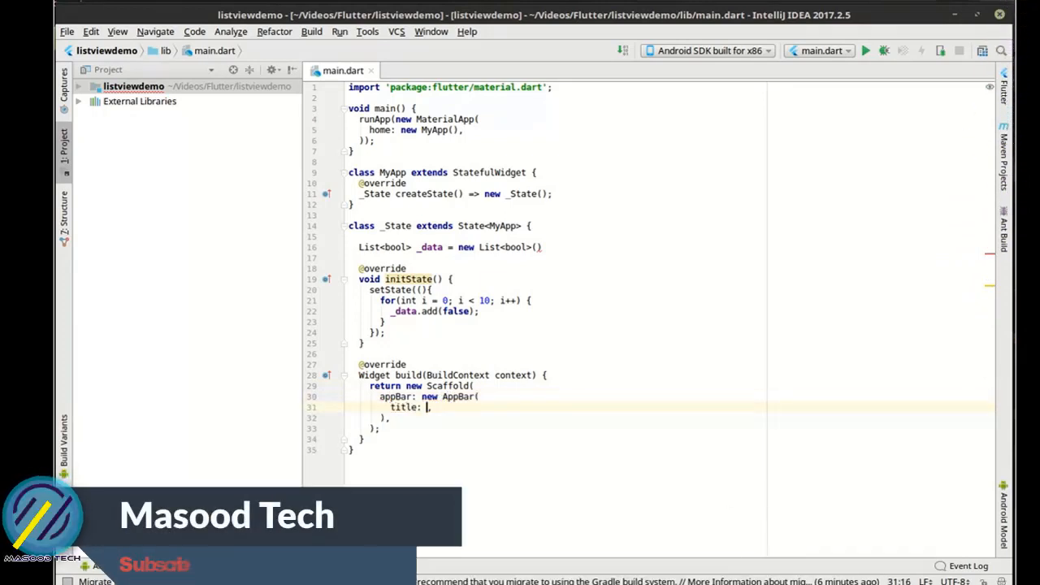
type("Text(''),")
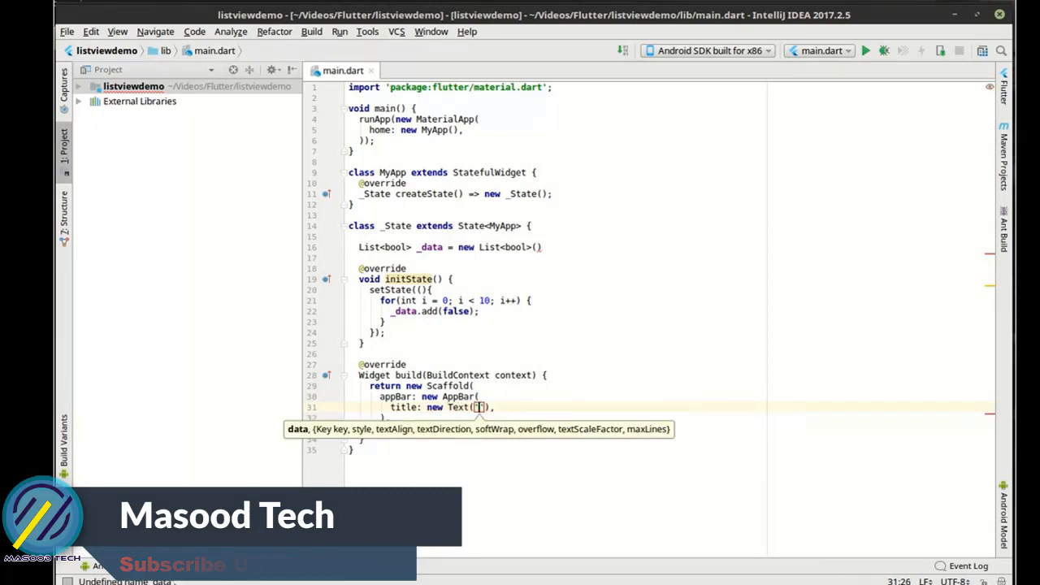
type("ListView Demo")
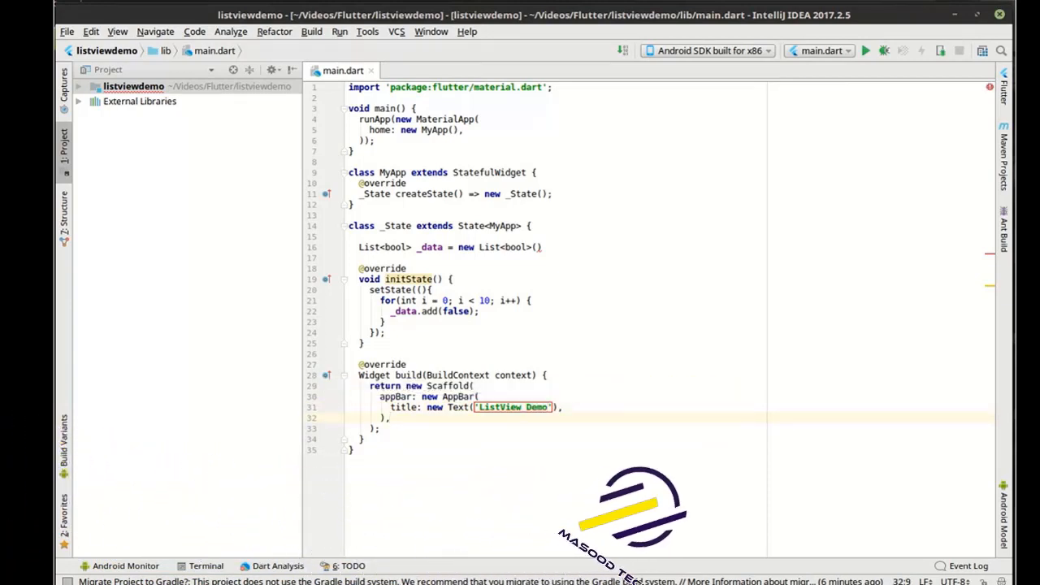
type("body: ,")
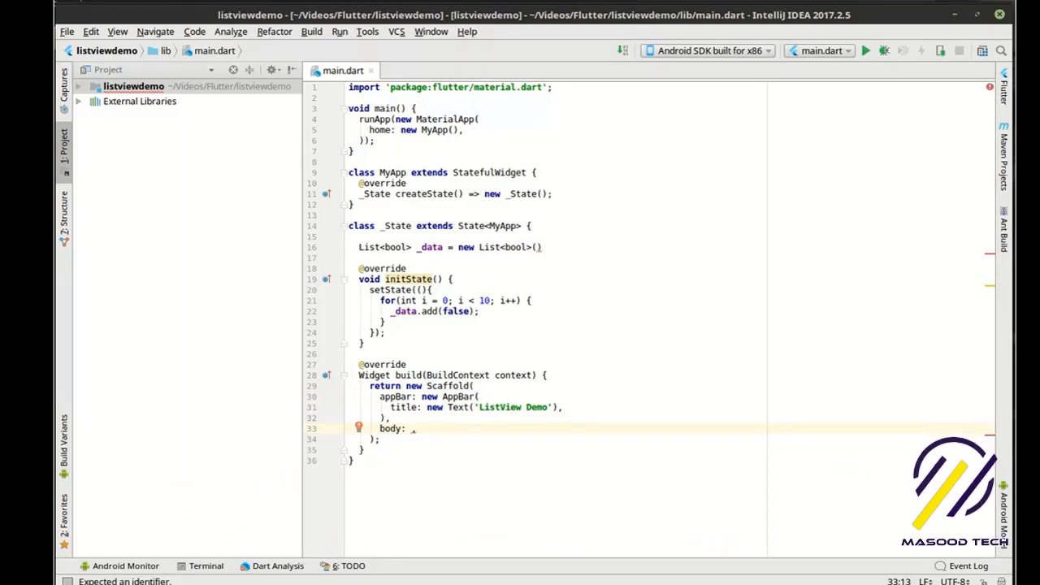
- Make the body a new ListView.builder with a null itemBuilder placeholder
type("Li")
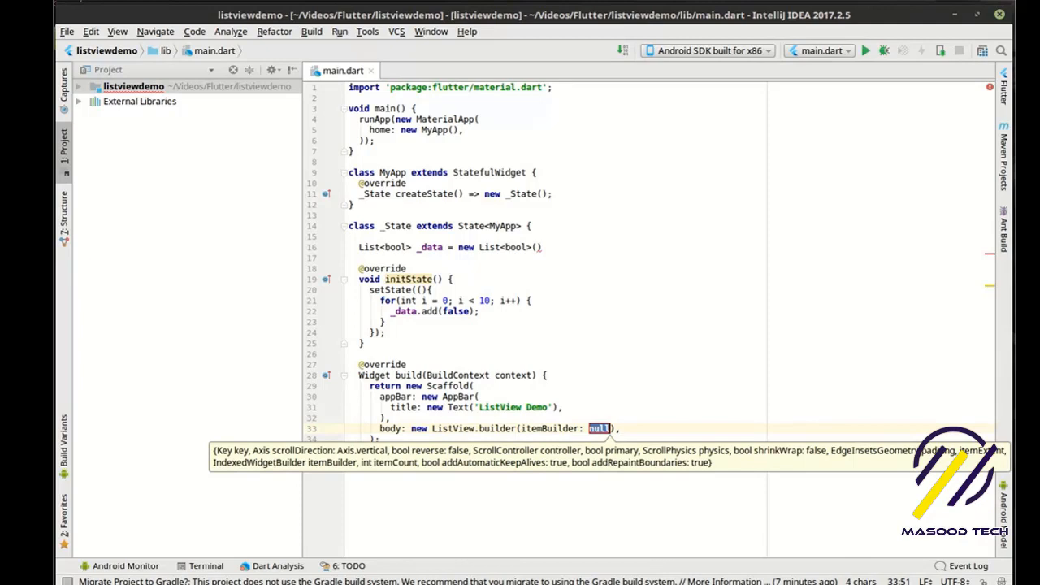
mouse_move(296, 285)
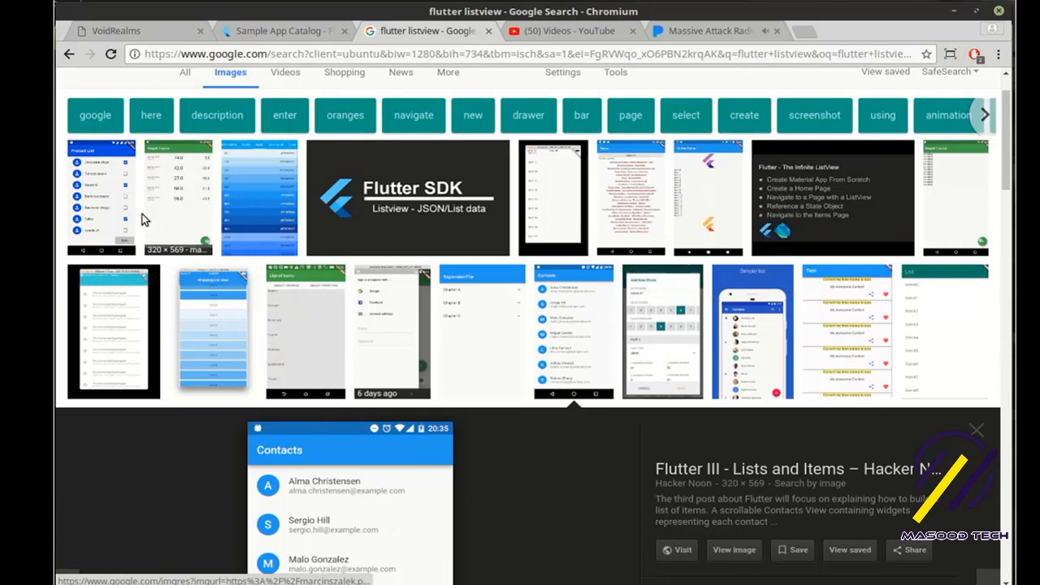
scroll("down", 3)
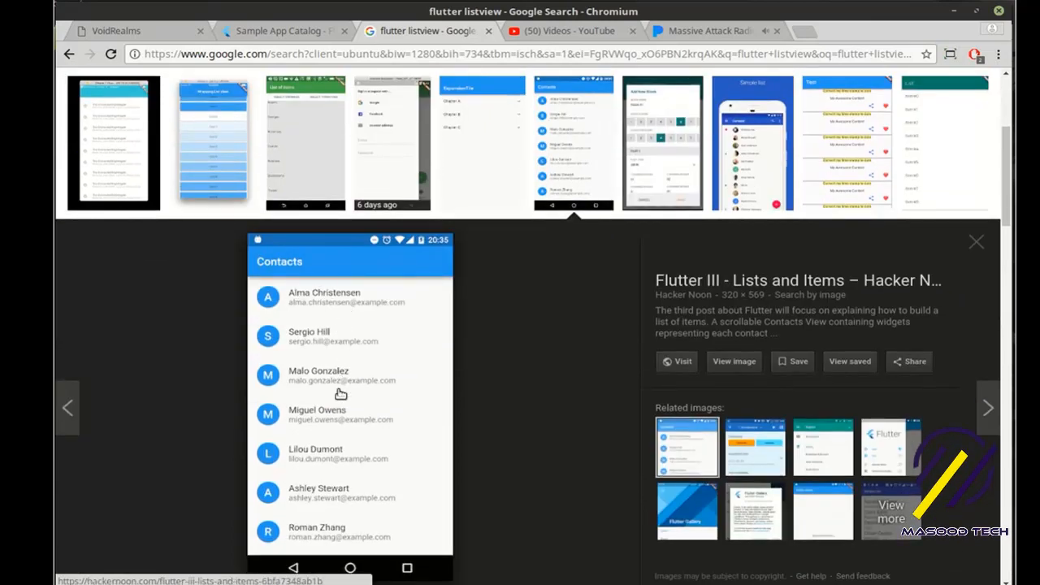
mouse_move(315, 296)
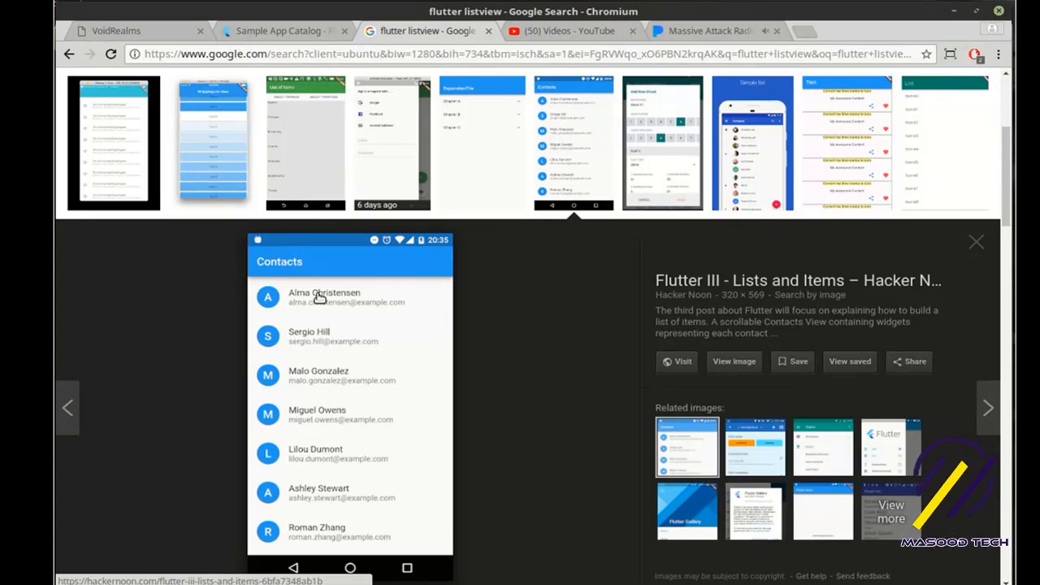
mouse_move(393, 356)
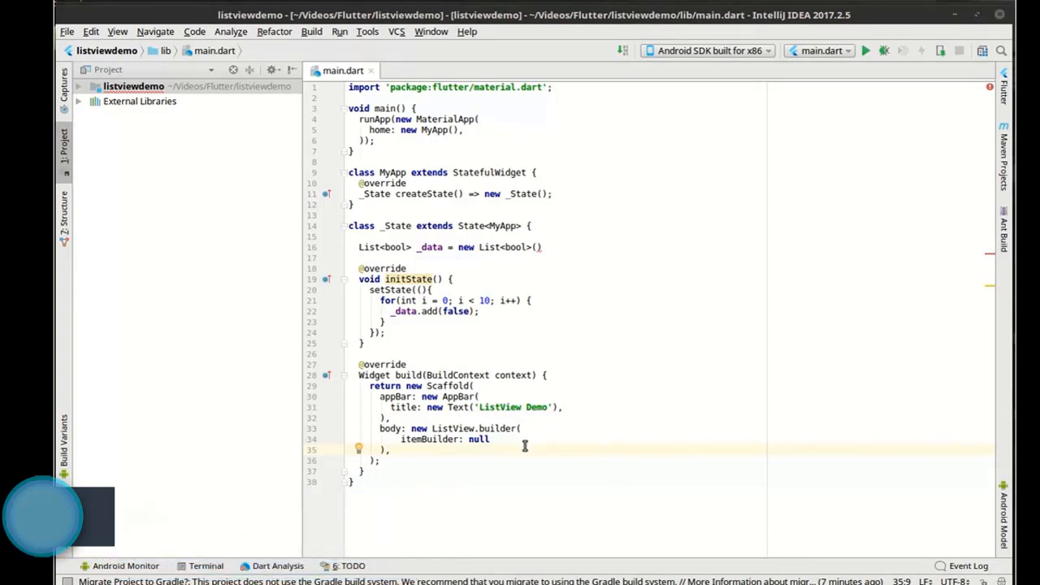
- Add itemCount: _data.length and replace the null itemBuilder with an empty function body
key("Enter")
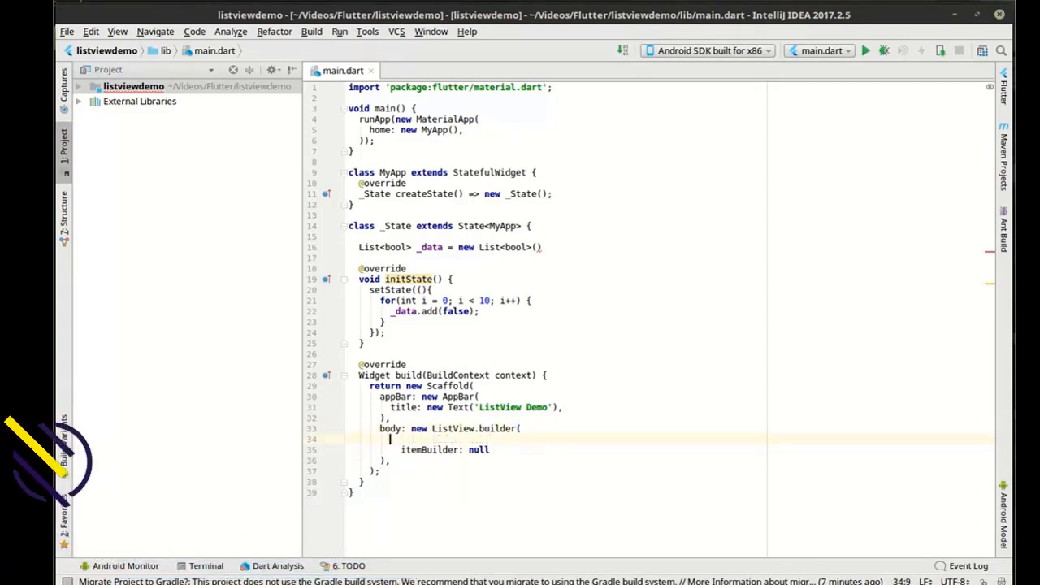
type("itemCount: _data.length,")
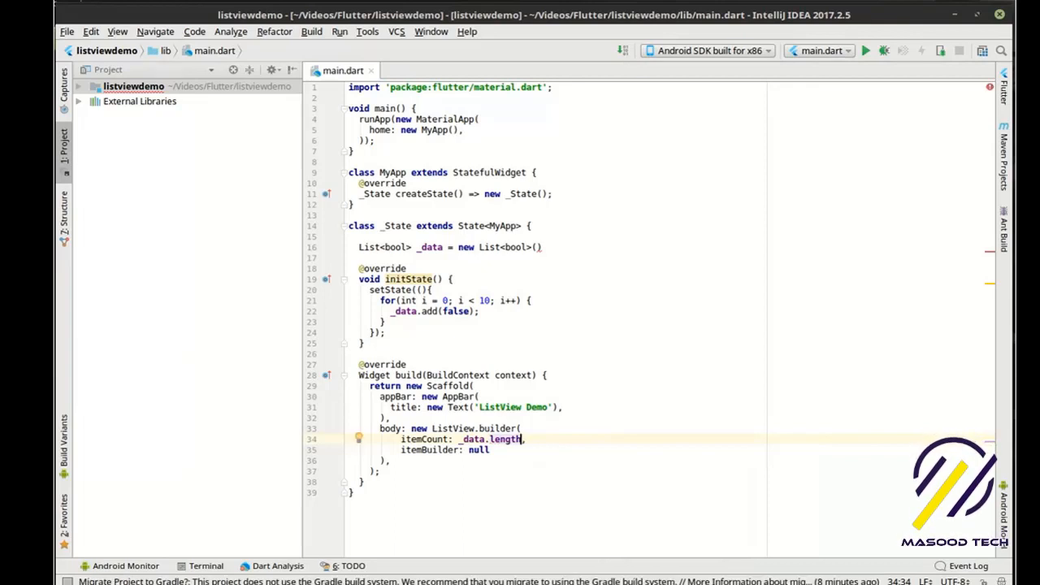
left_click(489, 450)
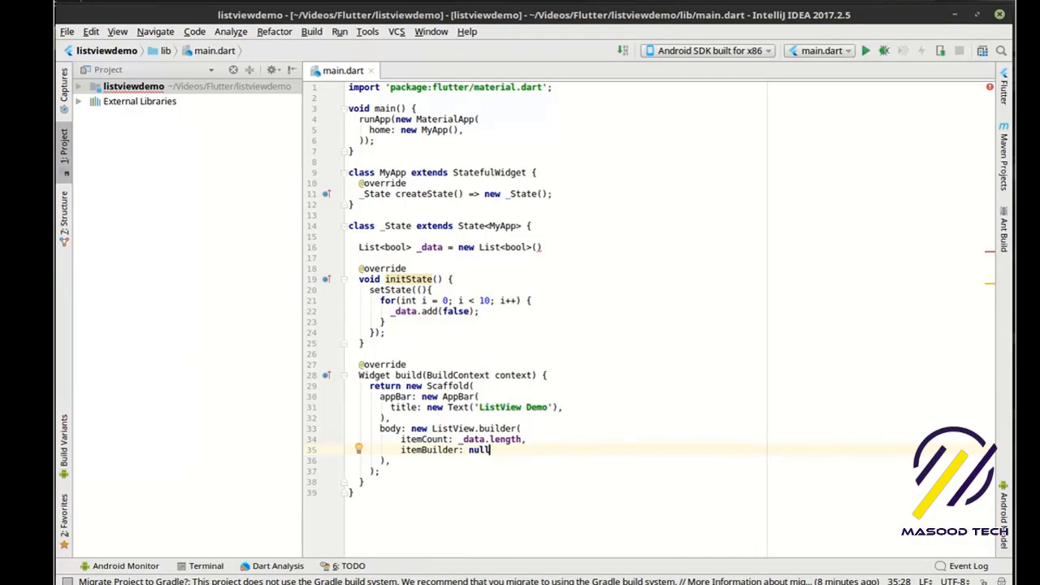
key("BackSpace")
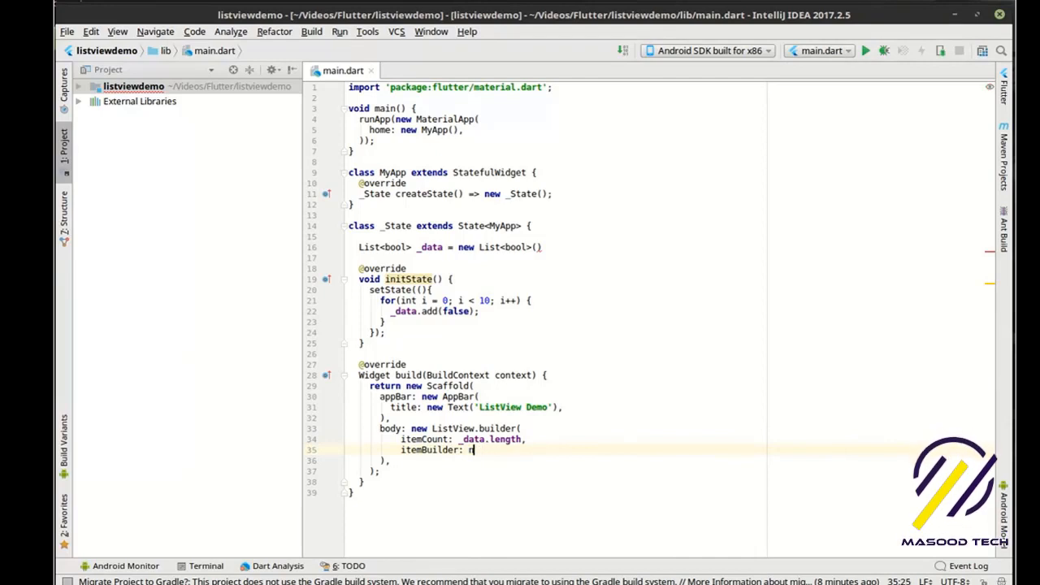
type("()")
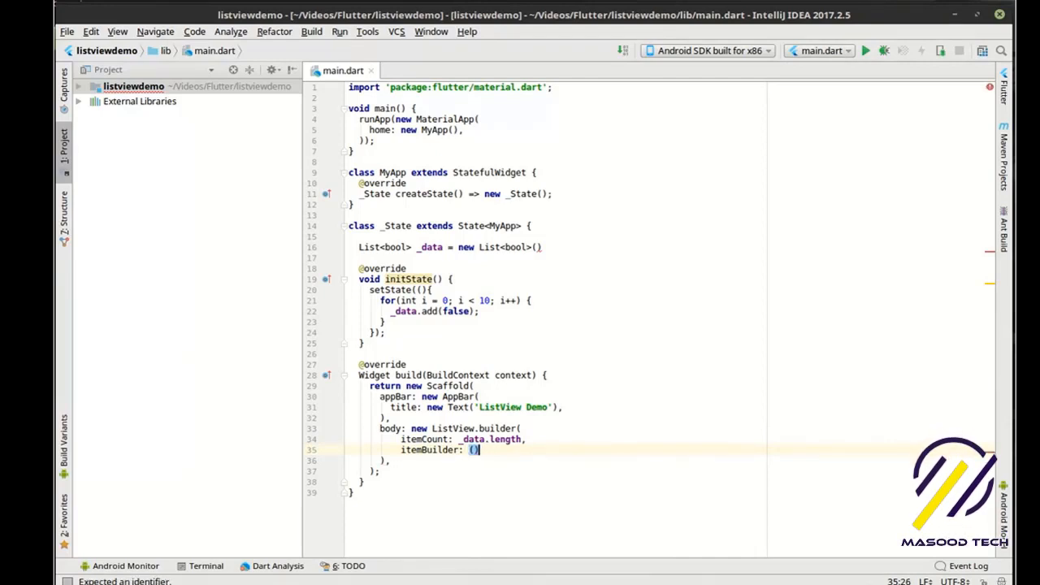
type("{")
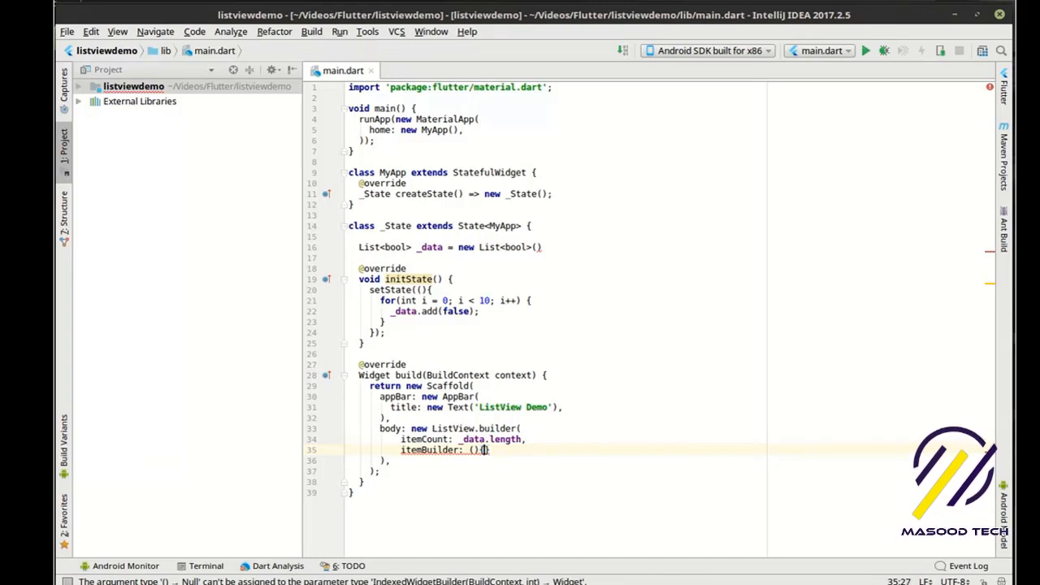
key("Return")
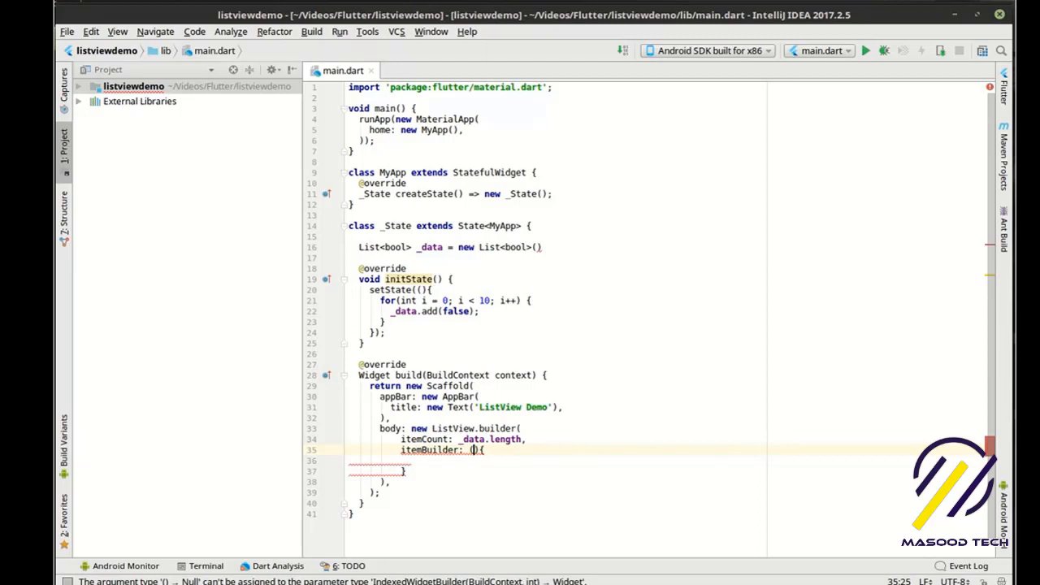
- Give the item builder the parameters (BuildContext context, int index)
type("Build")
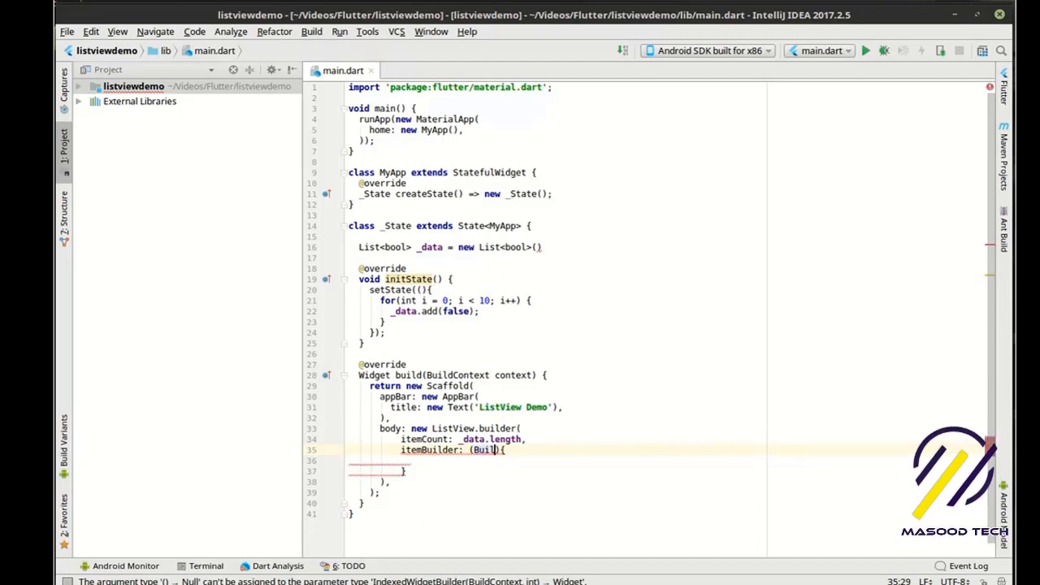
type("dC")
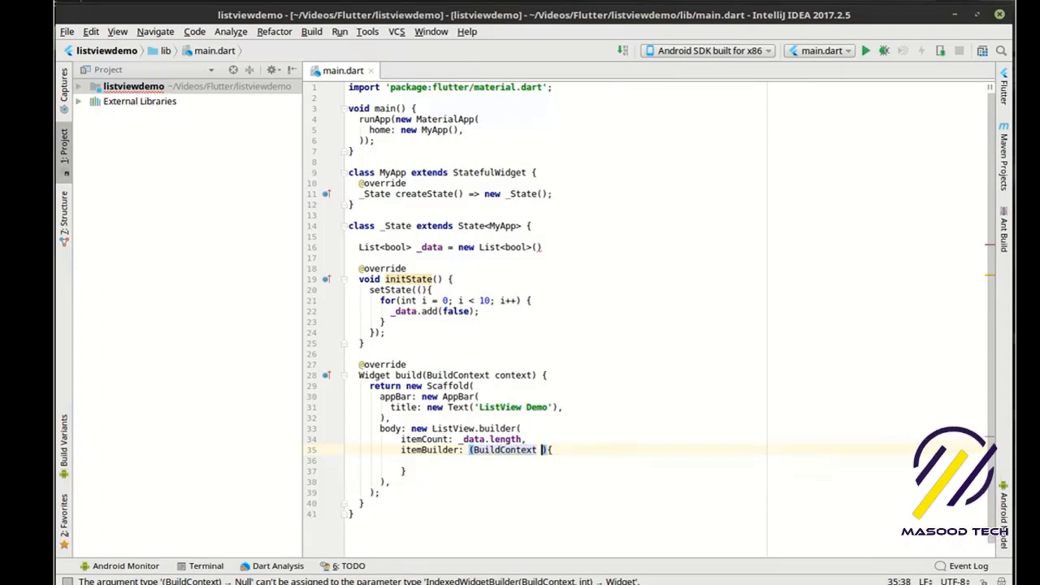
type("ontext")
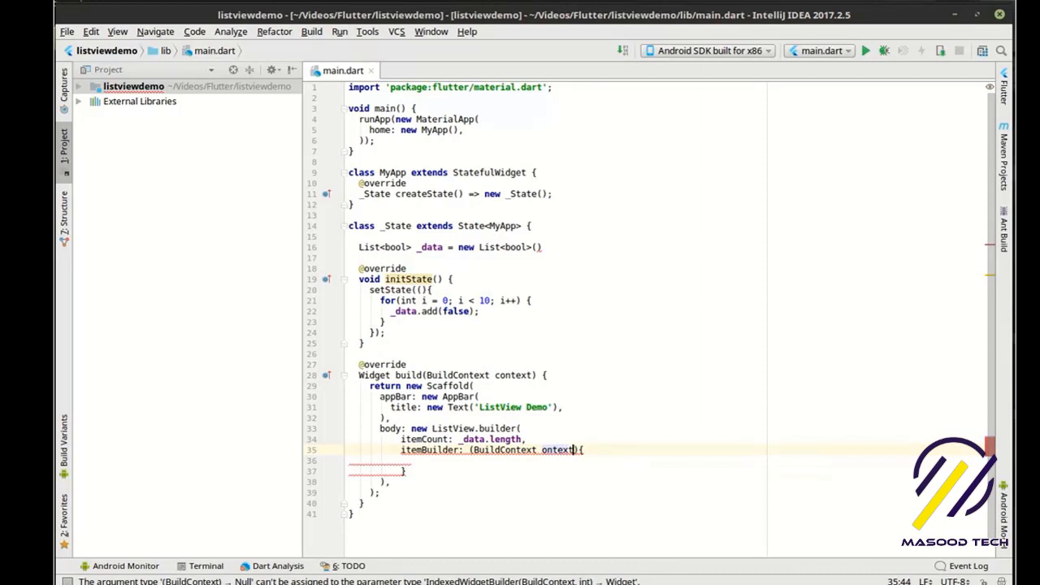
key("Backspace")
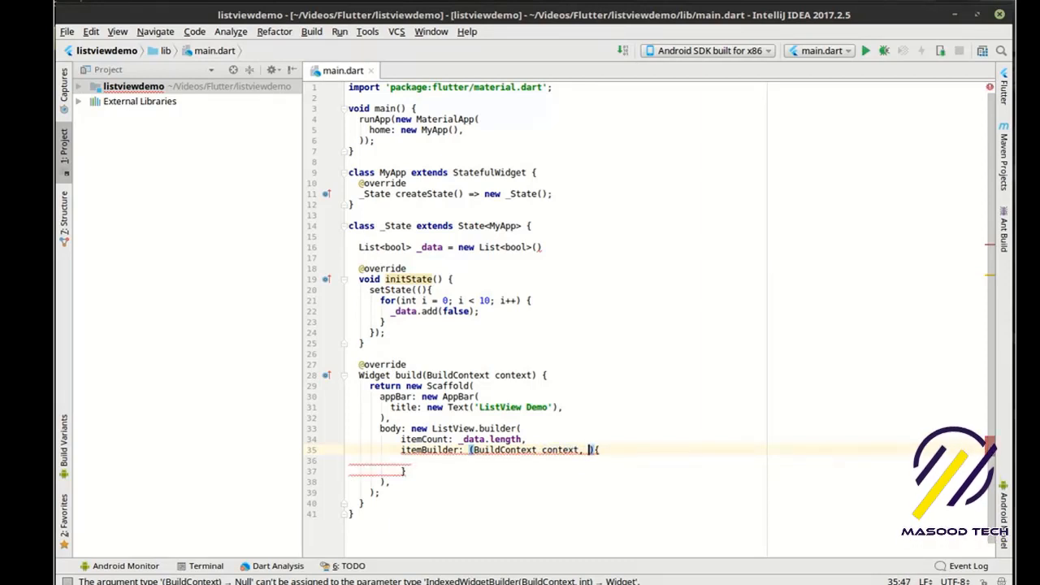
type("int index")
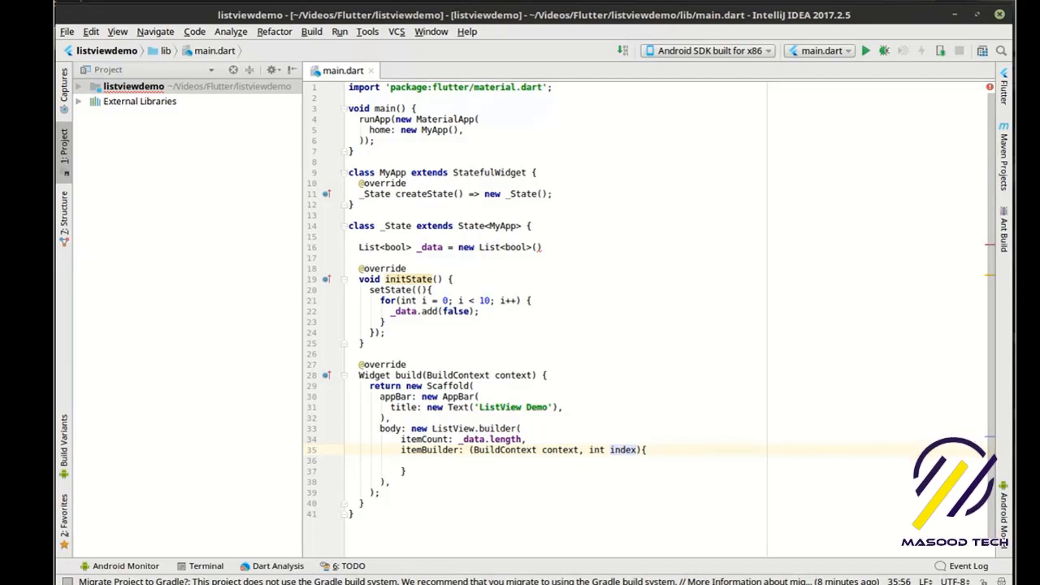
- Fix the missing semicolon on _data and make itemBuilder return new Card()
key("enter")
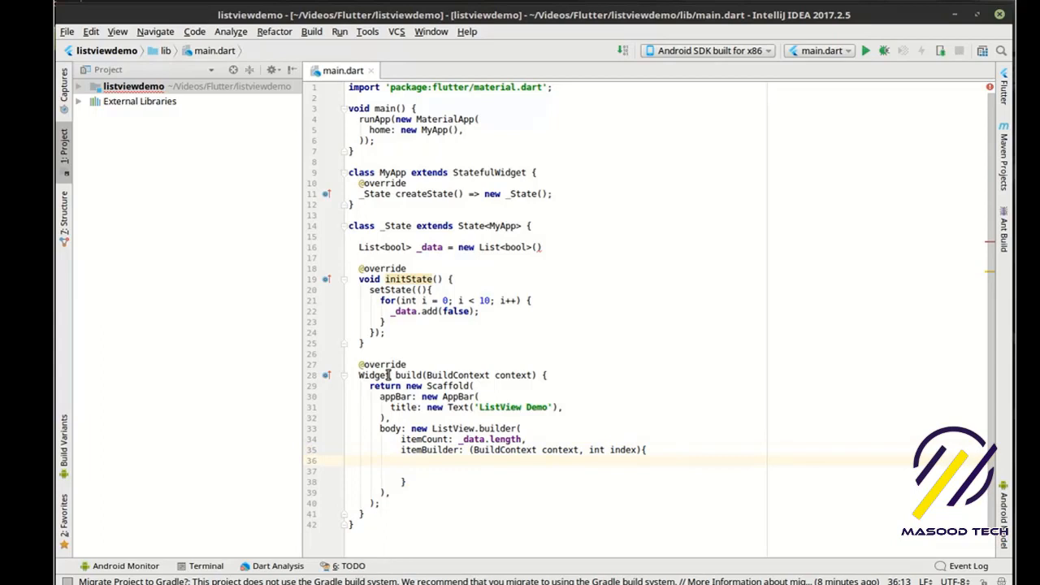
double_click(429, 247)
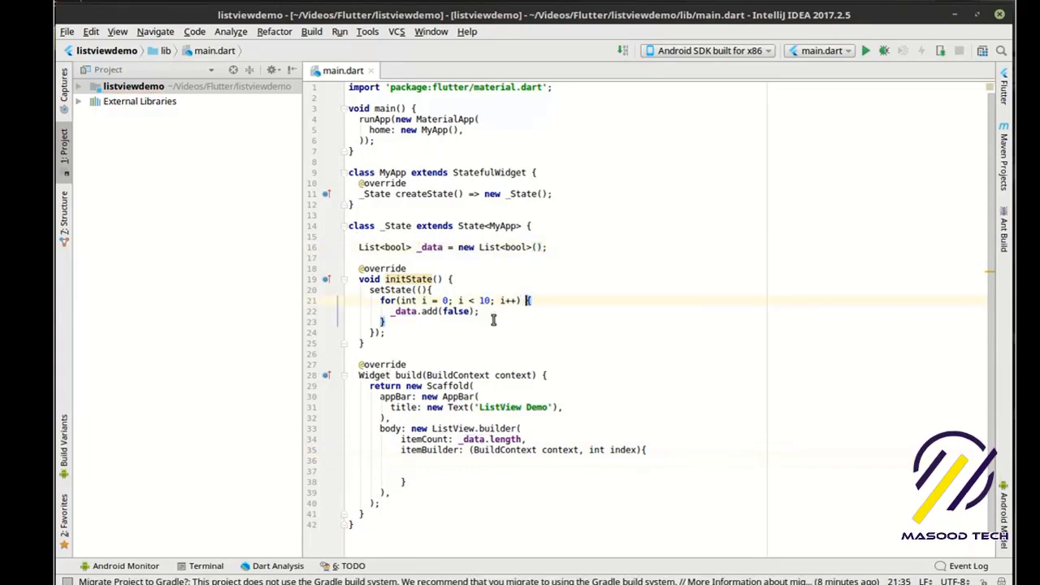
left_click(429, 461)
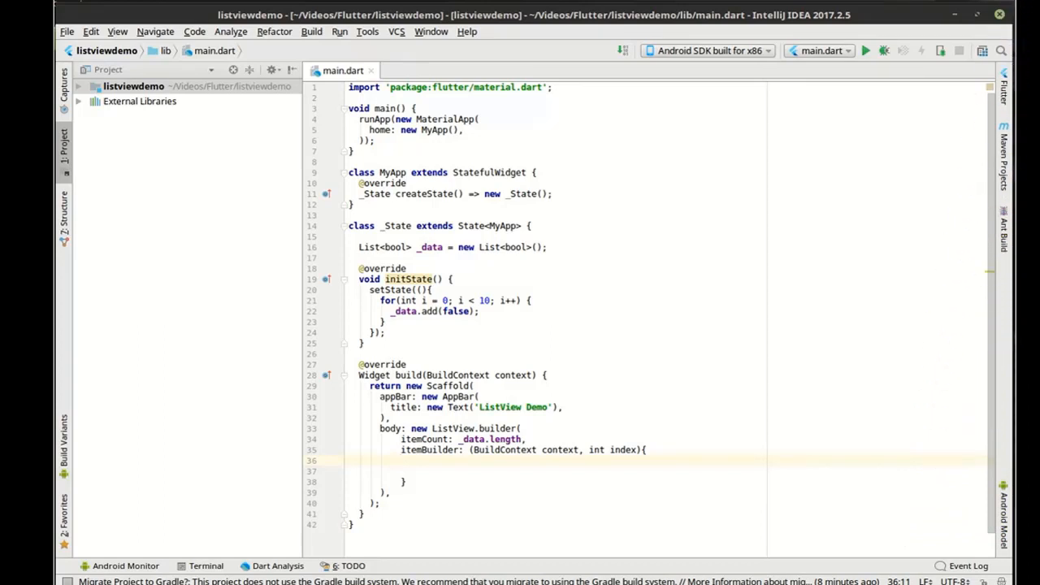
type("return ne")
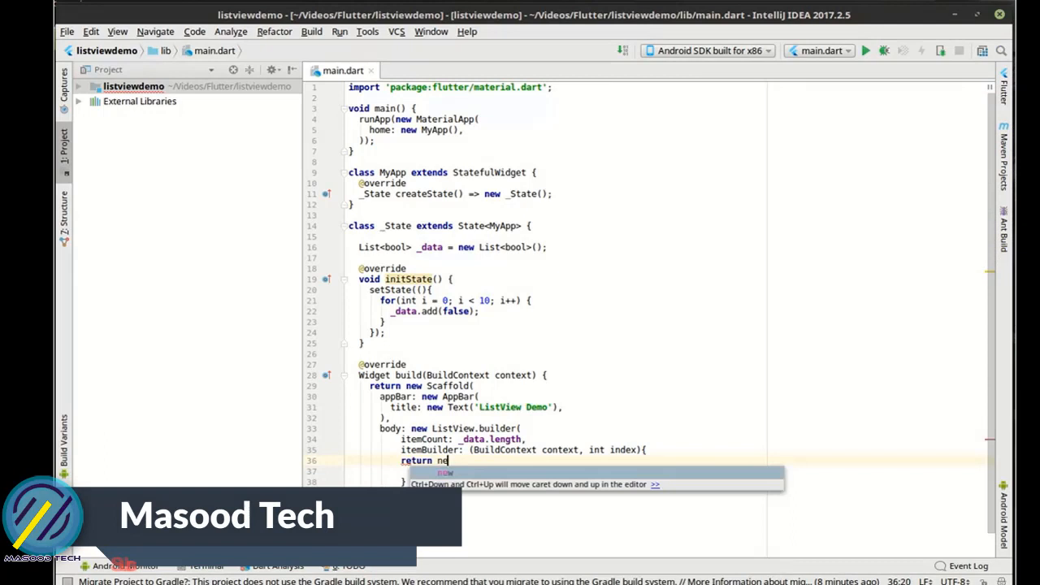
type("Card();")
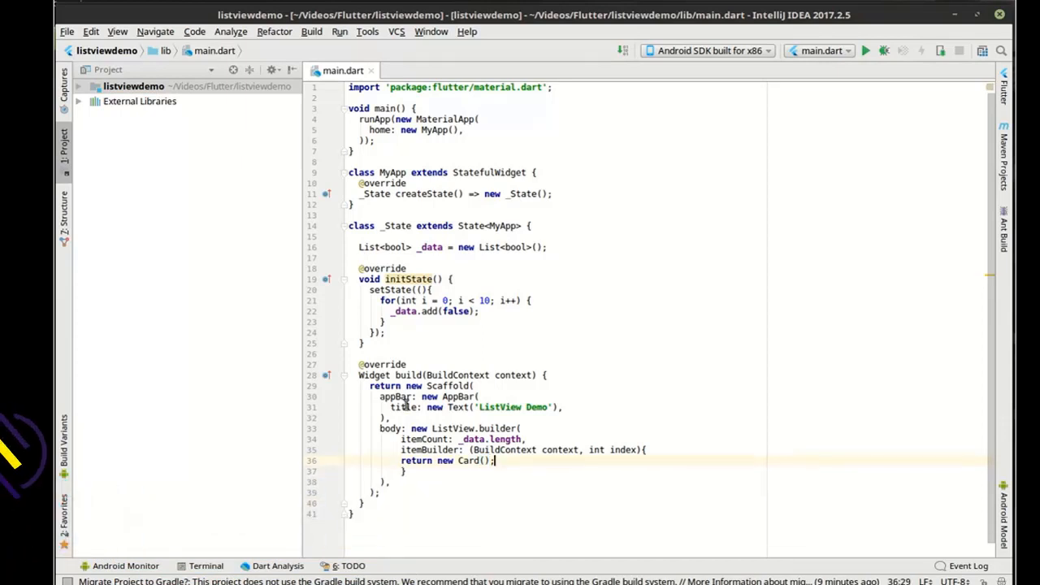
- Run the app so the emulator shows the ListView Demo app bar above an empty list
left_click(865, 51)
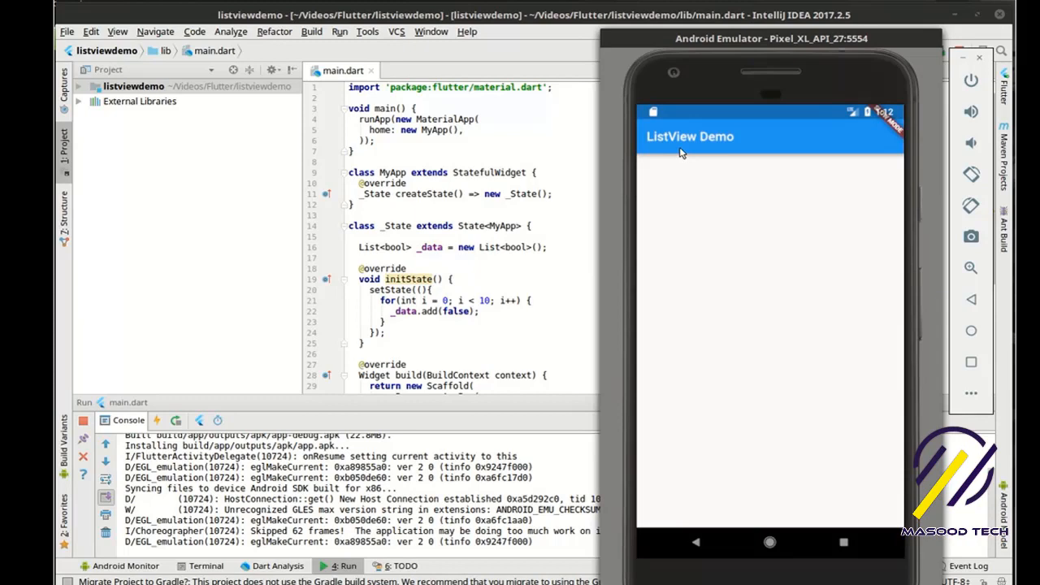
mouse_move(790, 409)
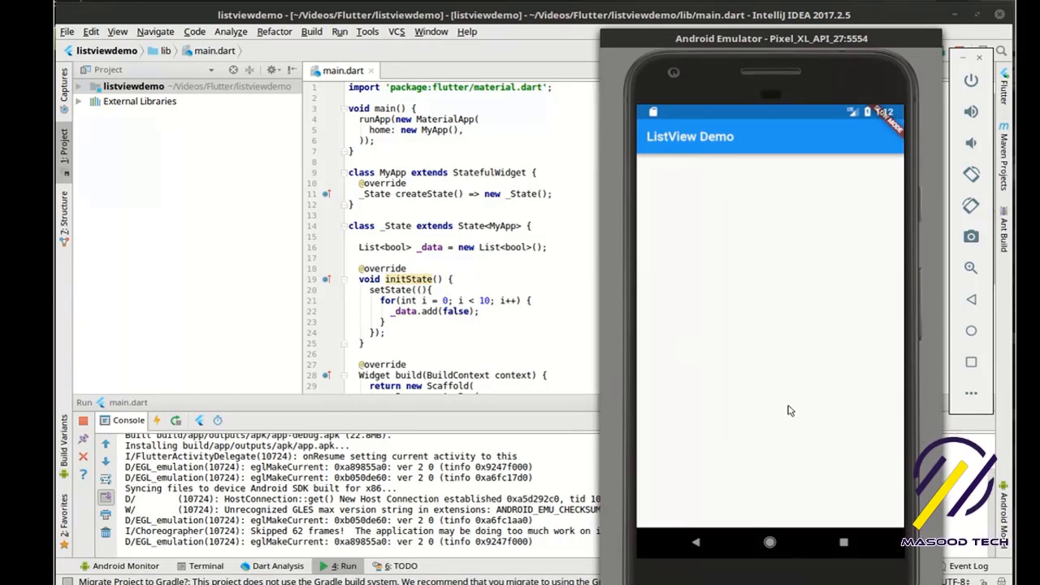
mouse_move(820, 322)
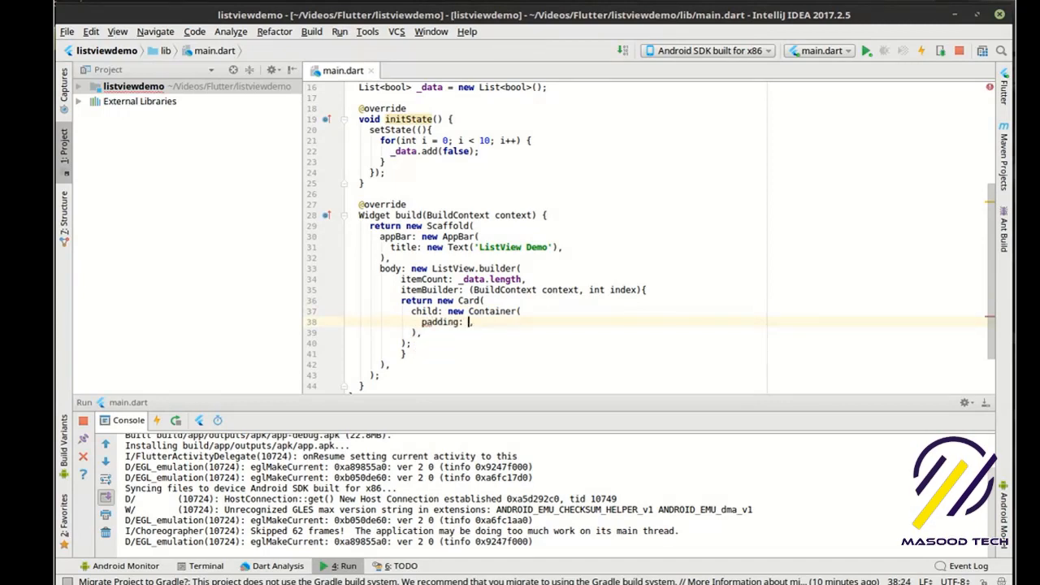
- Give the padded Container a child Column with a children: <Widget>[ list
type("new EdgeInsets.all(32.0")
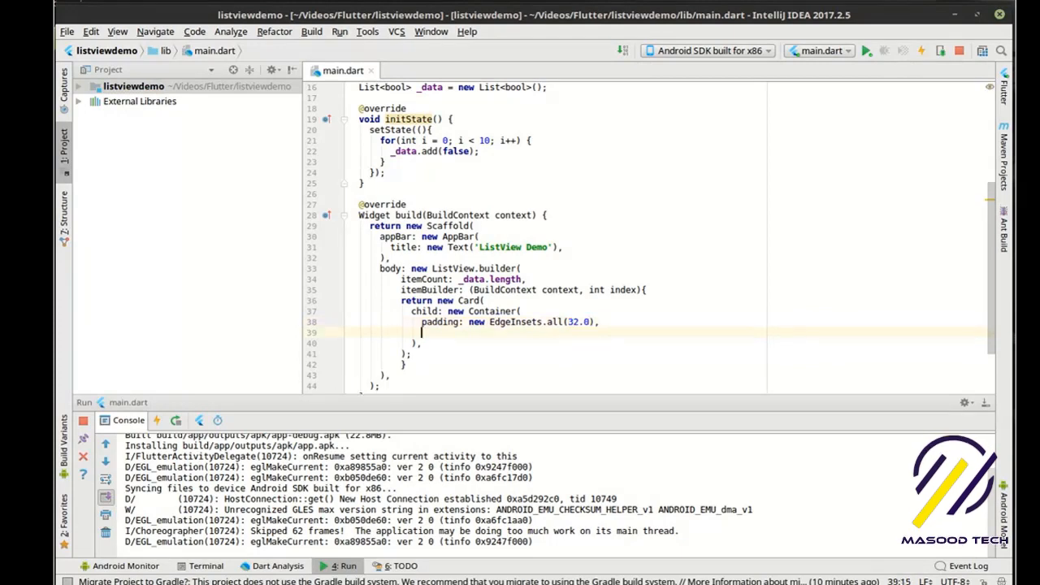
type("child: ,")
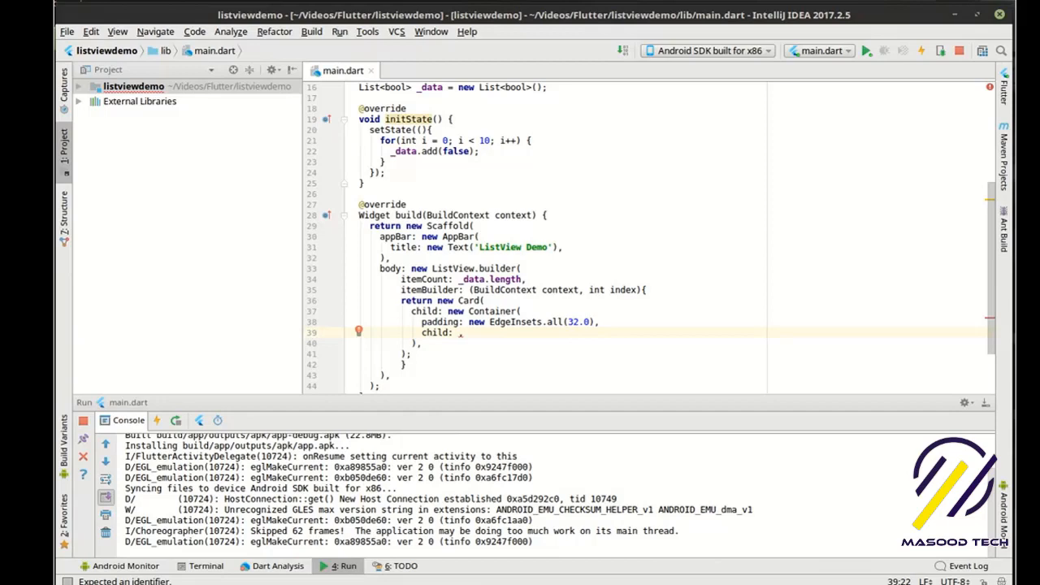
type("Column")
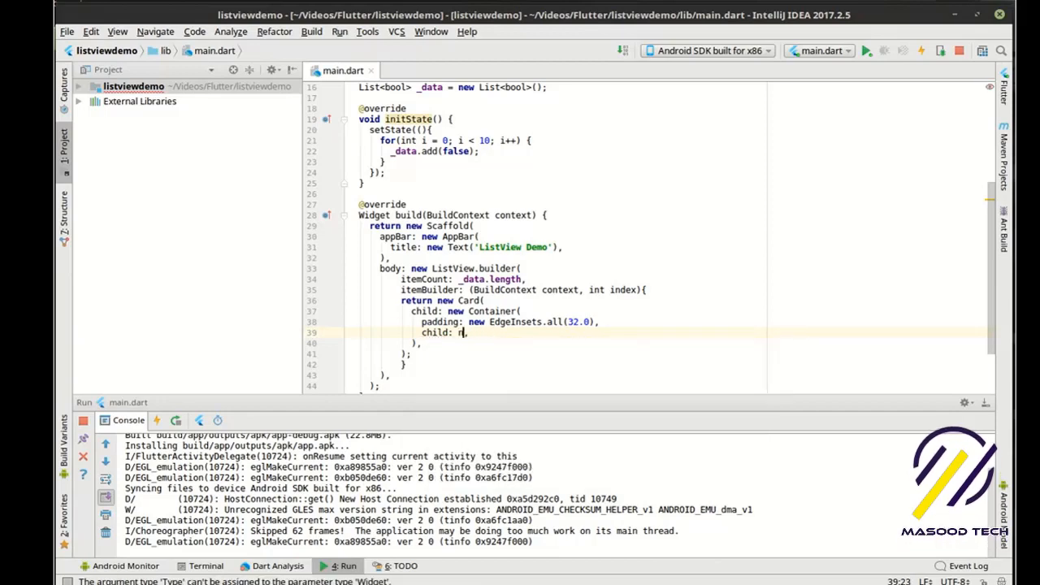
type("new Column()")
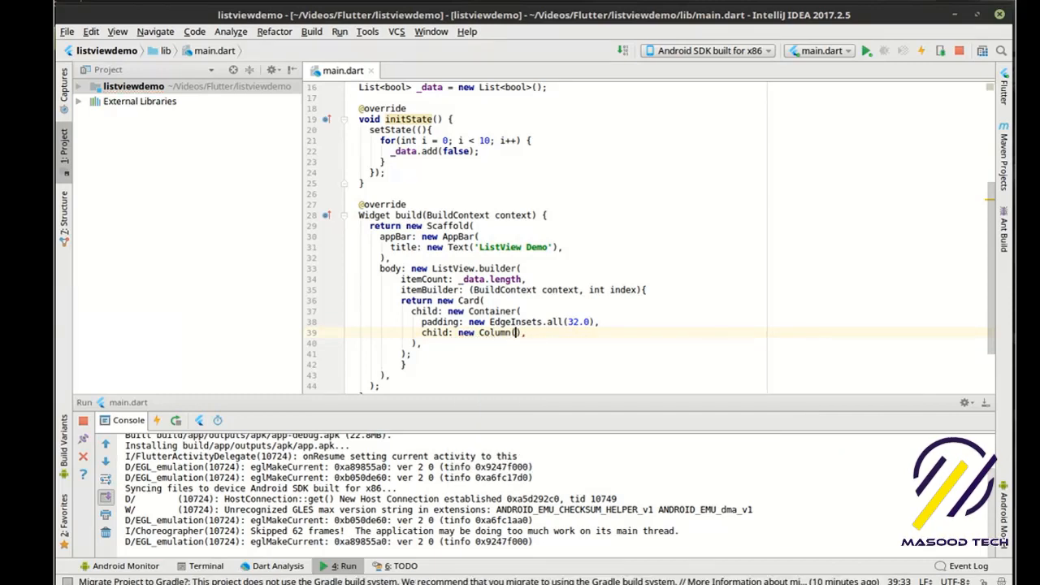
type("children: <Widget>[")
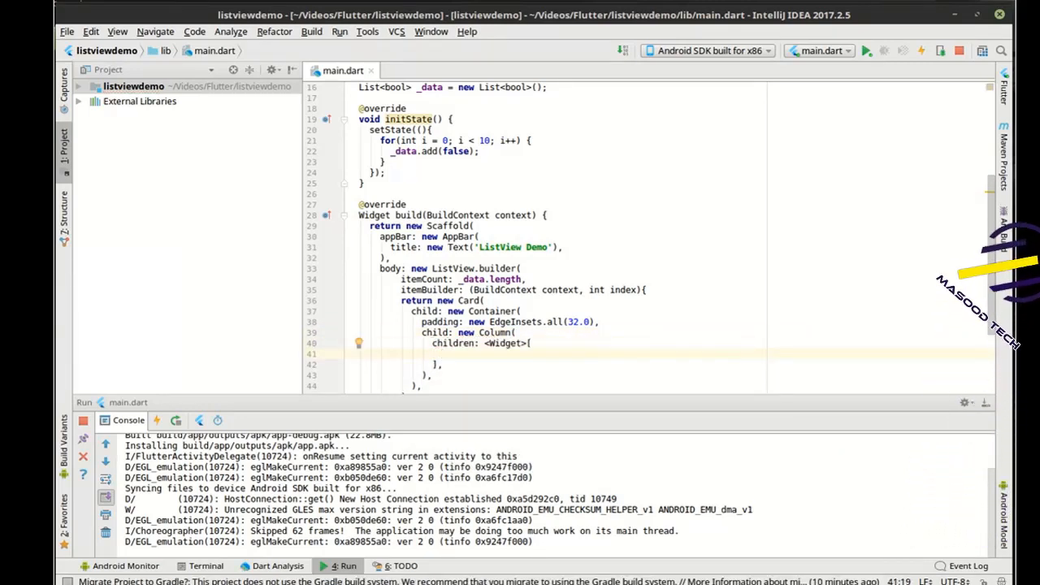
scroll("down", 3)
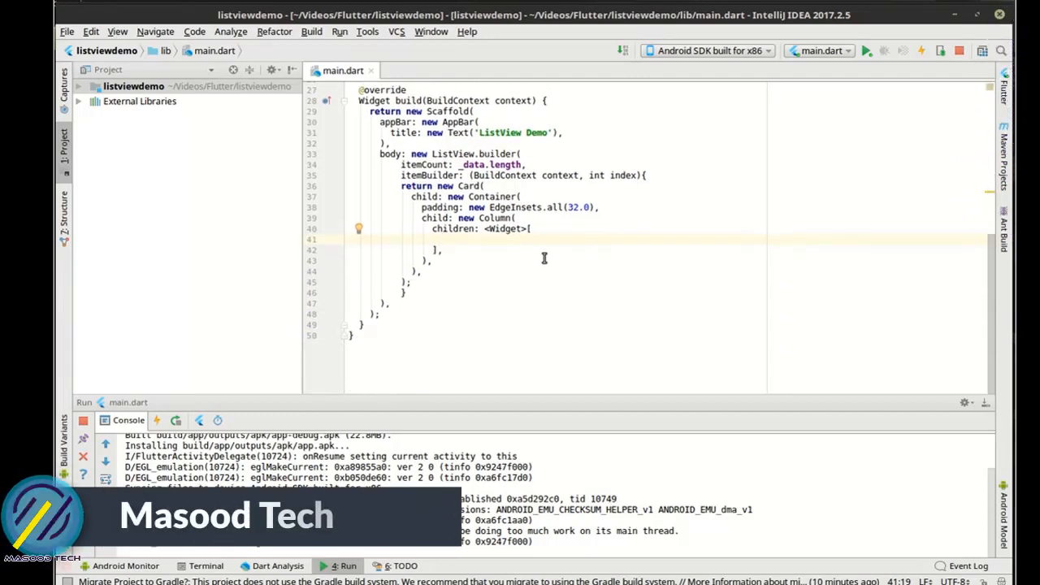
- Add new Text('This is item ${index}') as the Column's first child
type("new Text(data)")
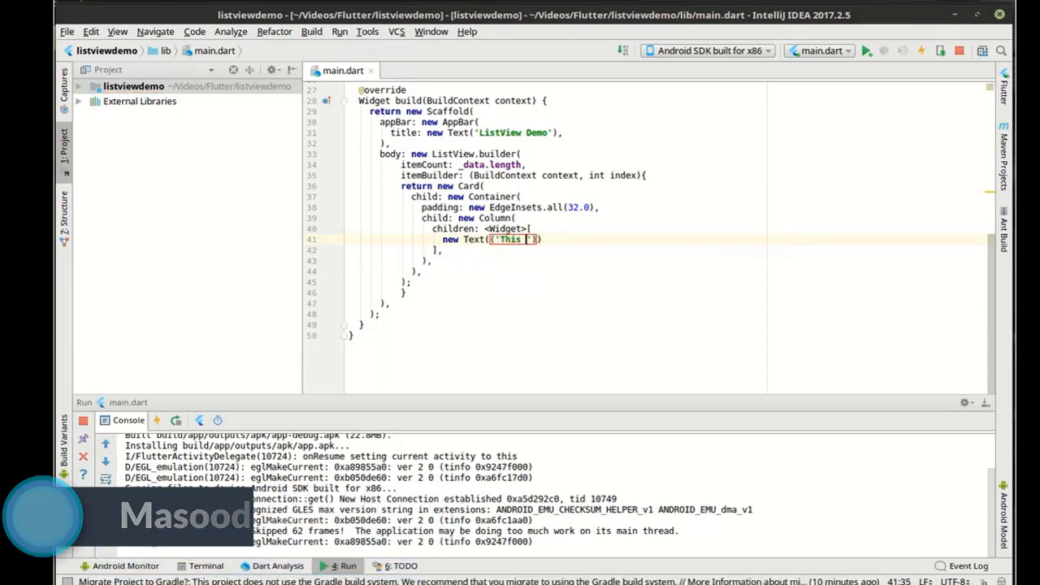
type("is item")
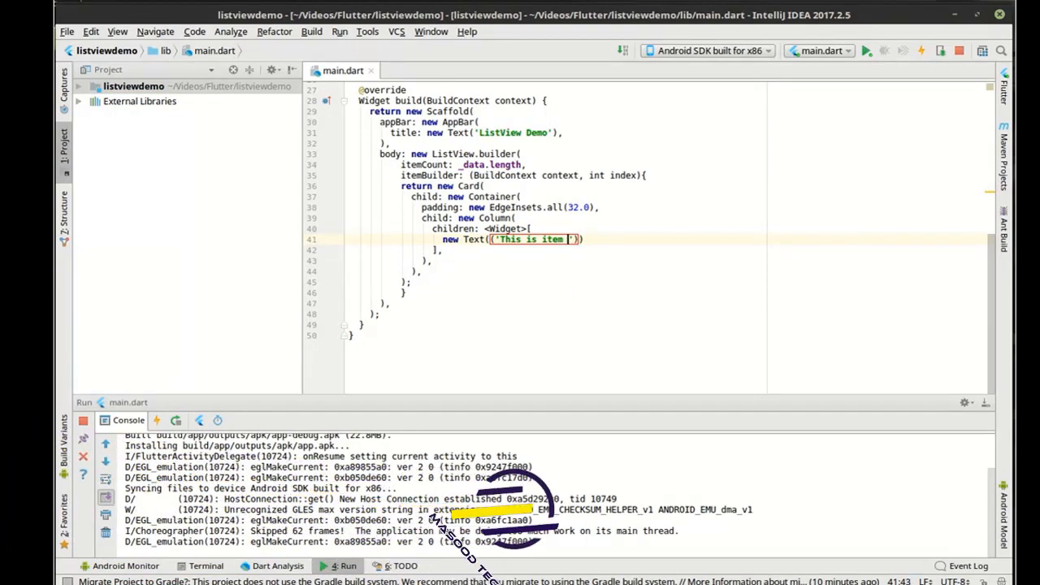
type("${}")
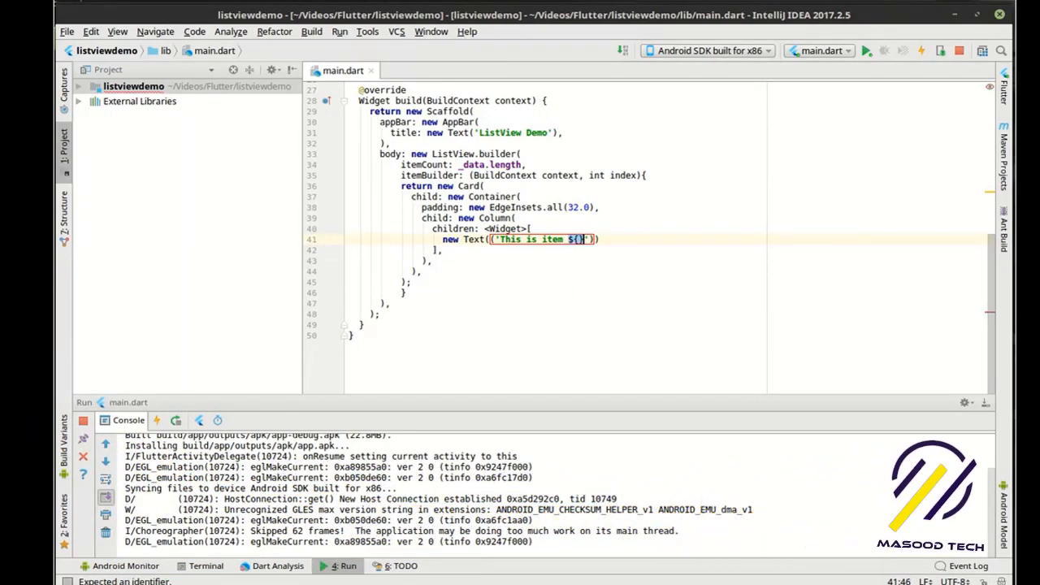
type("ite")
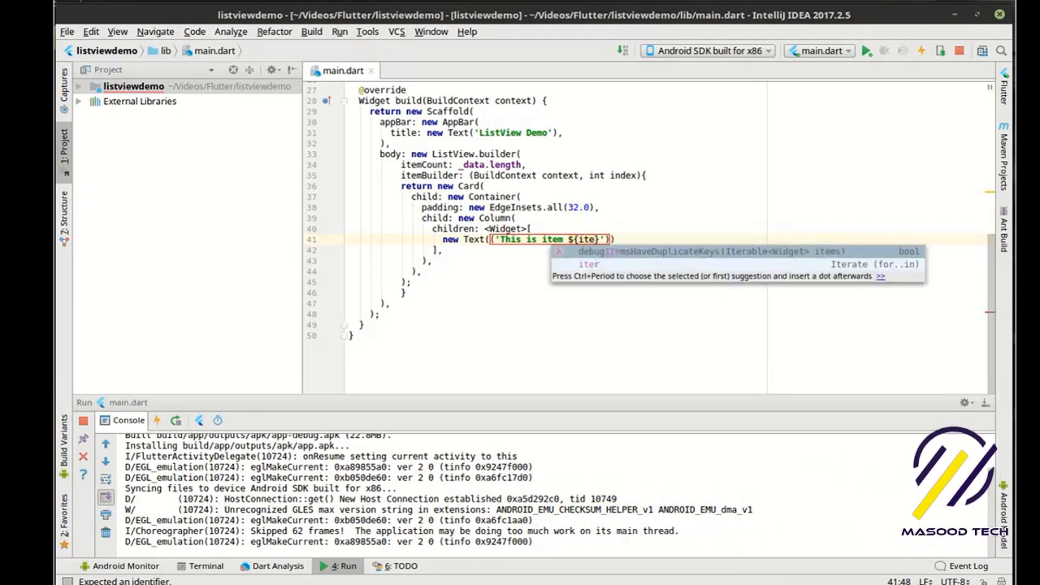
type("ndex")
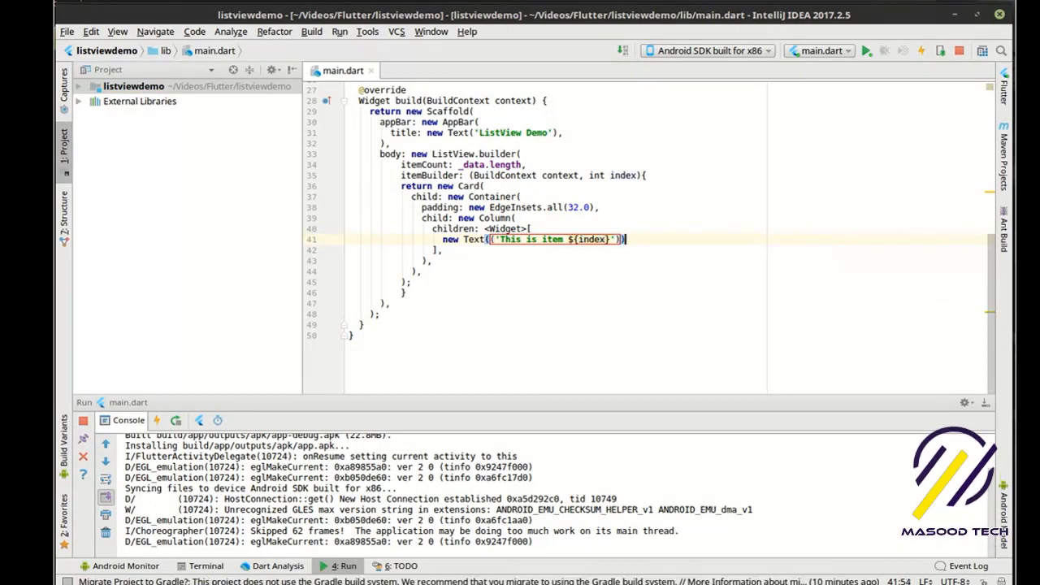
key("Return")
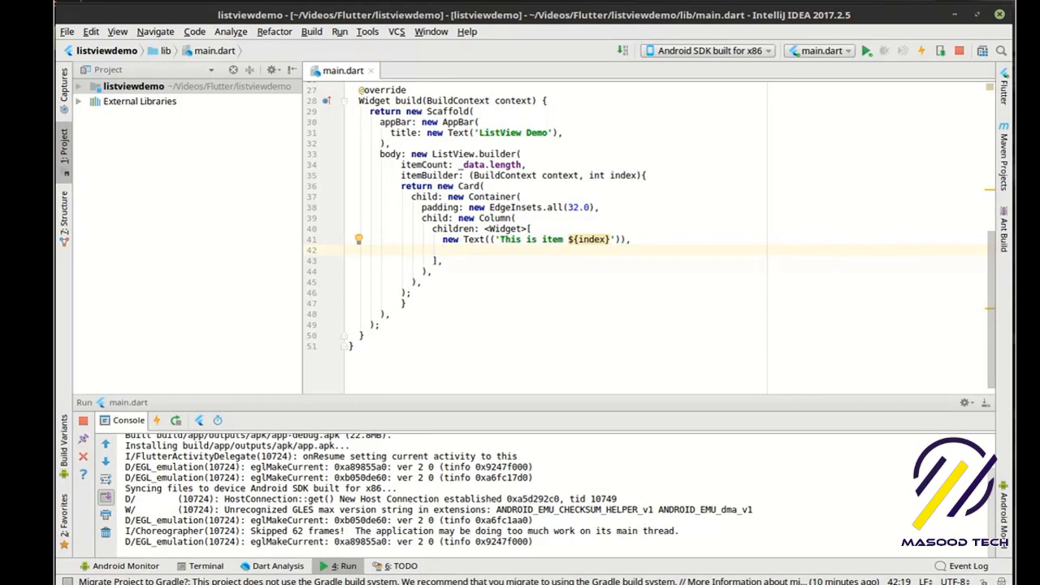
- Add a CheckboxListTile with value _data[index] and null onChanged, then hot reload
type("new")
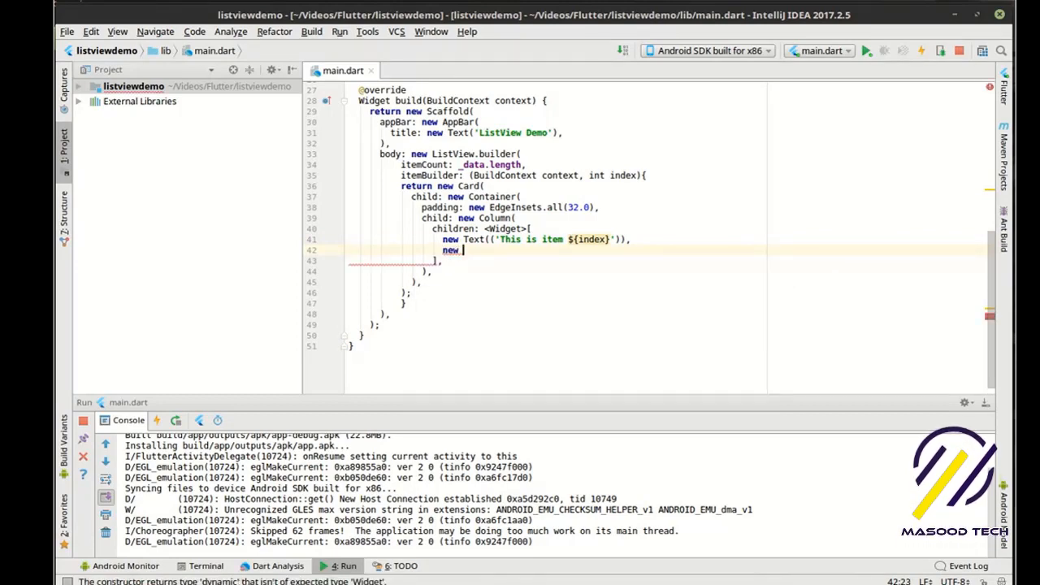
type("Ched")
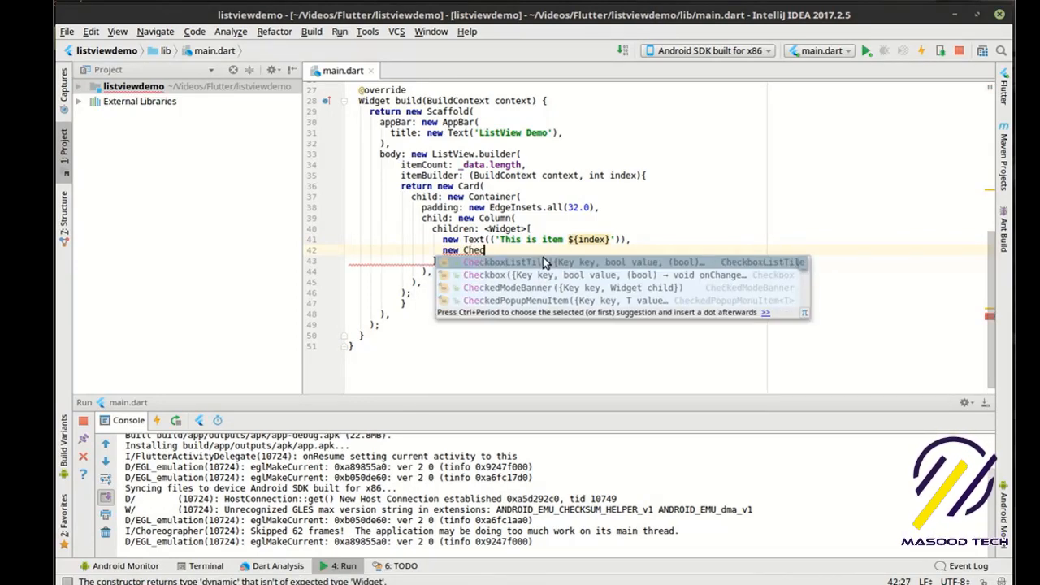
left_click(501, 261)
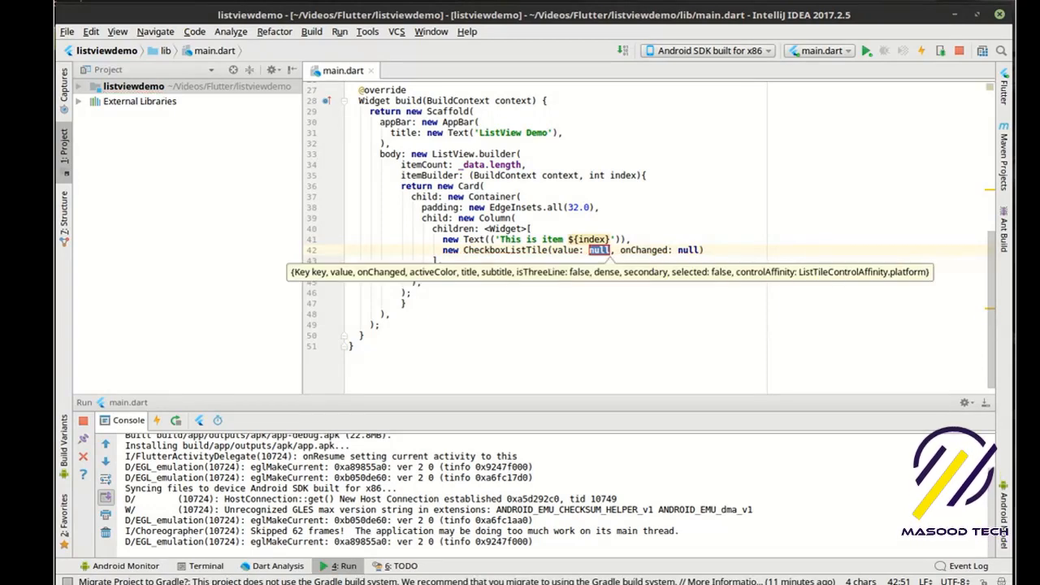
mouse_move(552, 250)
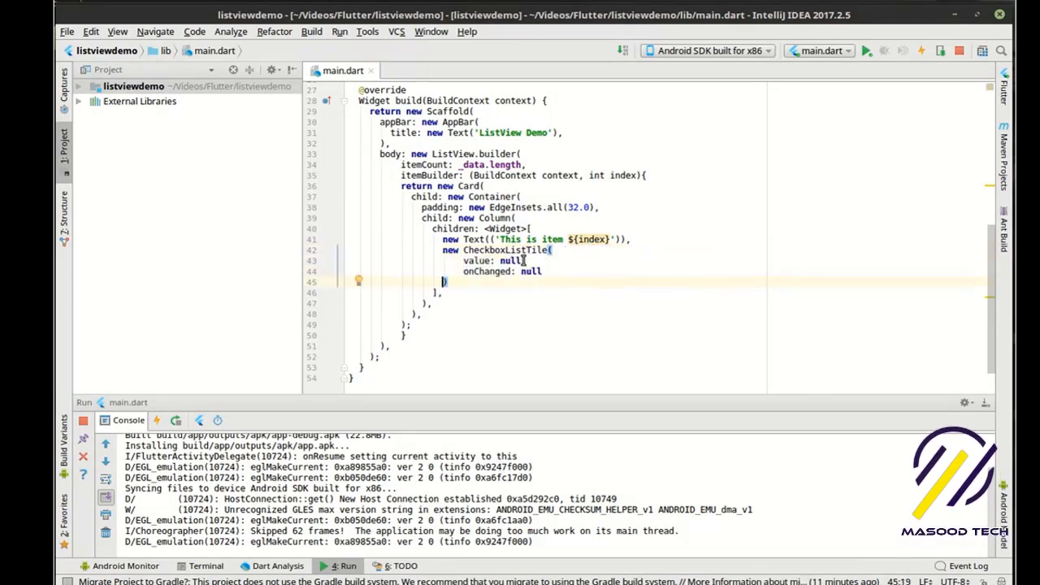
double_click(510, 260)
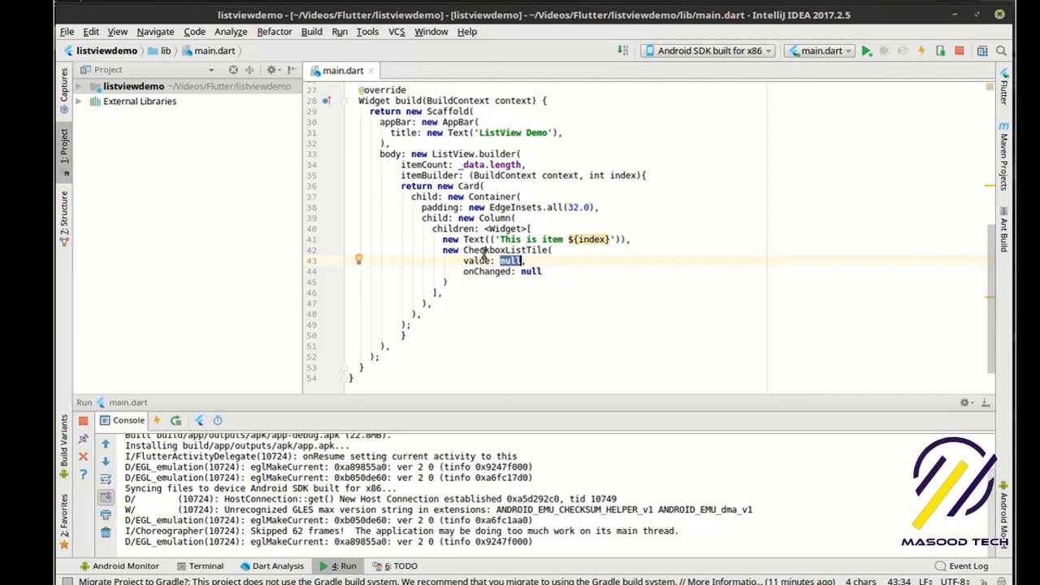
type("_data[index")
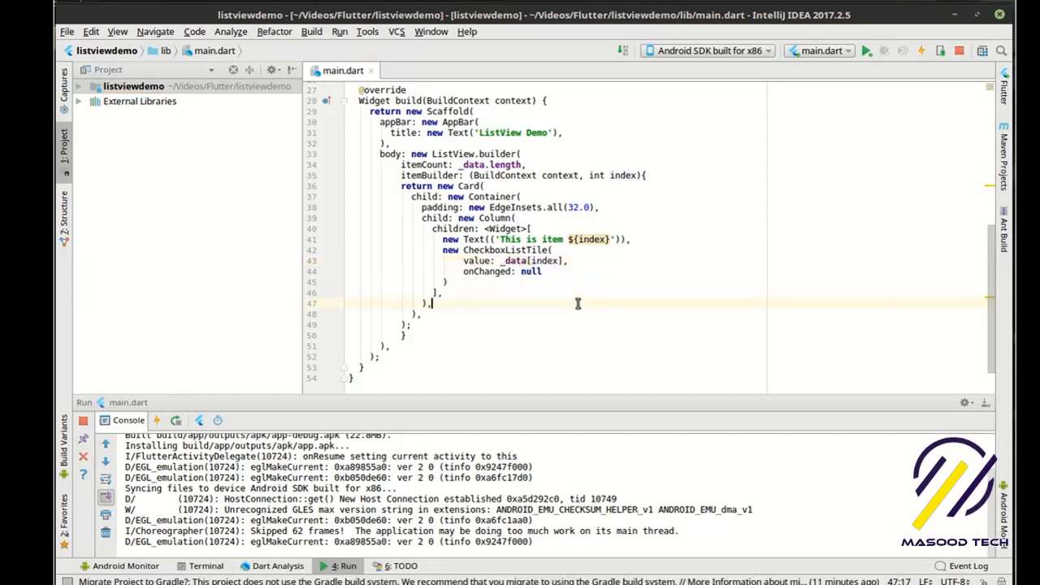
left_click(919, 51)
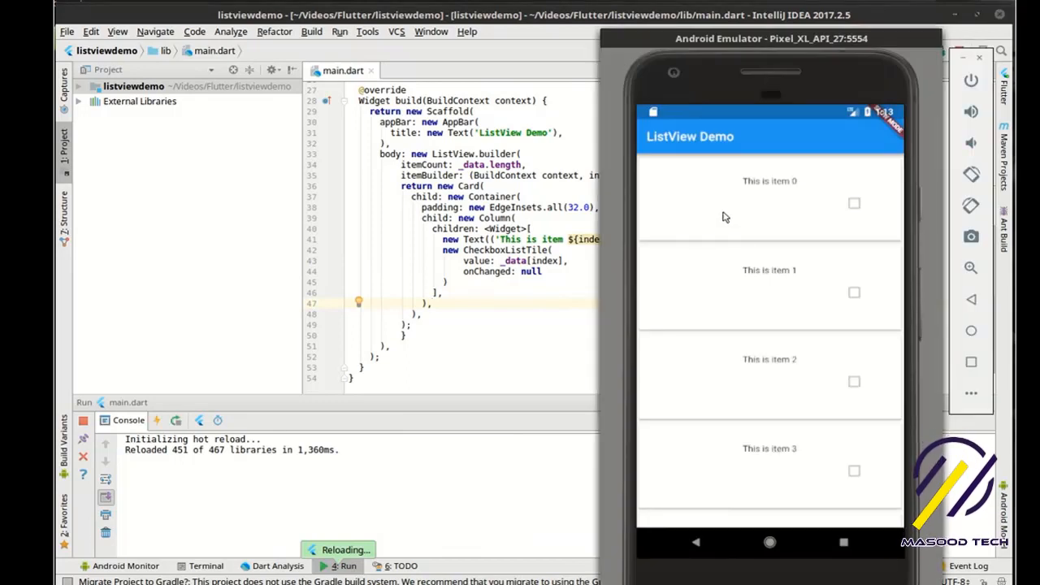
mouse_move(745, 366)
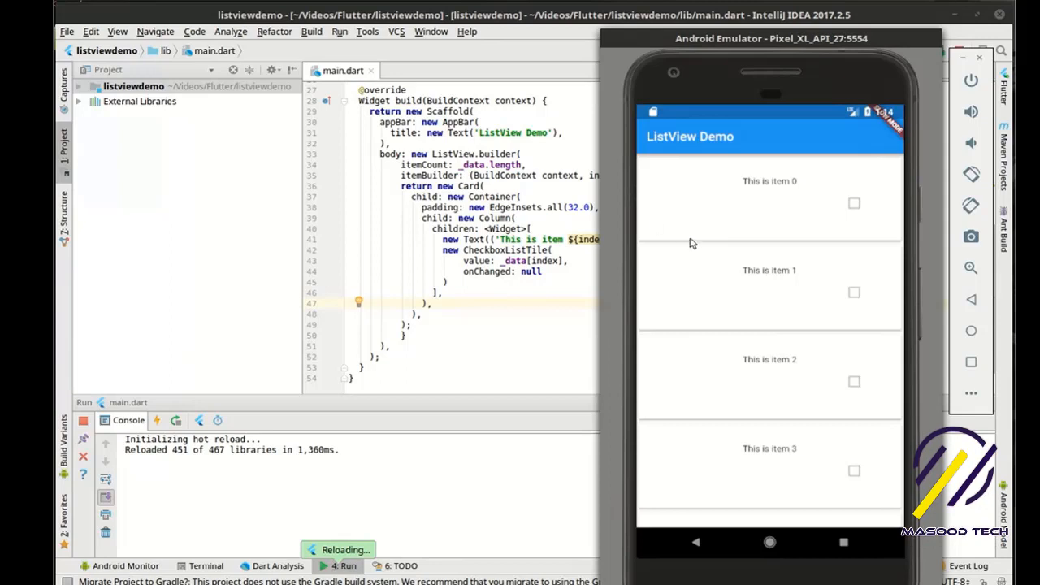
- Scroll the emulator list down through item 9 and back up, each card showing an empty checkbox
scroll("down", 3)
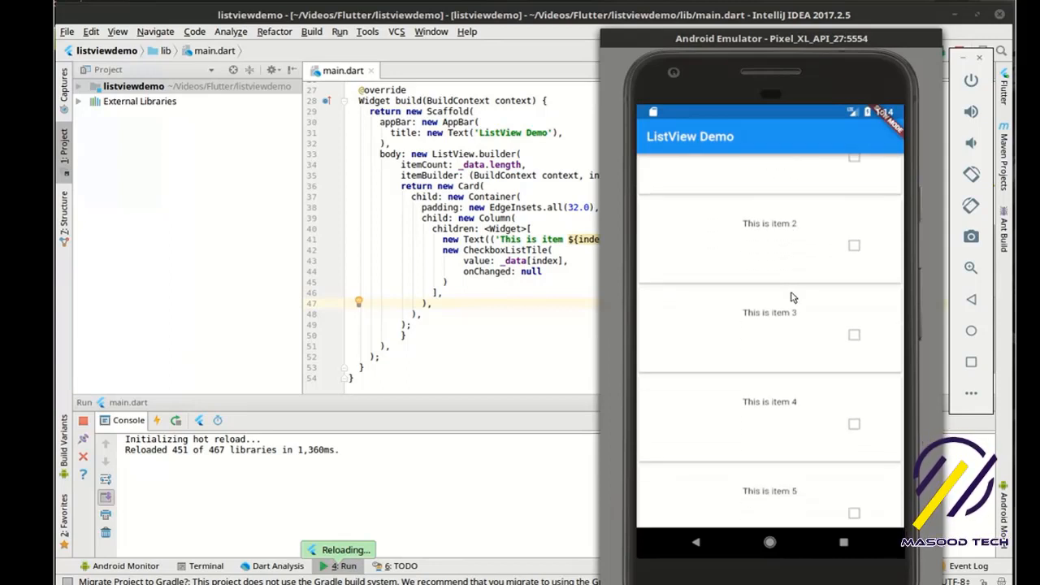
scroll("down", 3)
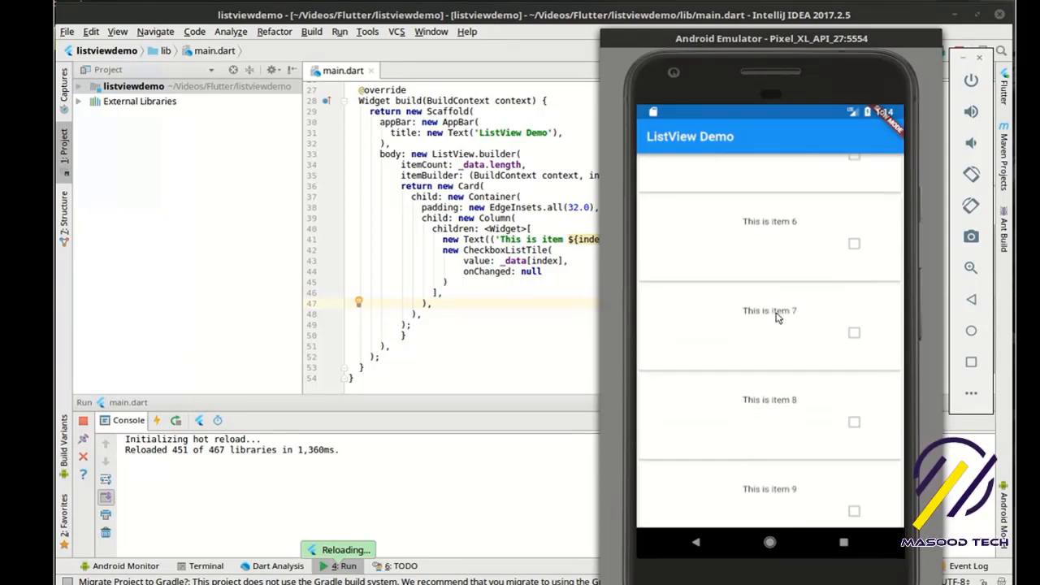
scroll("up", 3)
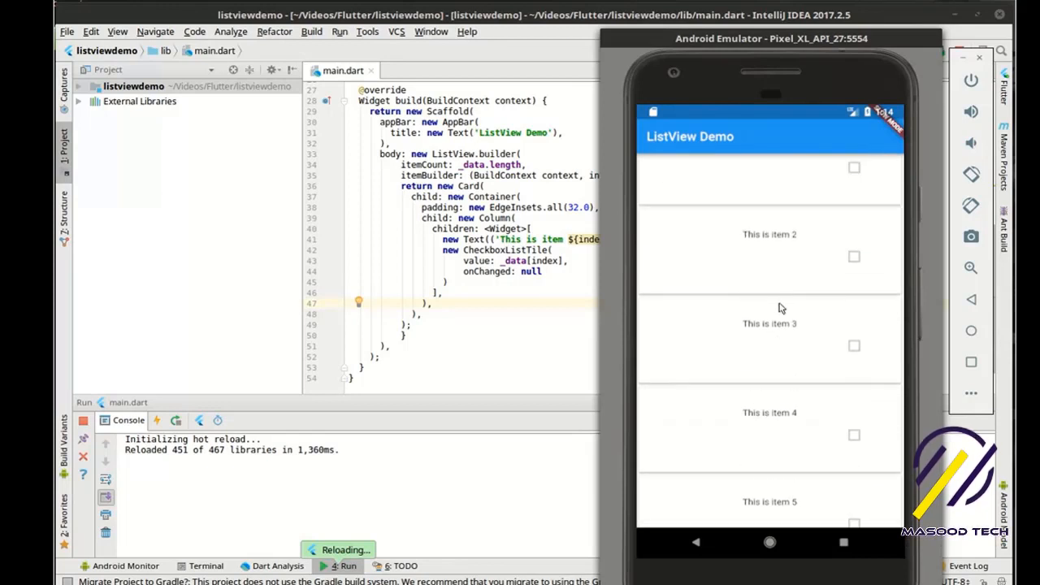
scroll("up", 3)
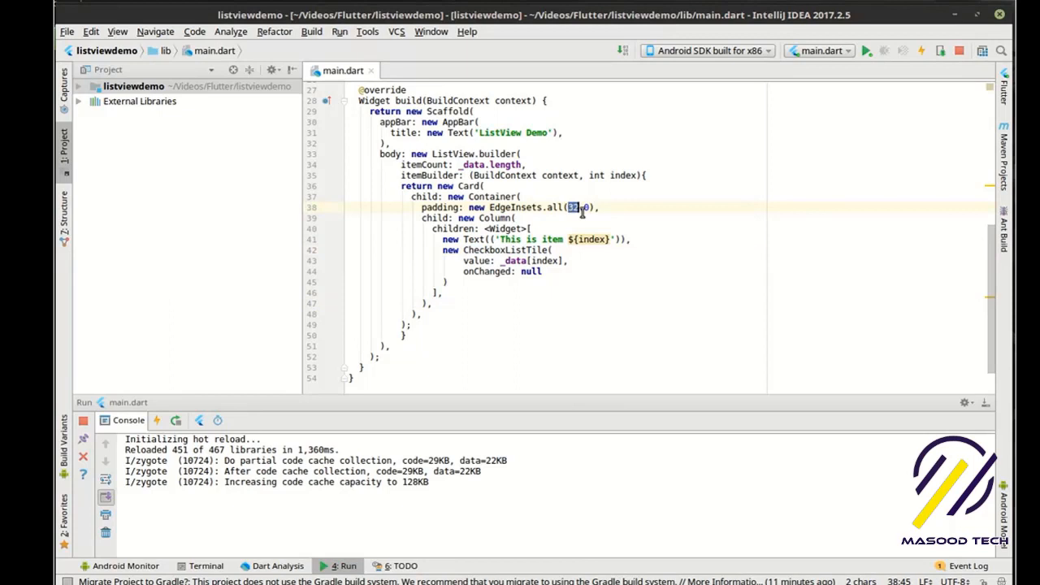
- Set controlAffinity: ListTileControlAffinity.leading on the CheckboxListTile and hot reload
type("5.0")
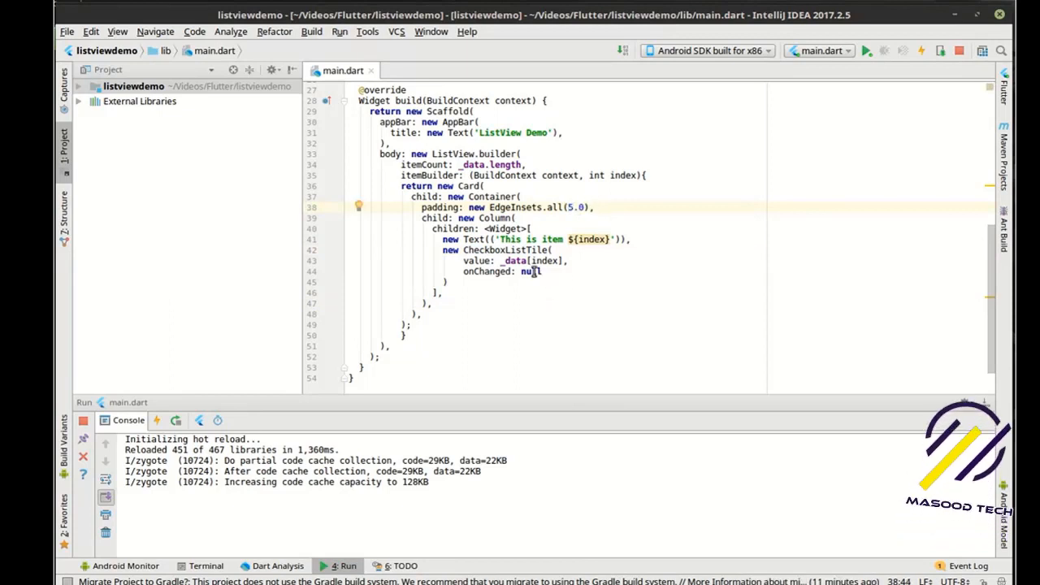
double_click(530, 271)
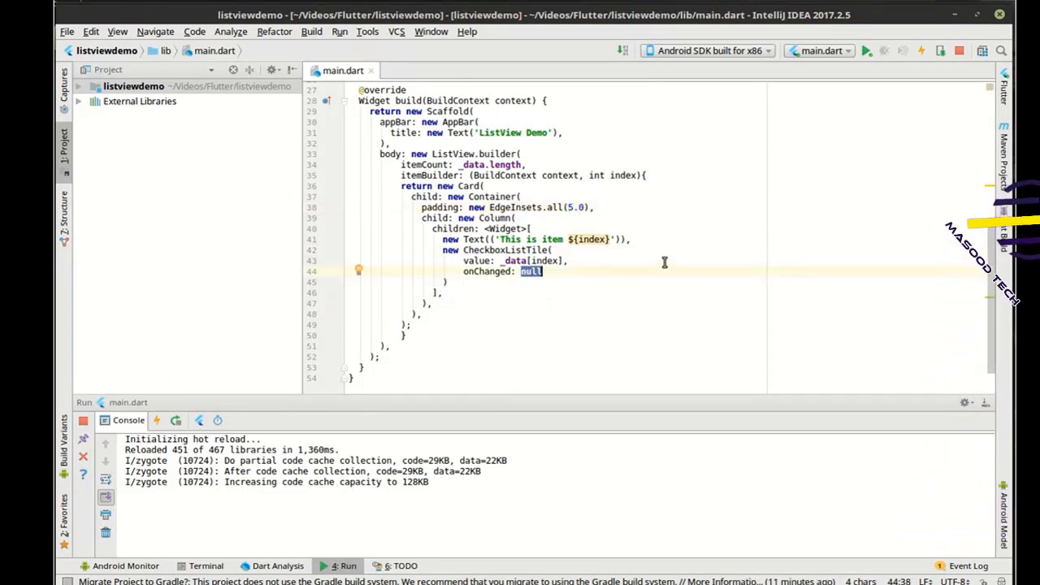
type("cd")
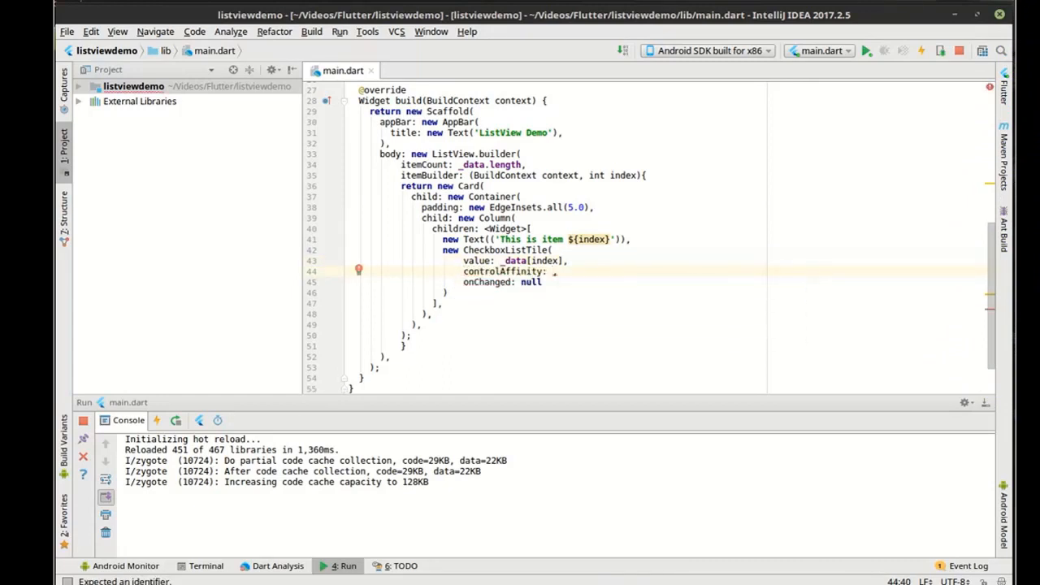
type("Li")
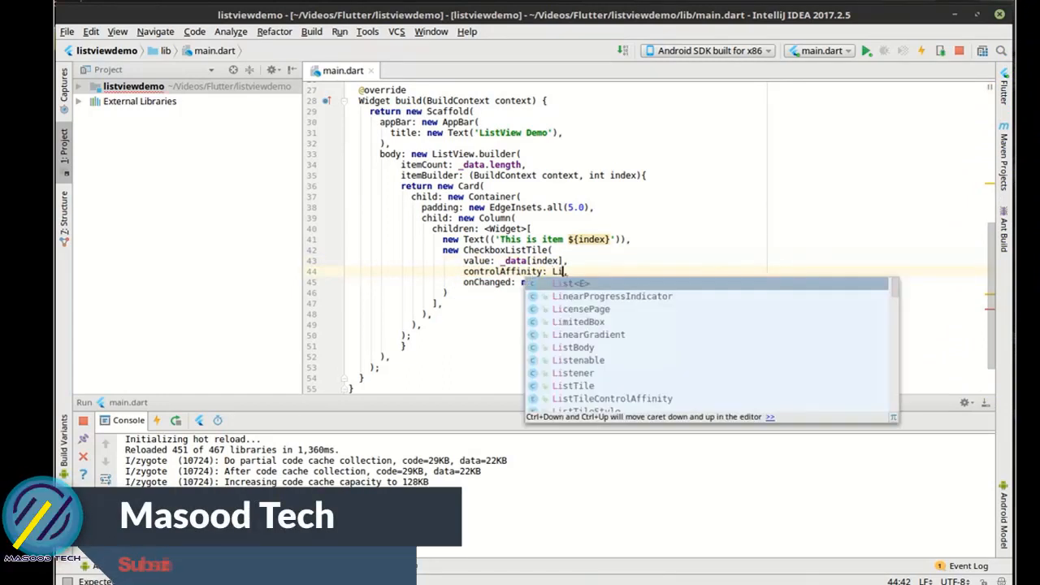
type("stTileControlAffinity.")
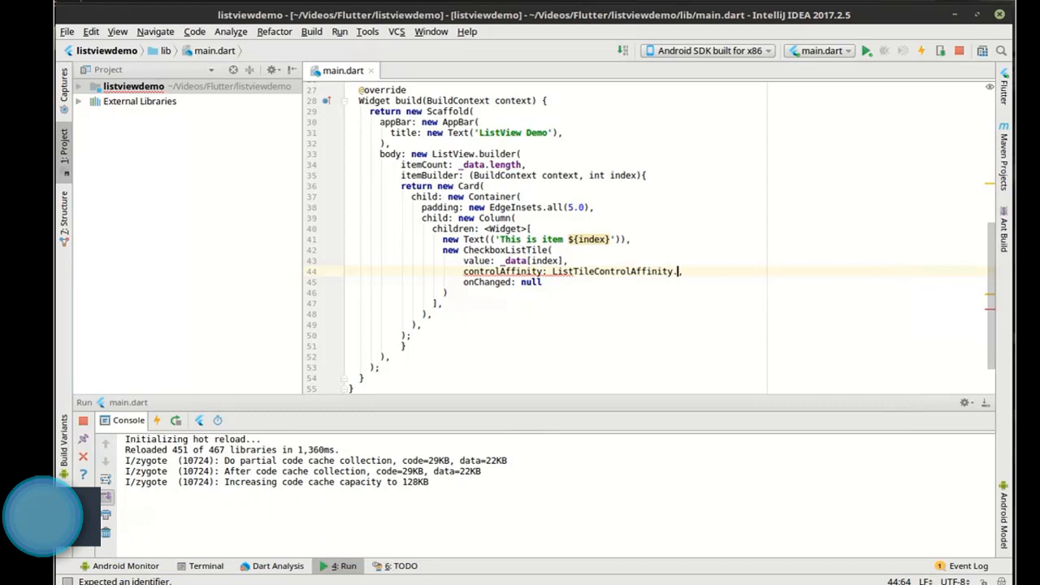
type("leading")
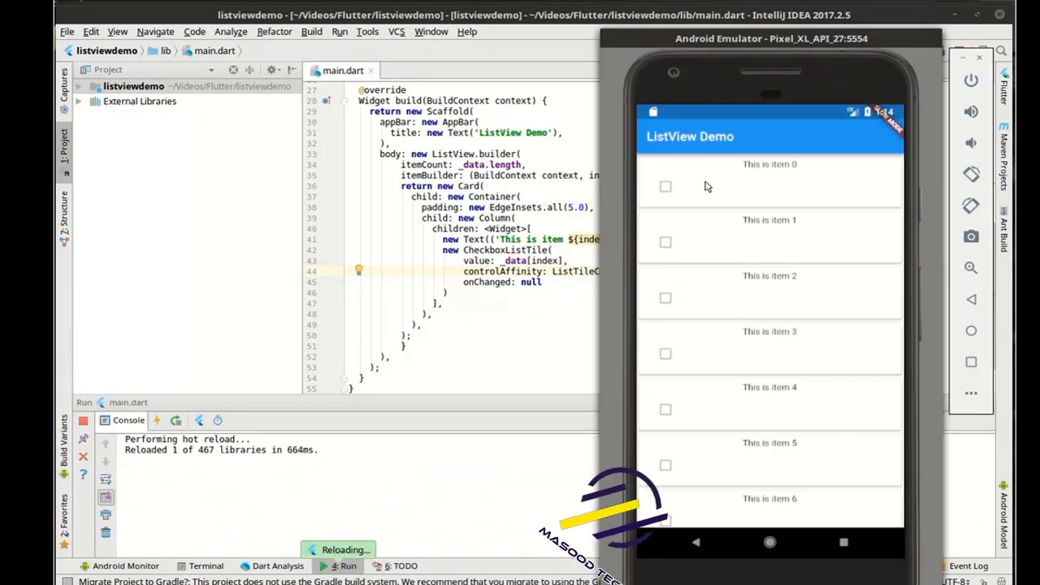
scroll("down", 3)
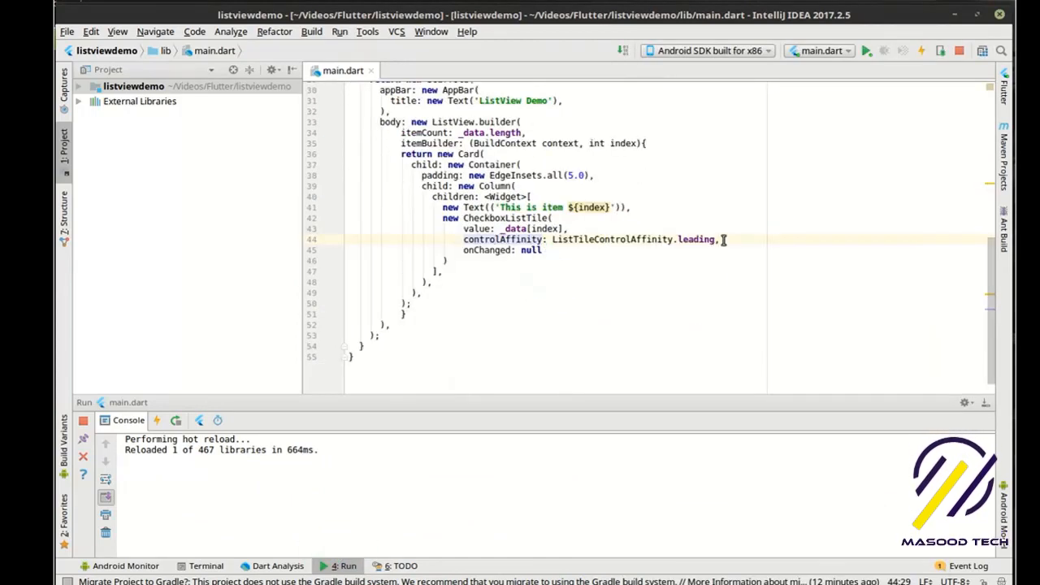
- Add title: new Text('Click me item ${index}') to the CheckboxListTile
key("Return")
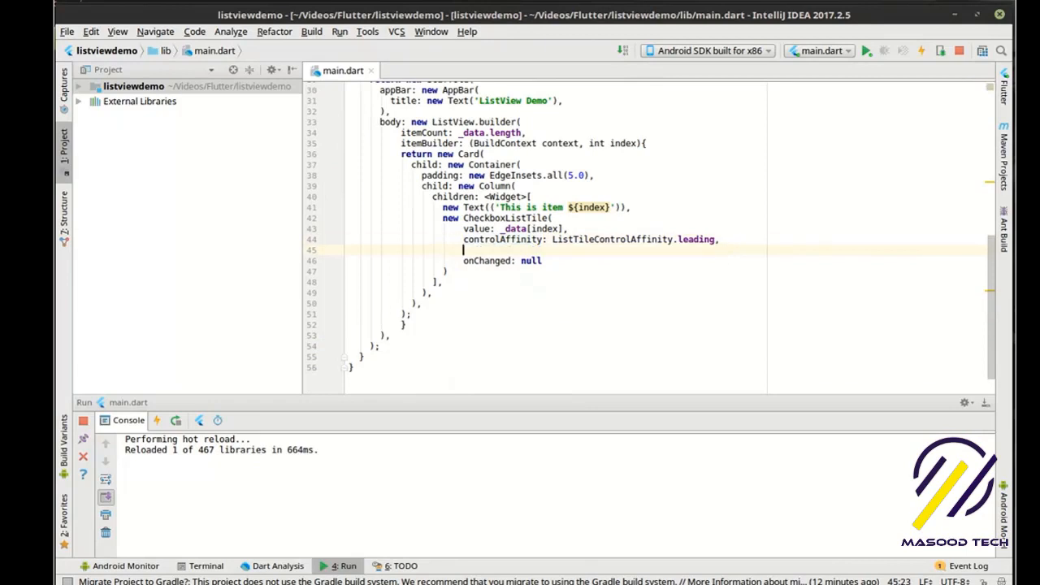
type("title: '',")
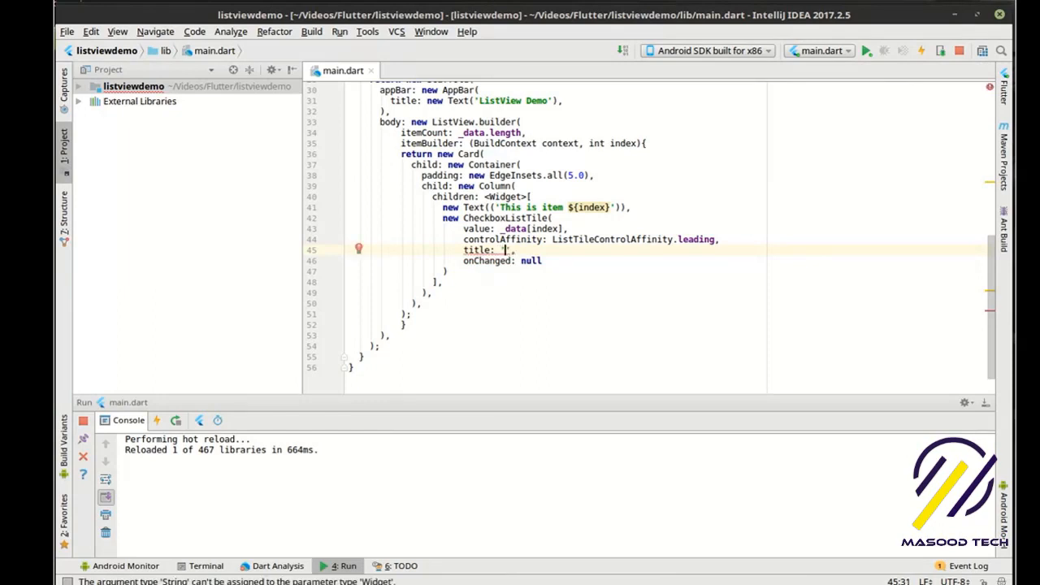
mouse_move(725, 239)
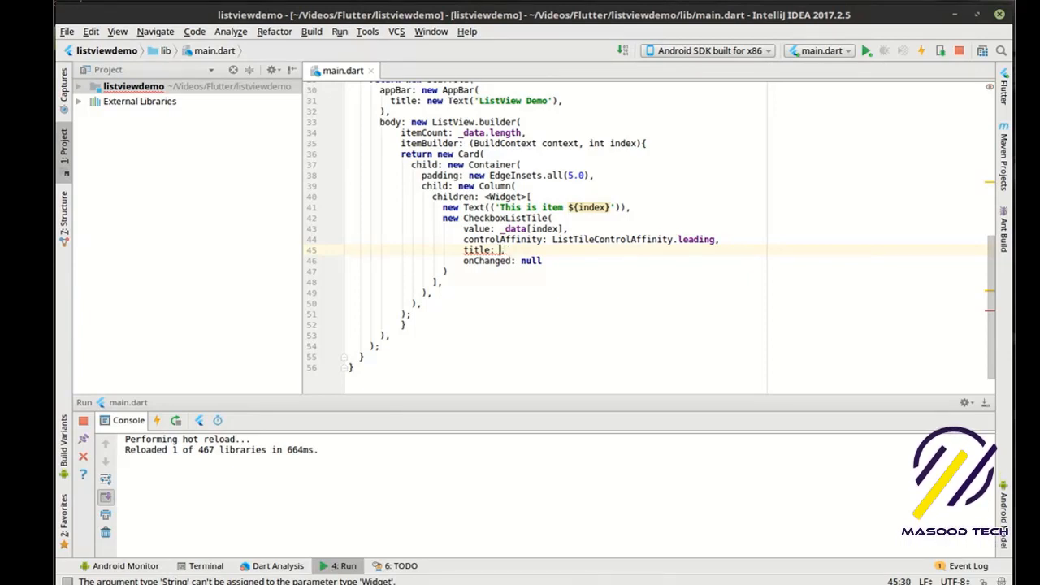
type("new text('")
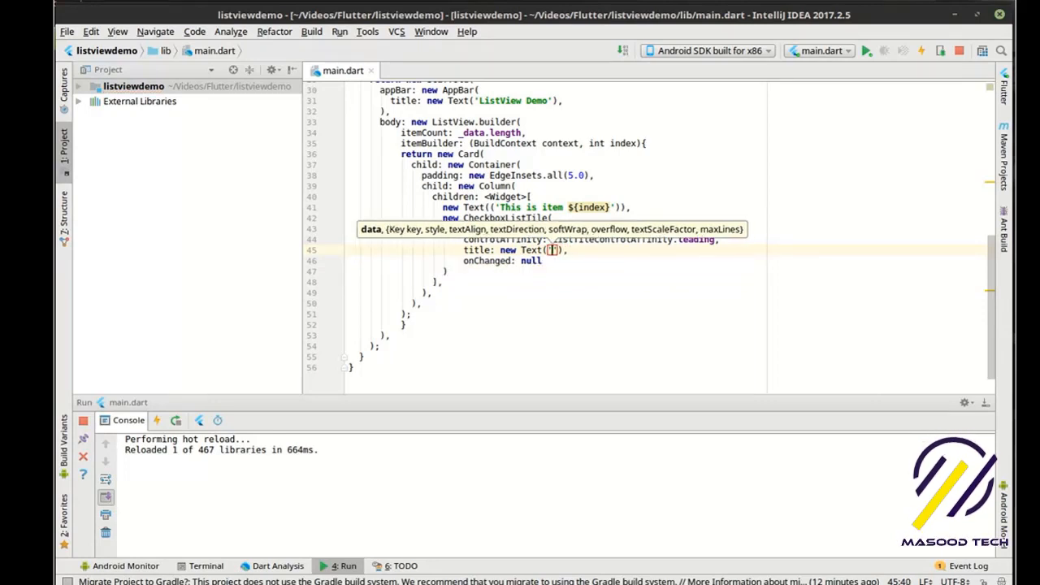
type("Click me")
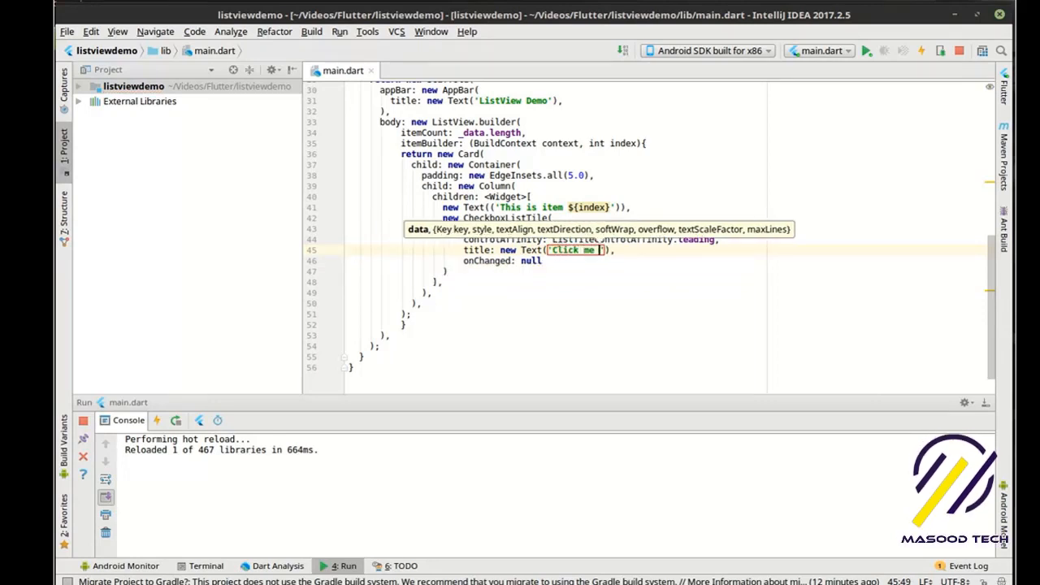
type("item $")
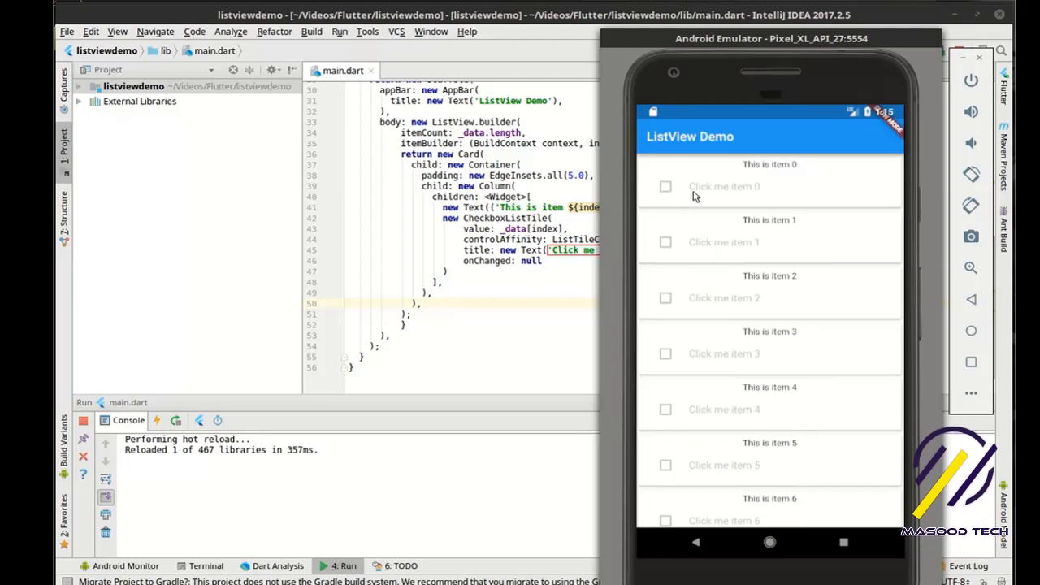
mouse_move(707, 182)
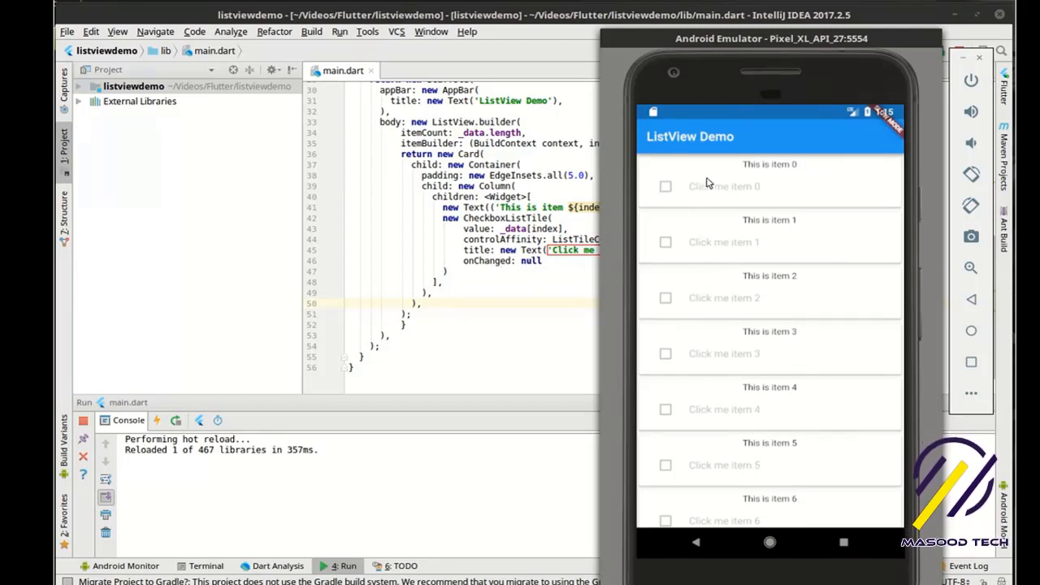
left_click(770, 176)
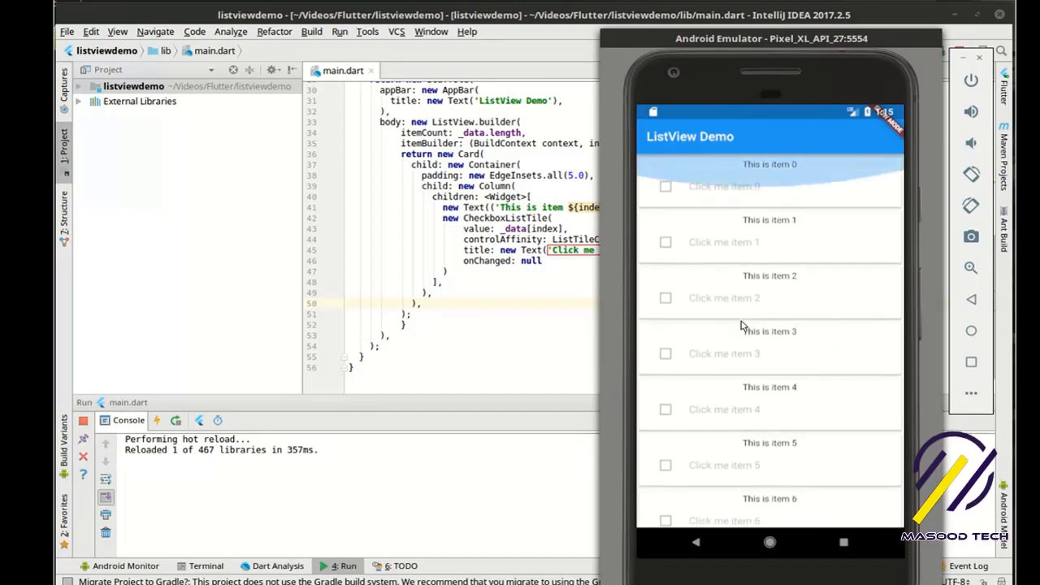
scroll("down", 3)
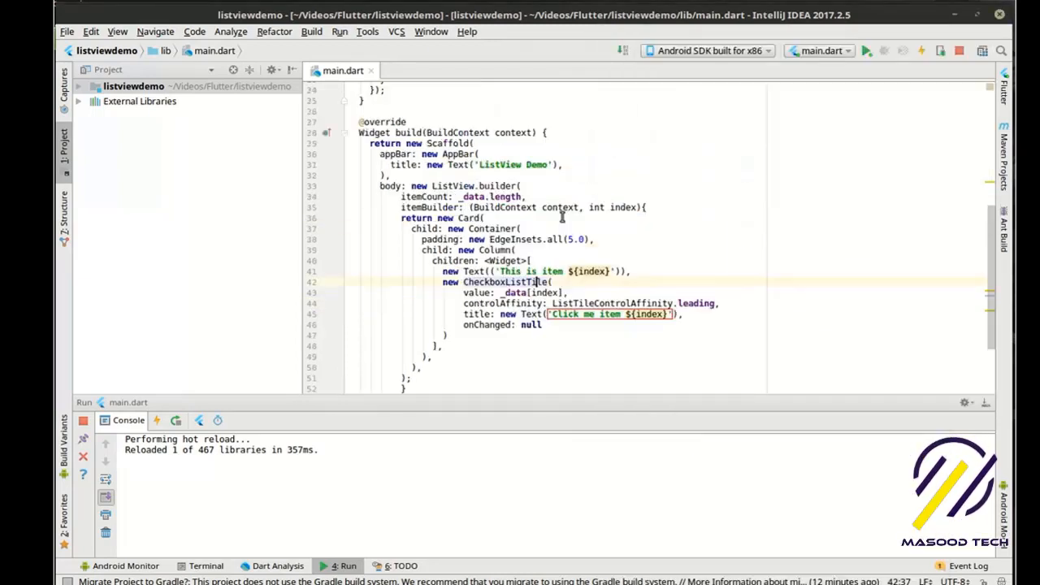
- Declare void _onChange(bool value, int index) above build
scroll("up", 3)
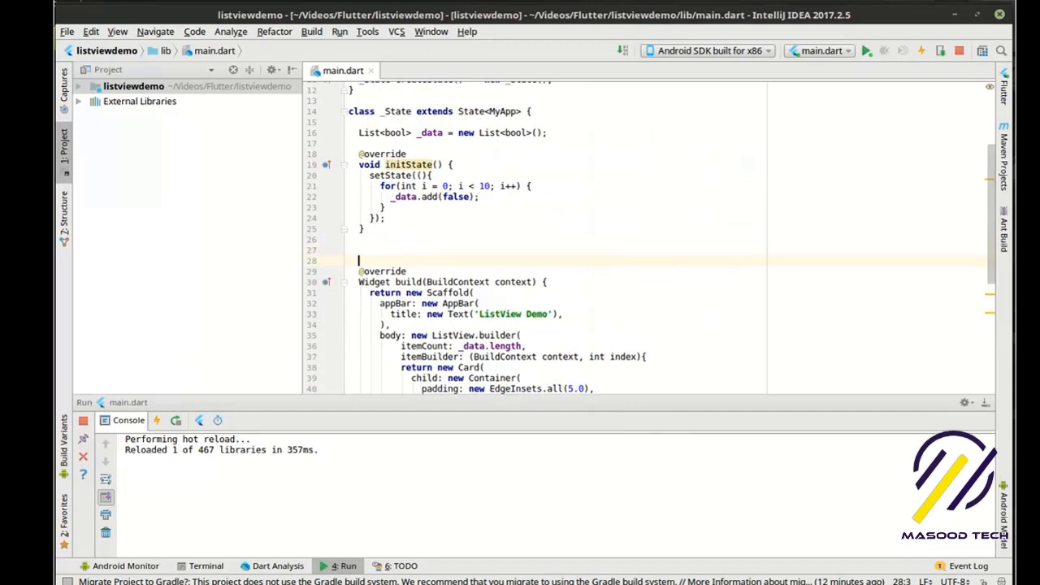
type("void")
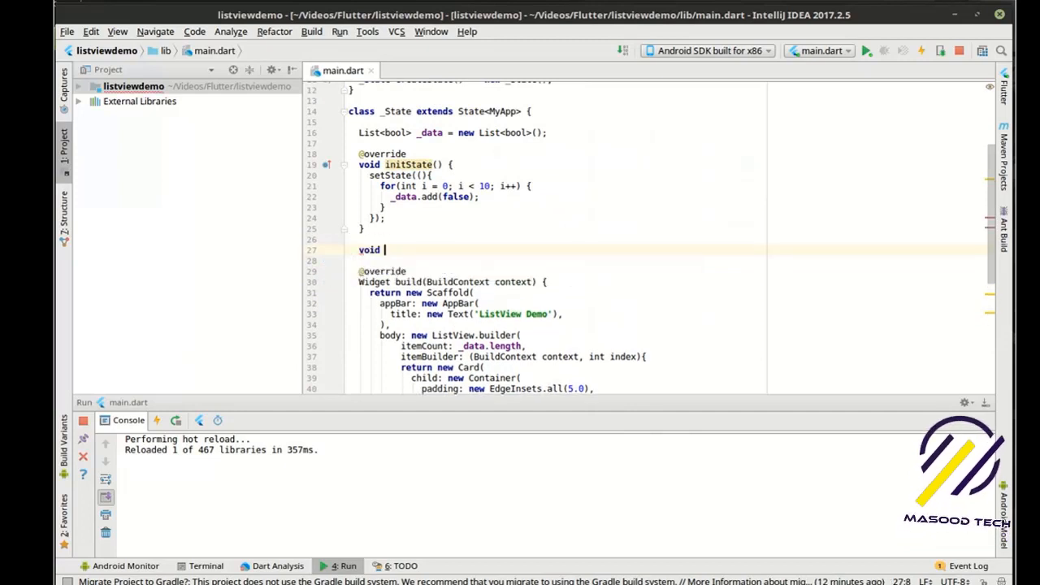
type("_onChe")
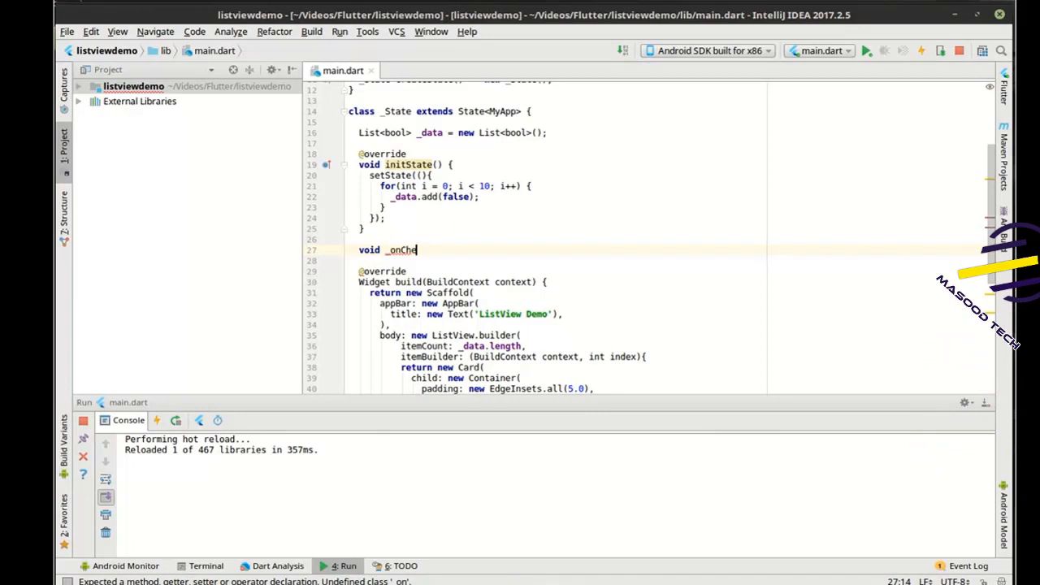
type("nge")
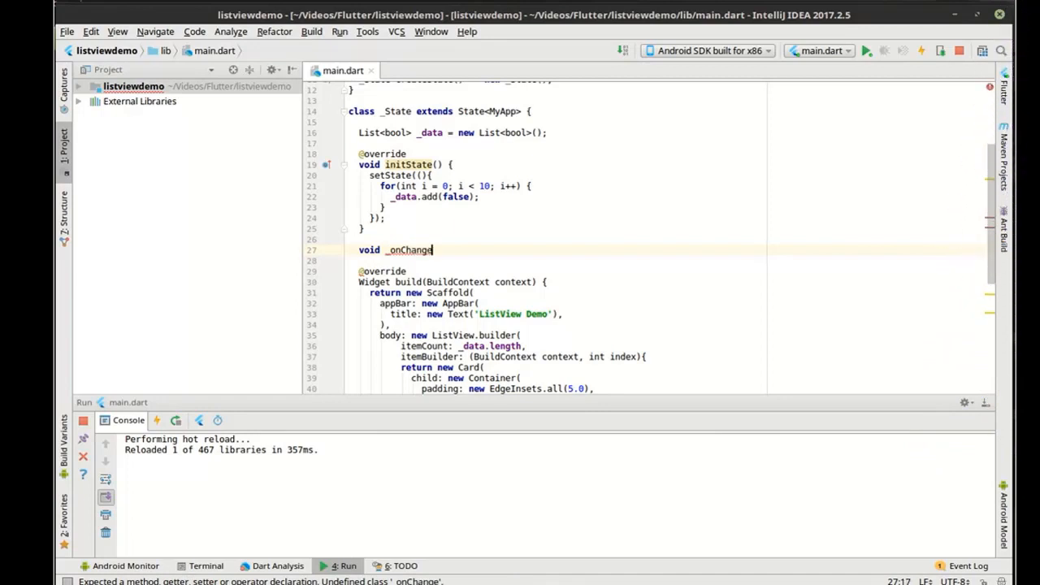
type("(b")
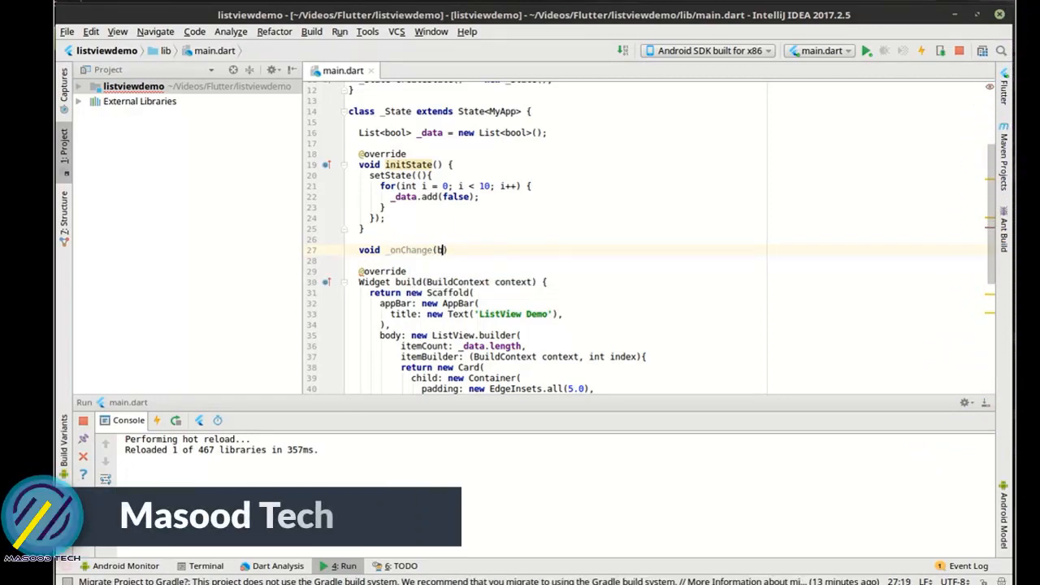
type("bool")
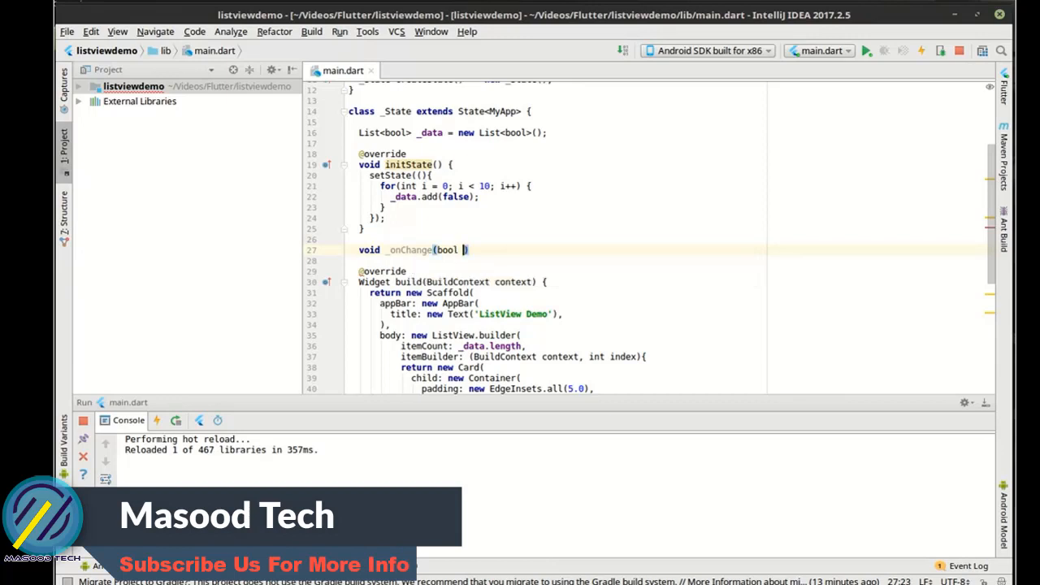
type("value)")
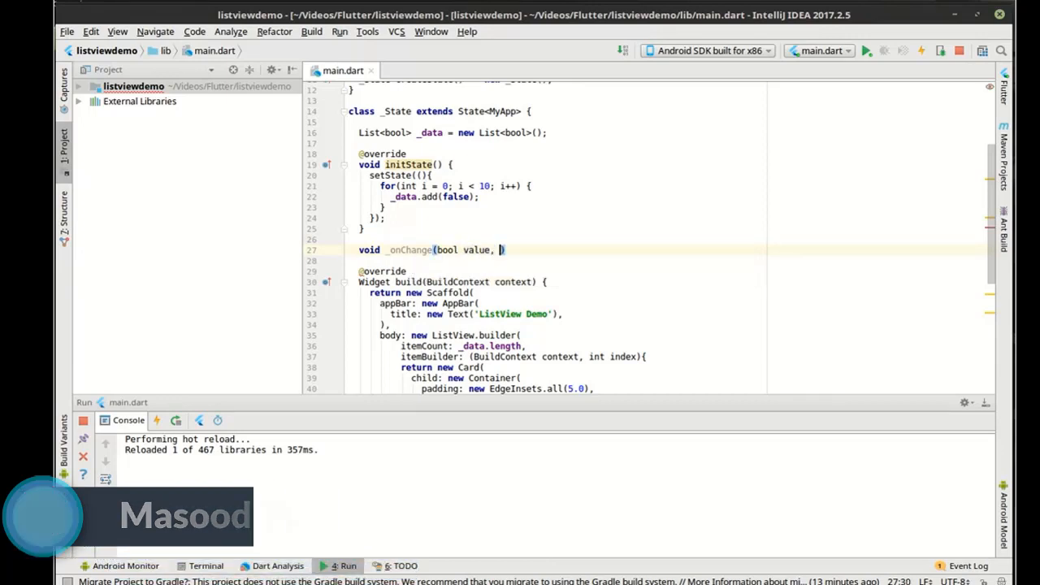
type("int index")
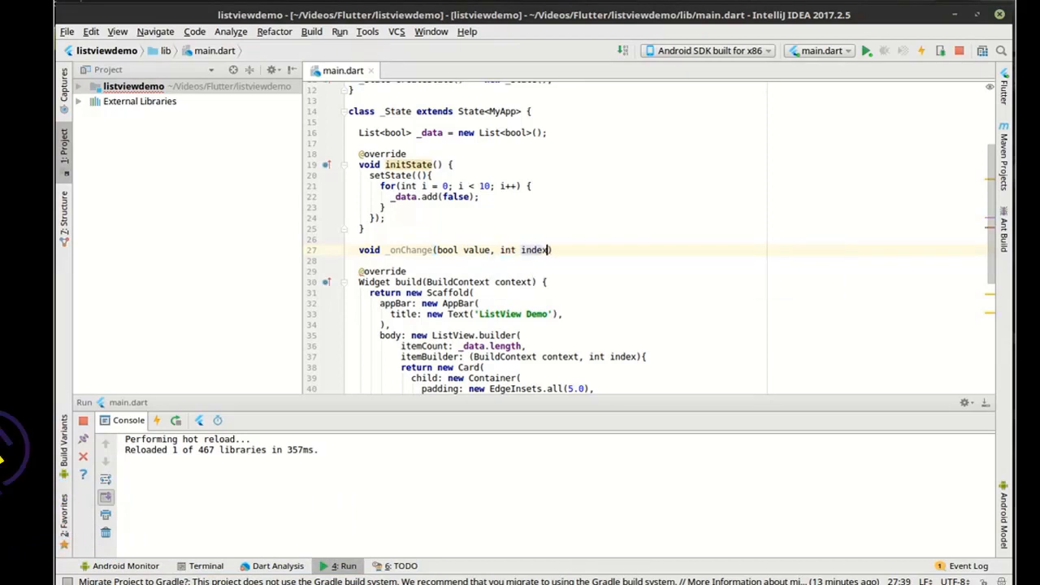
key("enter")
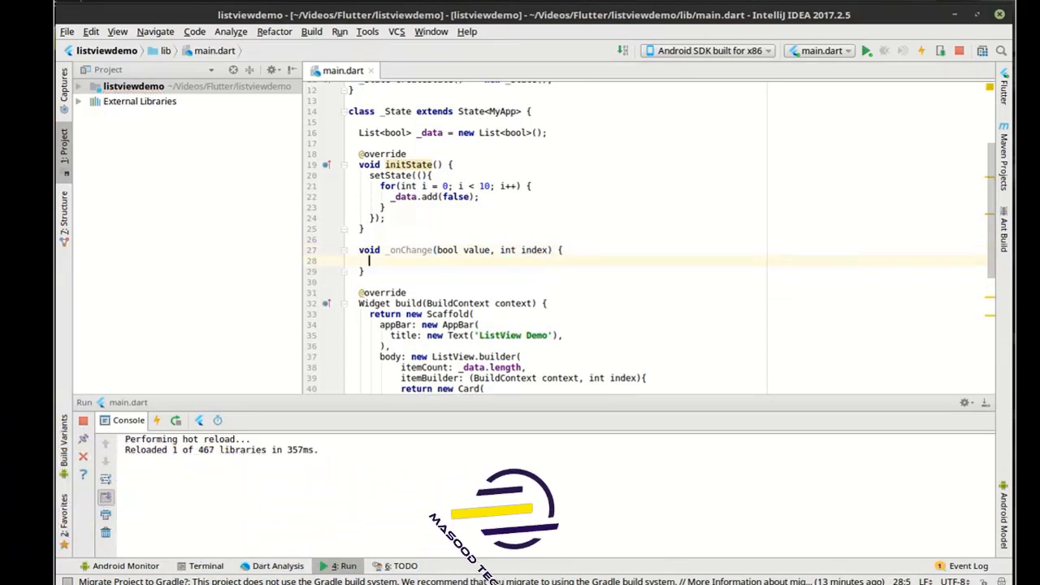
- Inside _onChange, call setState((){ _data[index] = value; })
type("setState(fn")
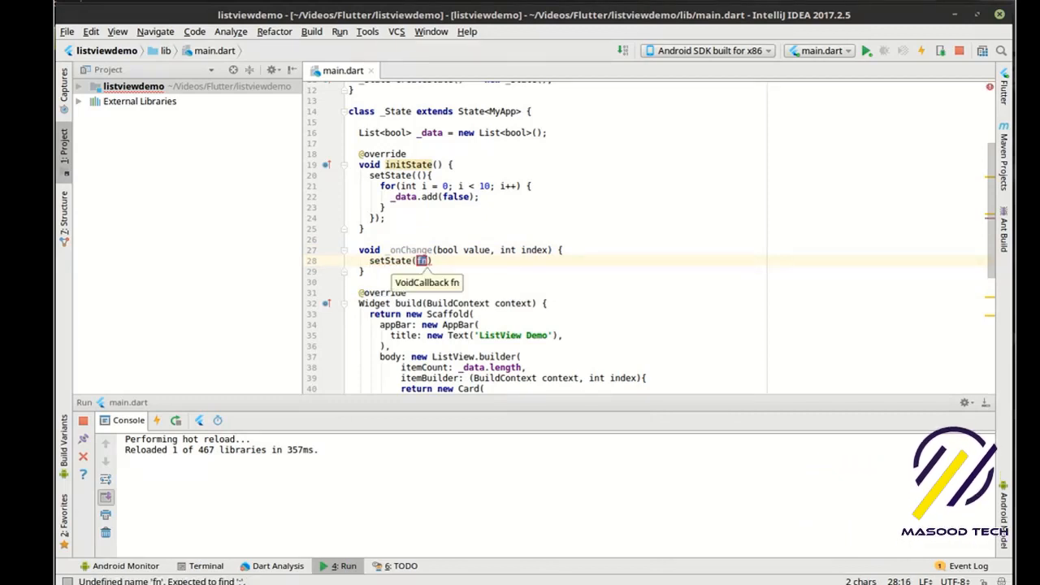
key("BackSpace")
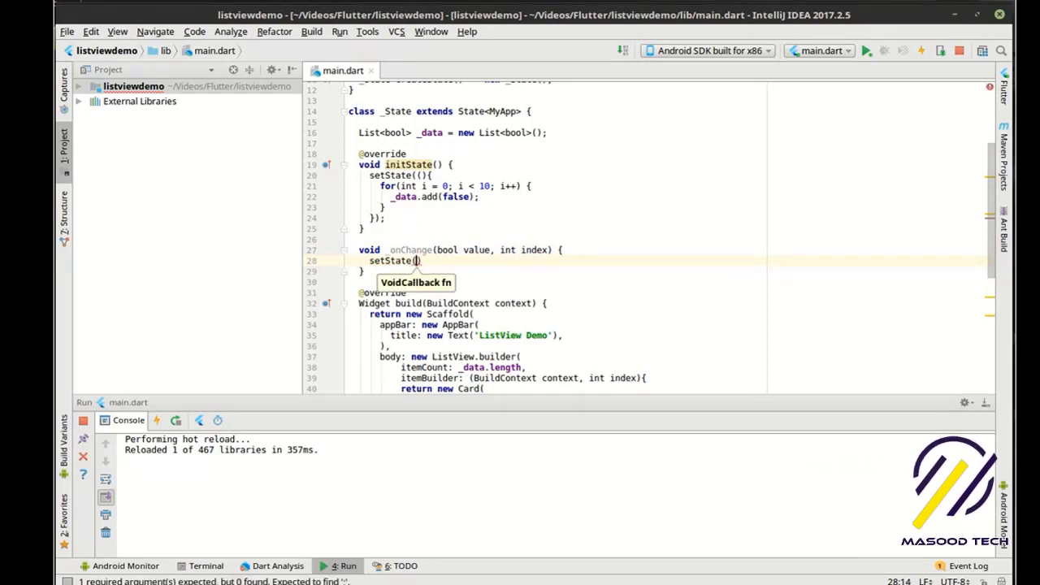
type("(){}")
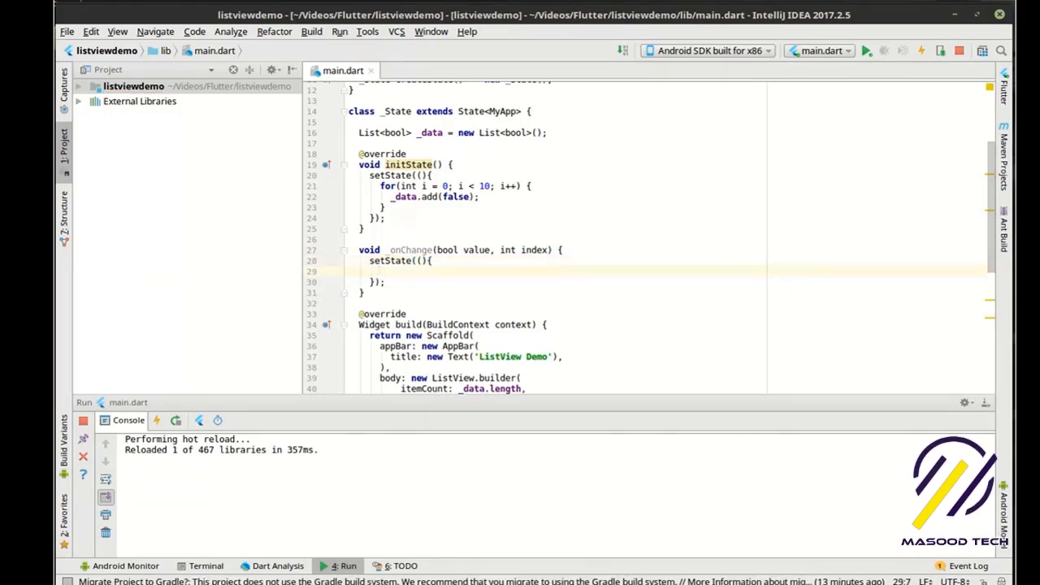
type("_data")
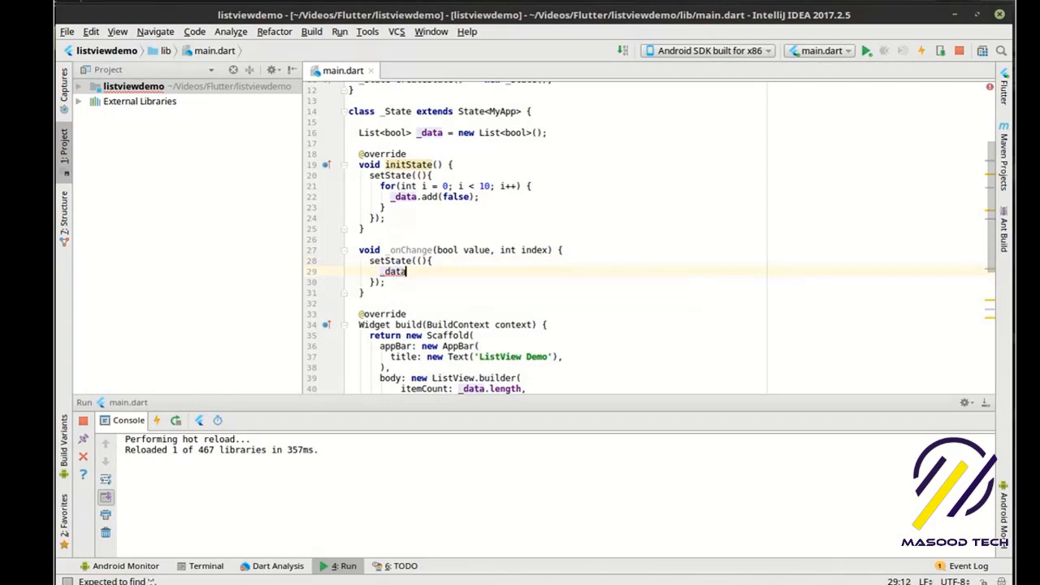
type("[index]")
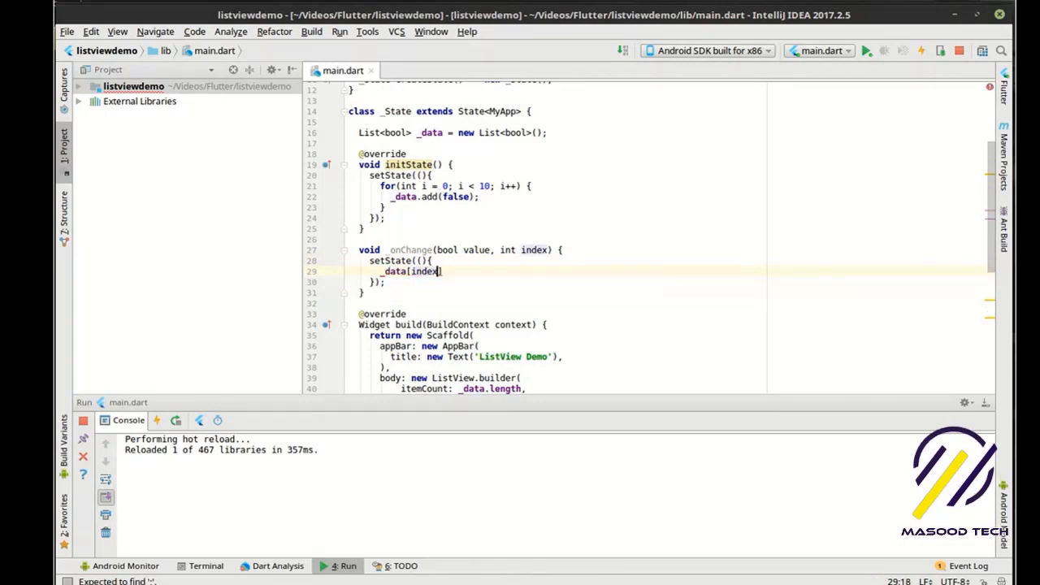
type("=")
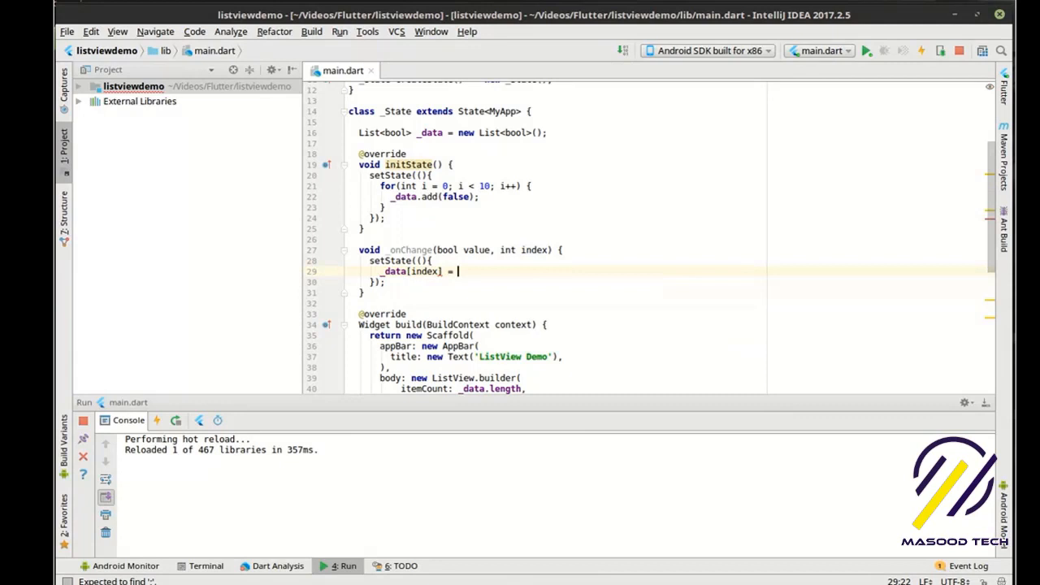
type("value;")
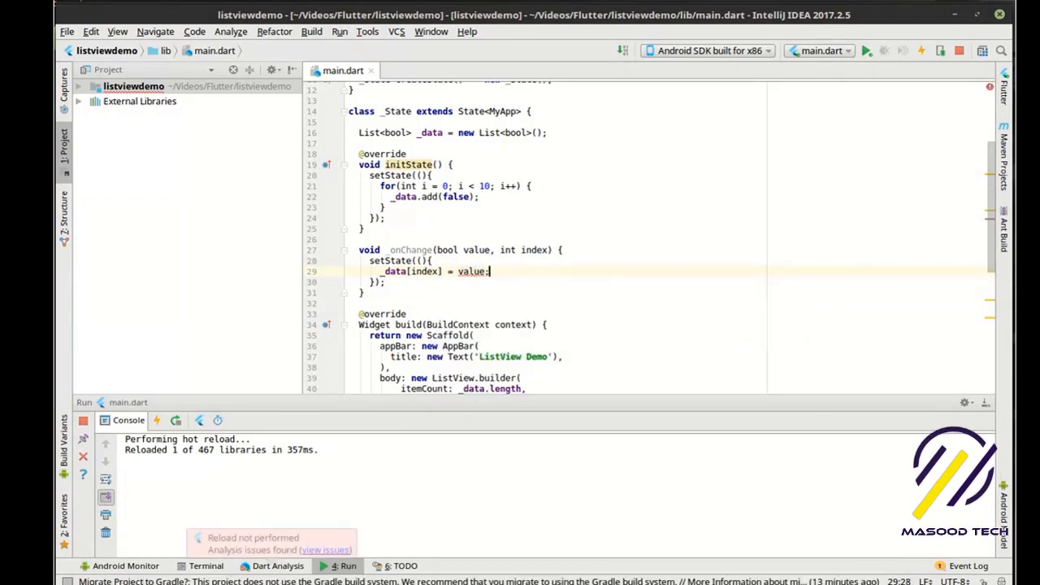
scroll("down", 3)
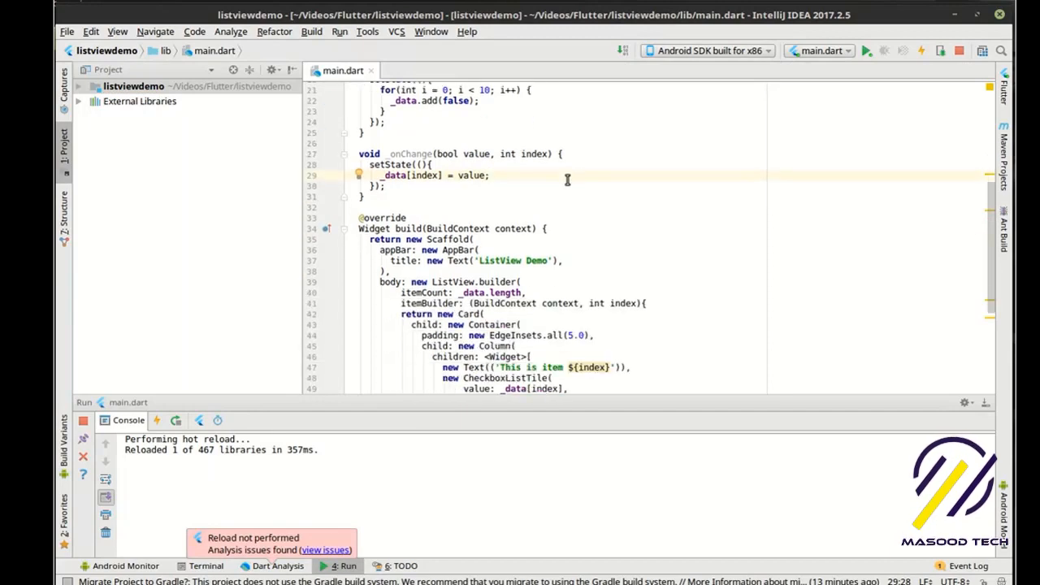
- Replace onChanged: null with (bool value){_onChange(value, index);}
scroll("up", 3)
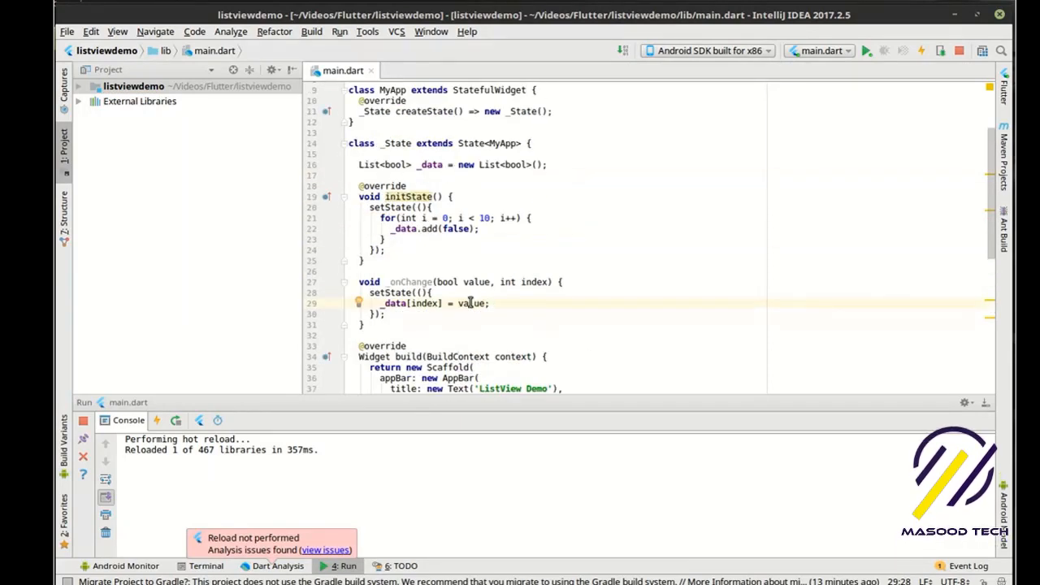
scroll("down", 3)
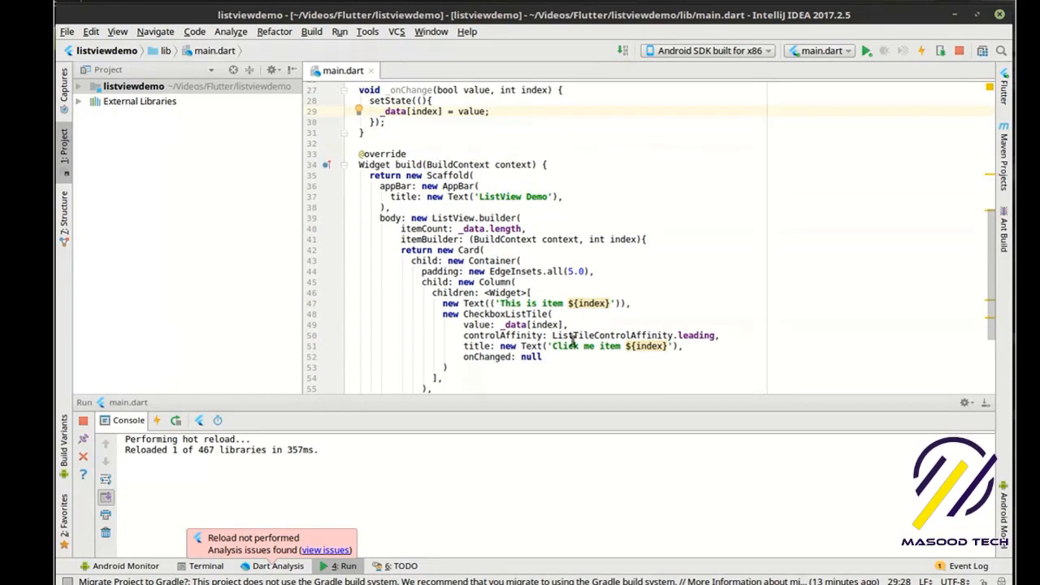
double_click(531, 357)
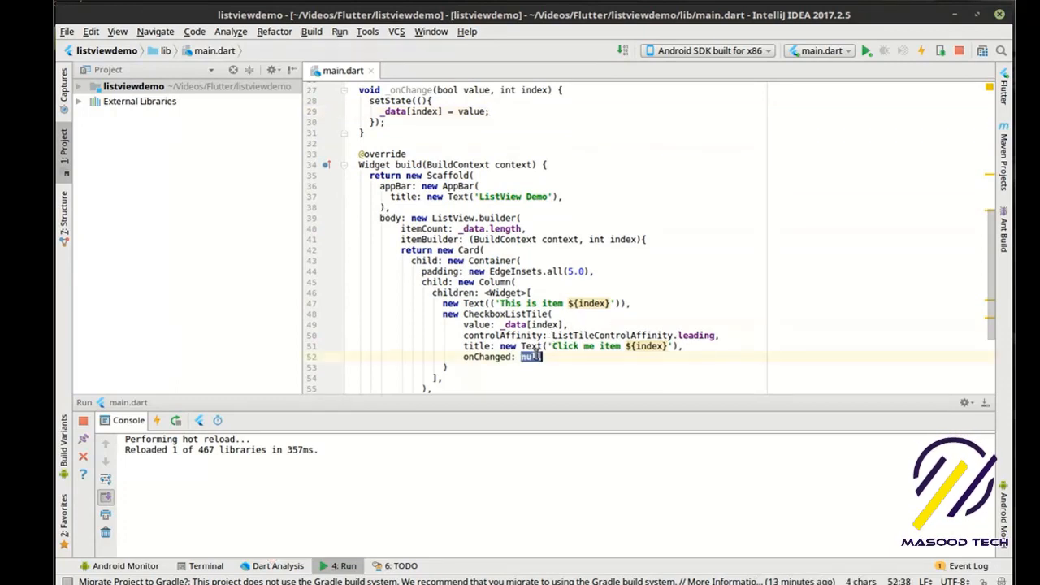
type("()")
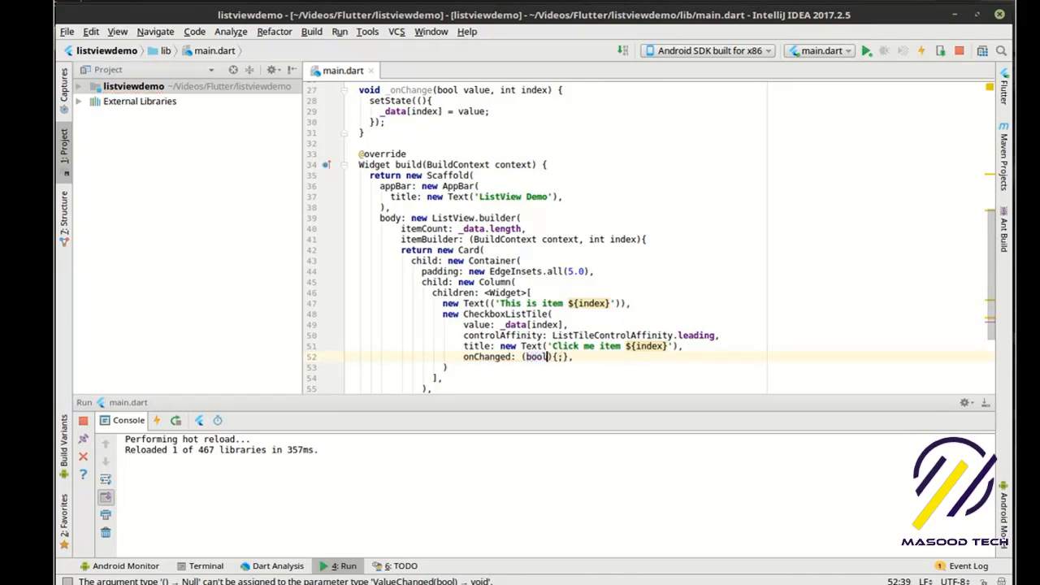
type("value")
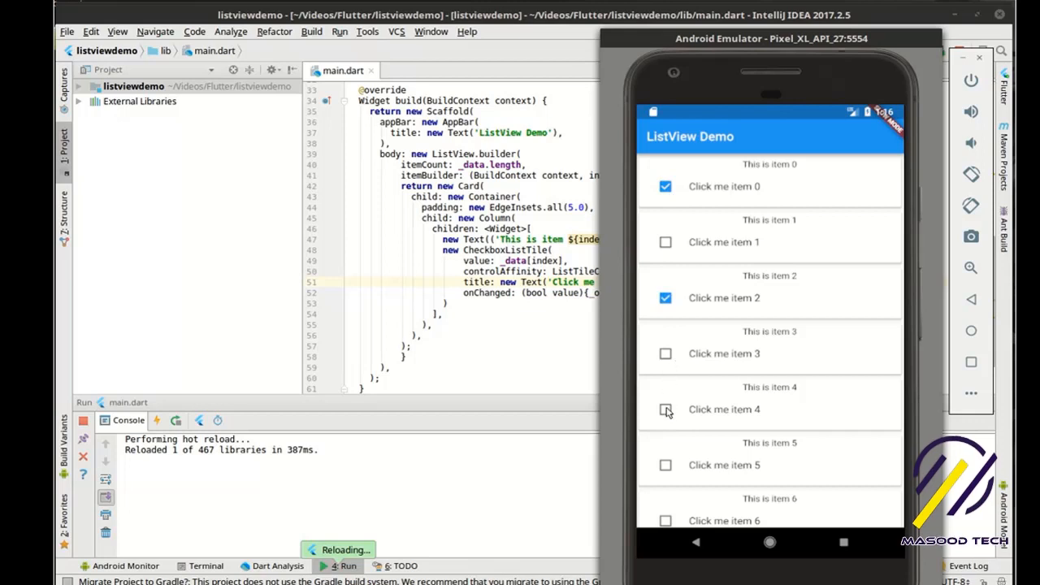
- Hot reload, review _data.length as itemCount, and scroll the emulator list with items ticked
scroll("down", 3)
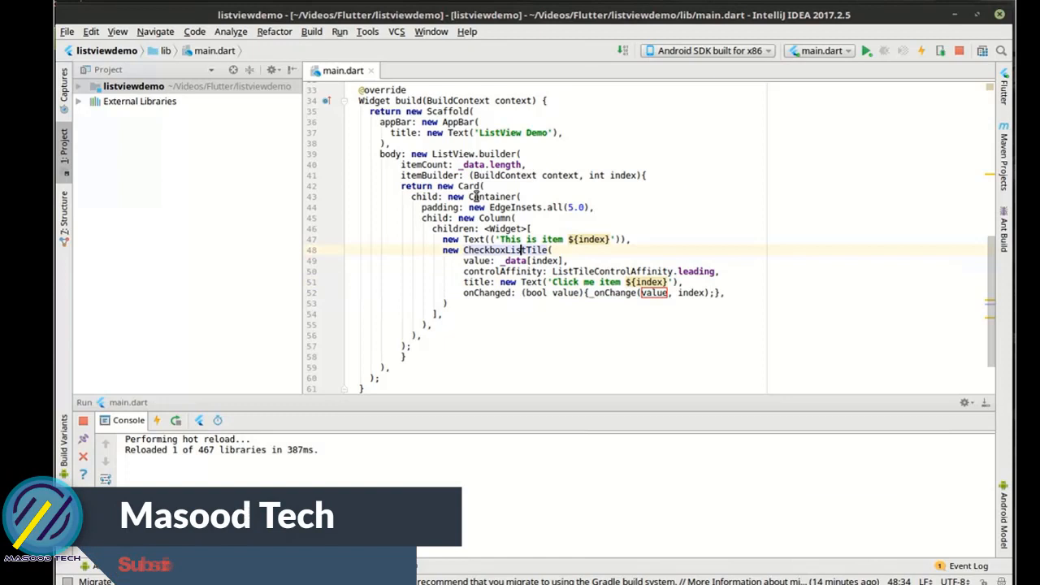
double_click(497, 153)
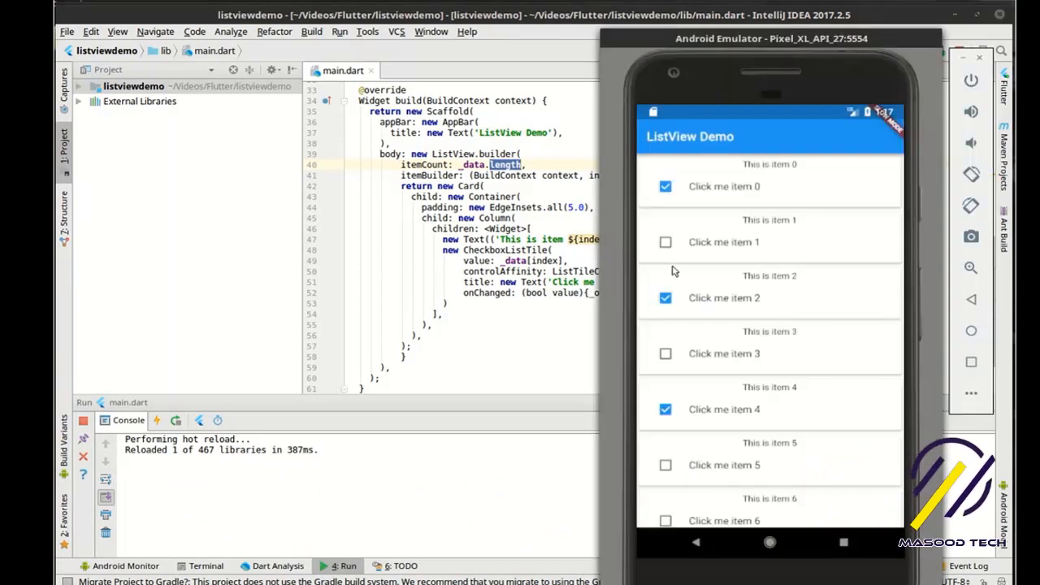
mouse_move(772, 175)
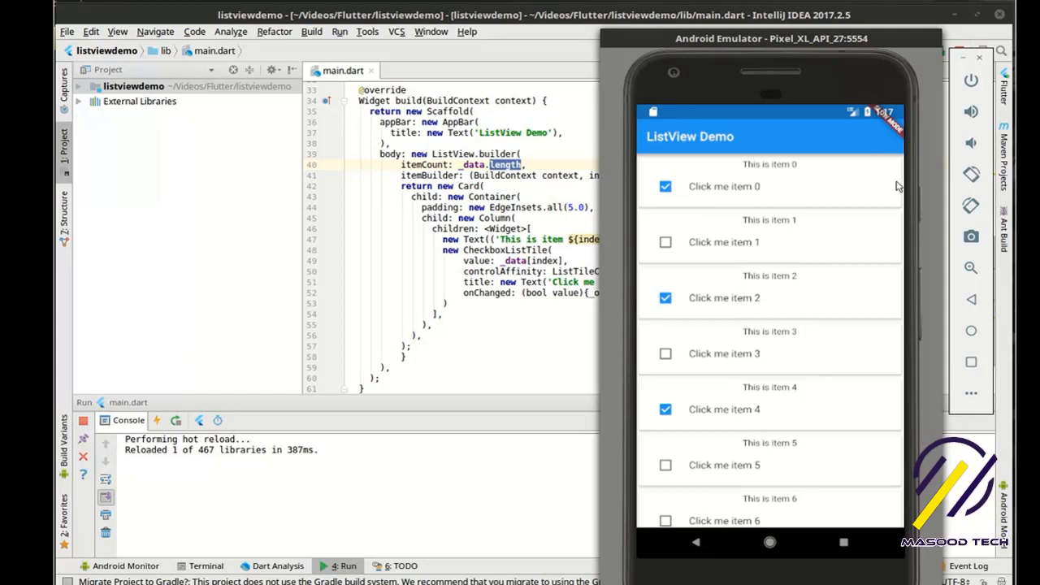
mouse_move(877, 195)
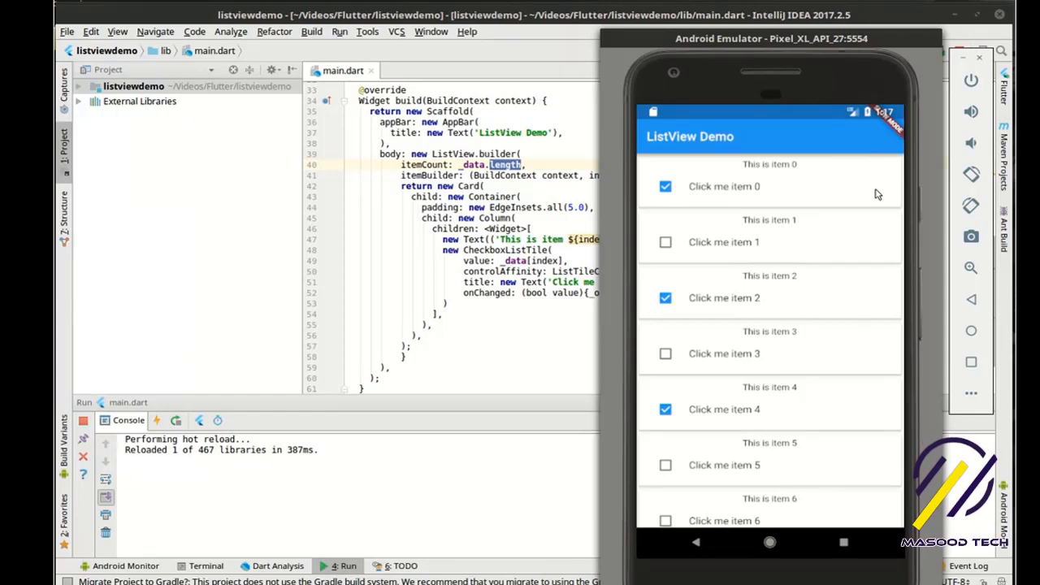
mouse_move(867, 220)
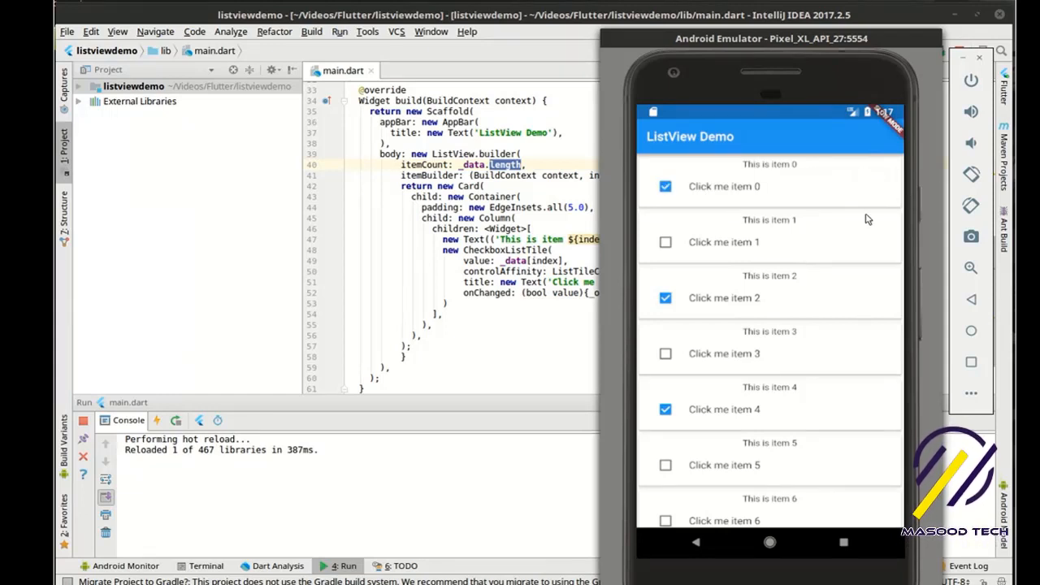
scroll("down", 3)
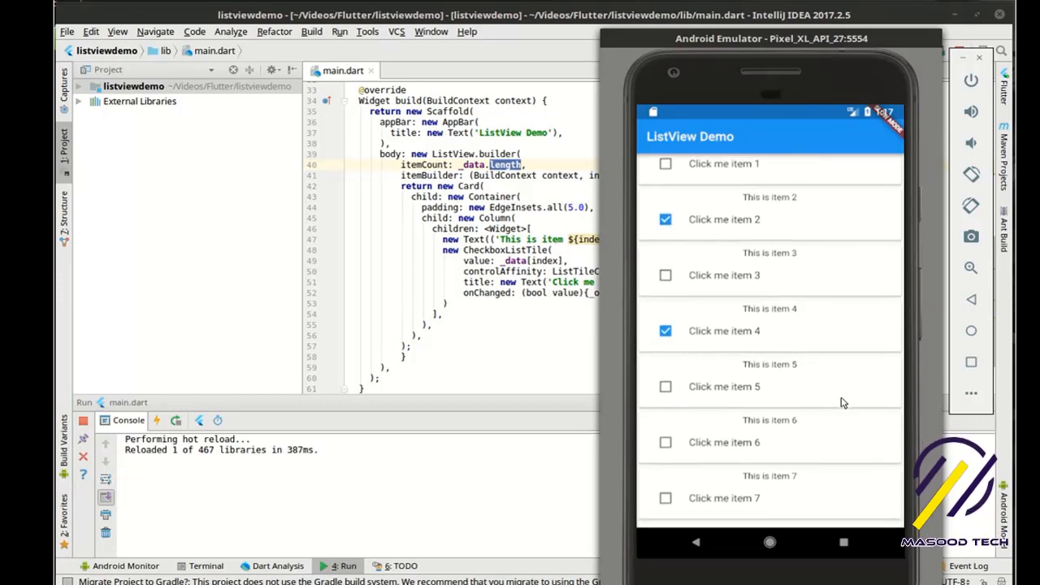
scroll("down", 3)
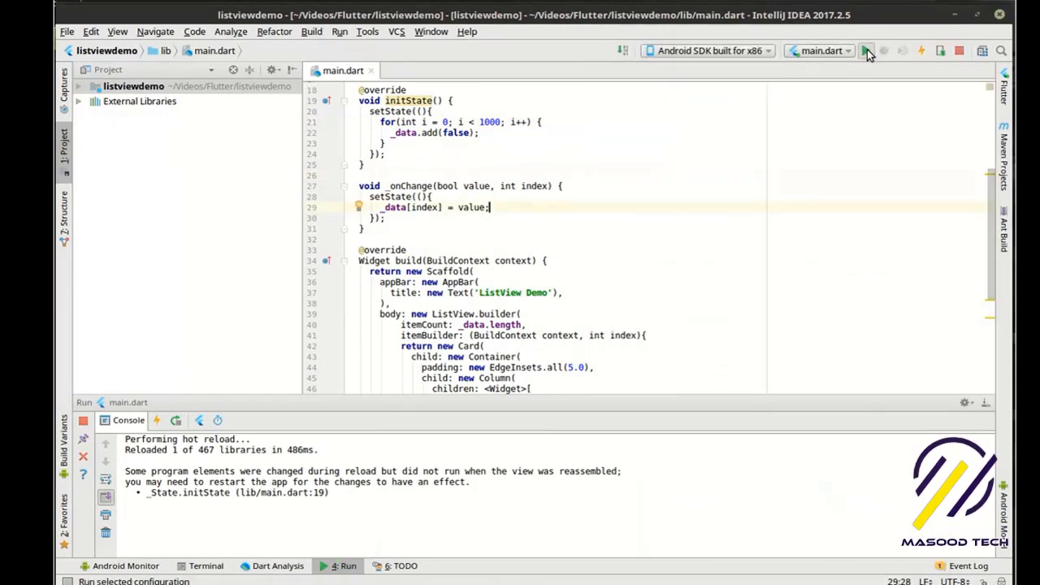
- Fully restart the app, scroll the list into the 40s and tick item 43
left_click(866, 50)
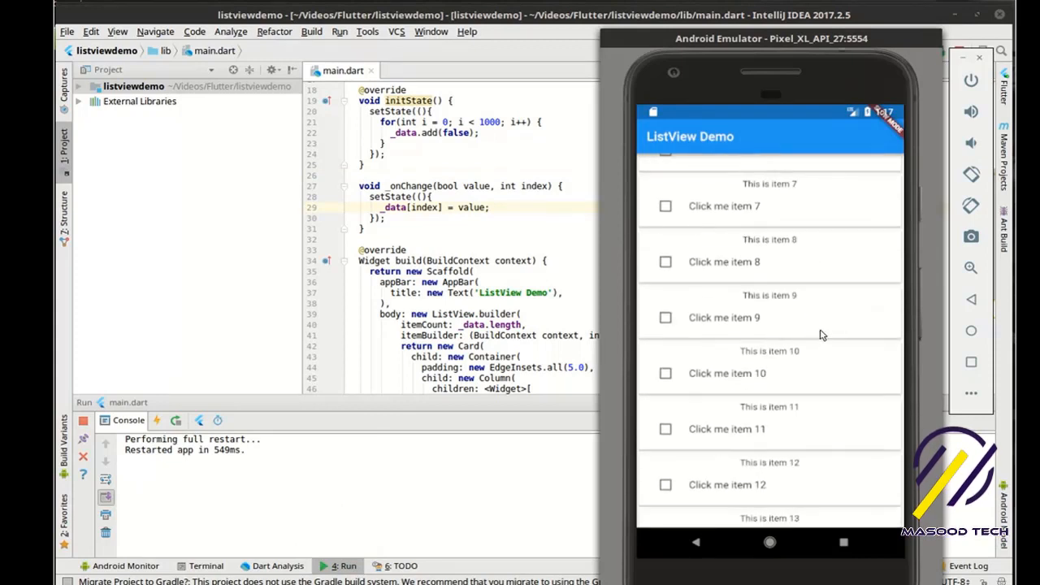
scroll("down", 3)
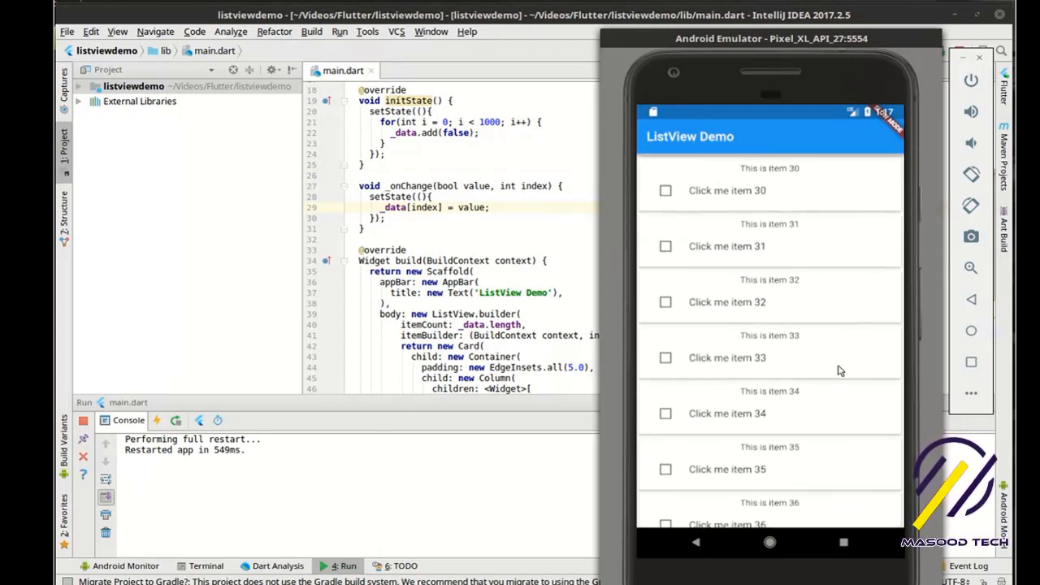
scroll("down", 3)
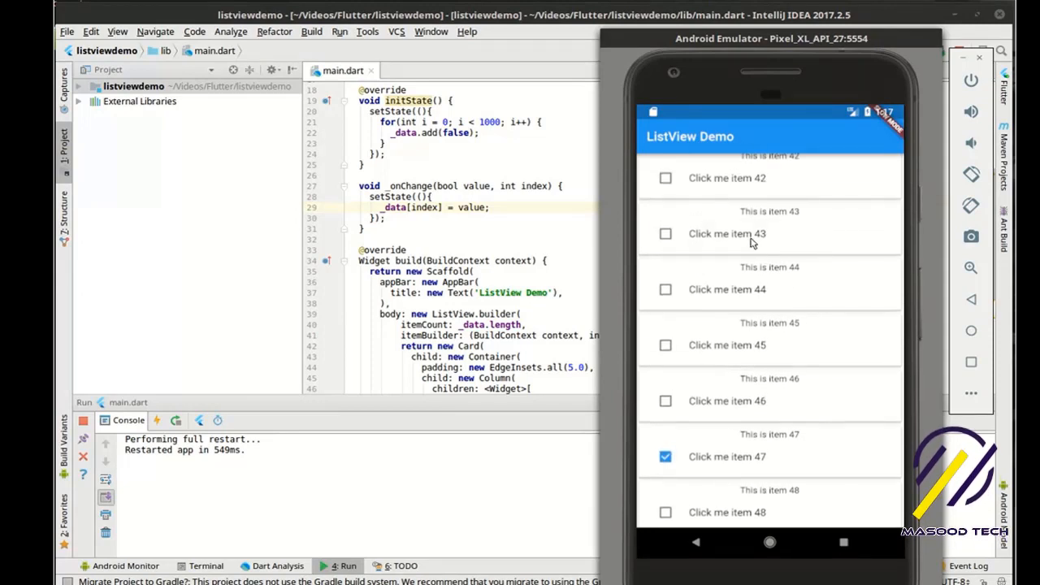
left_click(666, 234)
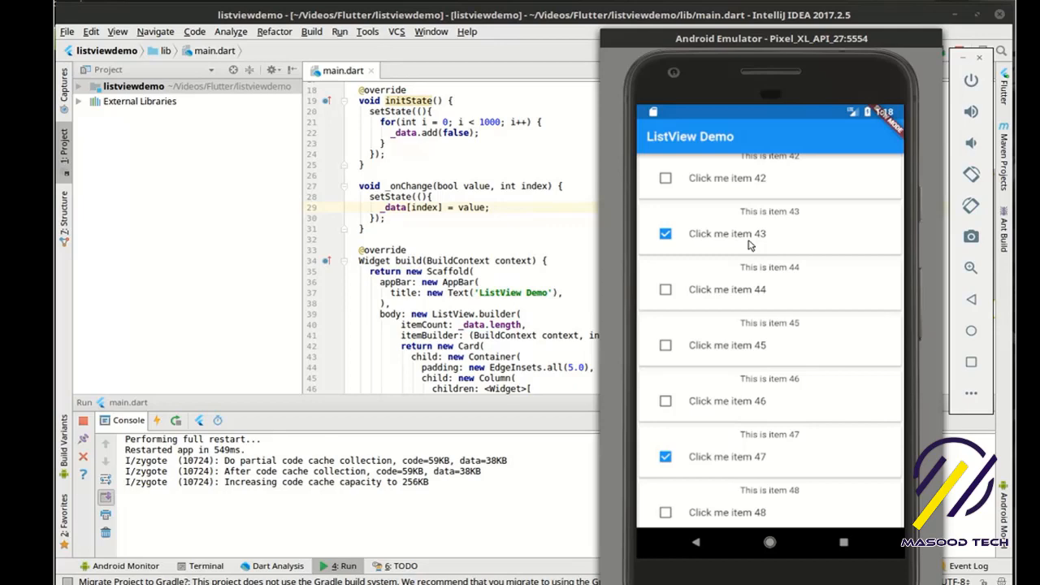
mouse_move(772, 291)
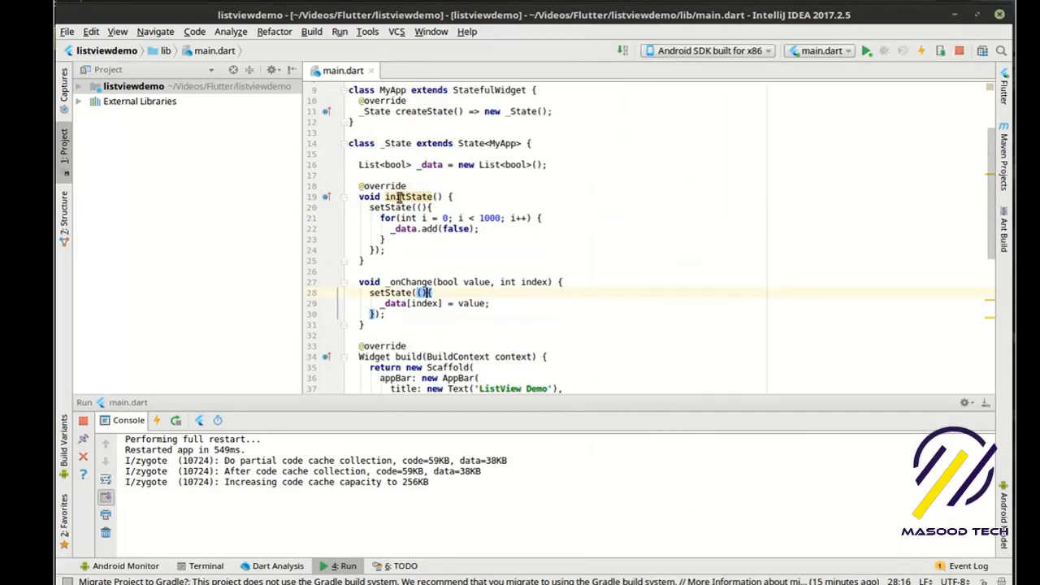
- Highlight the bool element type and the whole Card item-builder block, then return to the browser
scroll("up", 3)
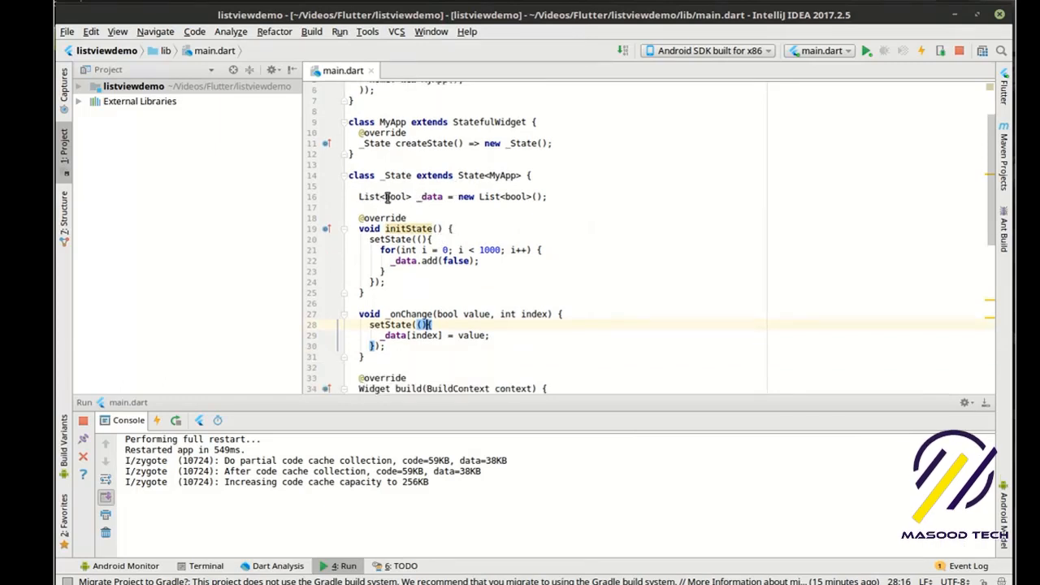
double_click(394, 195)
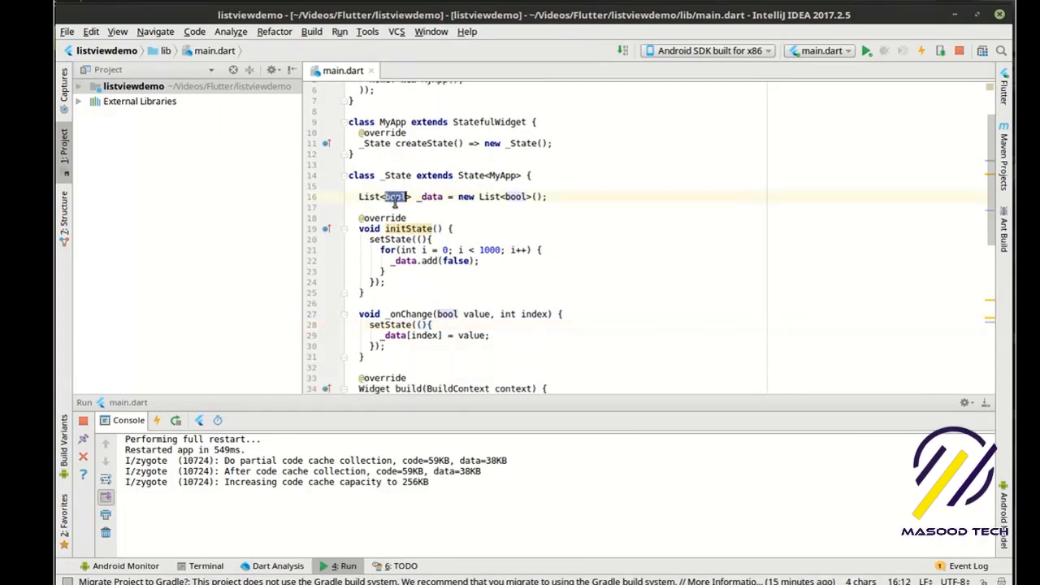
double_click(393, 195)
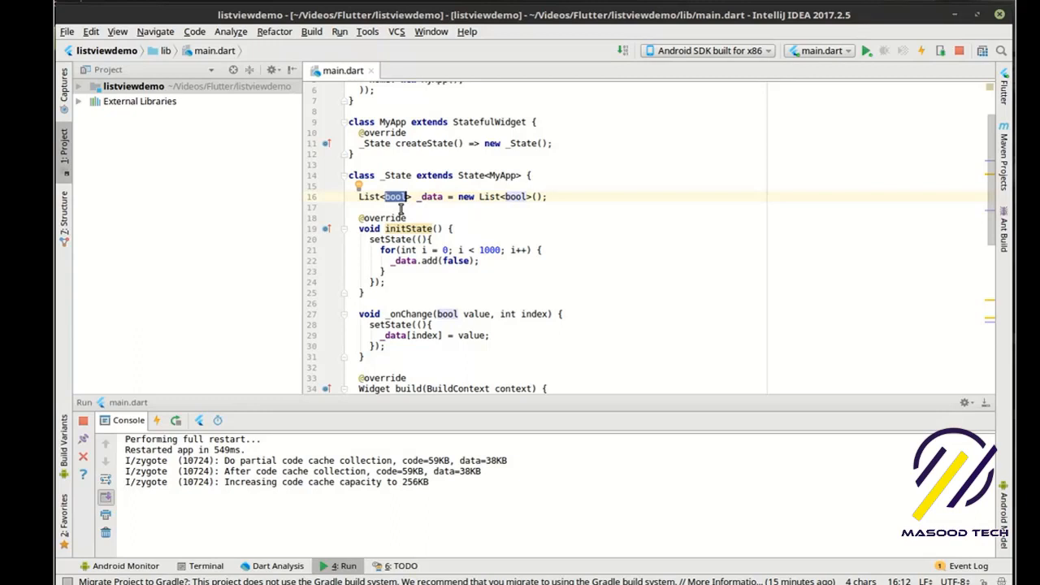
scroll("down", 3)
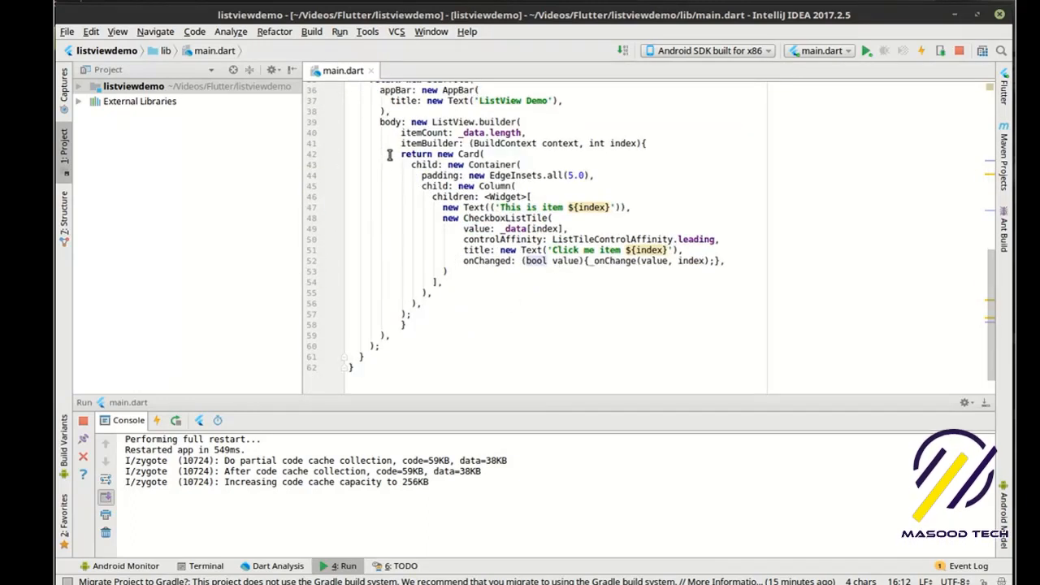
left_click_drag(389, 153, 439, 283)
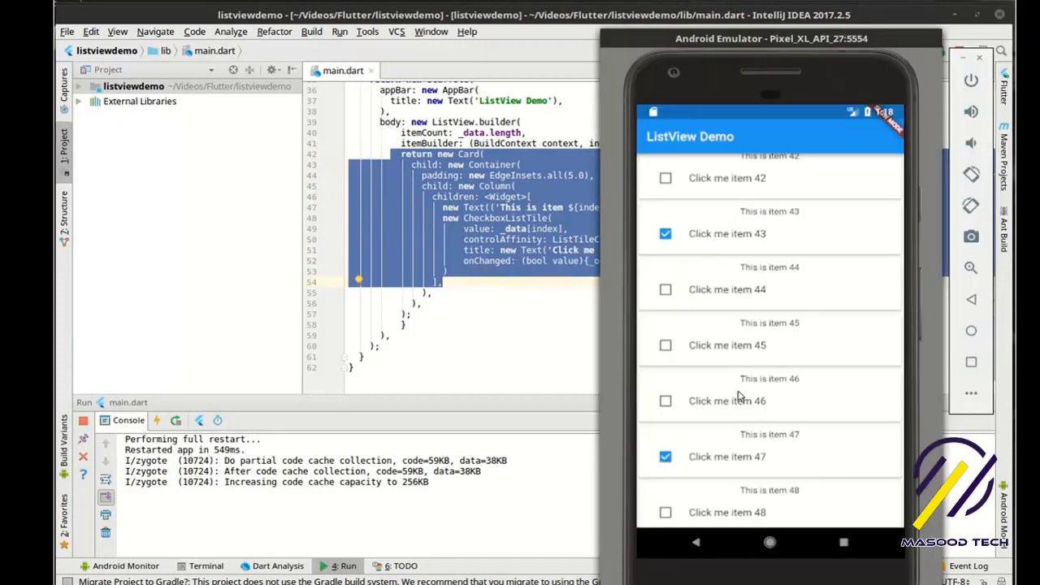
left_click(666, 289)
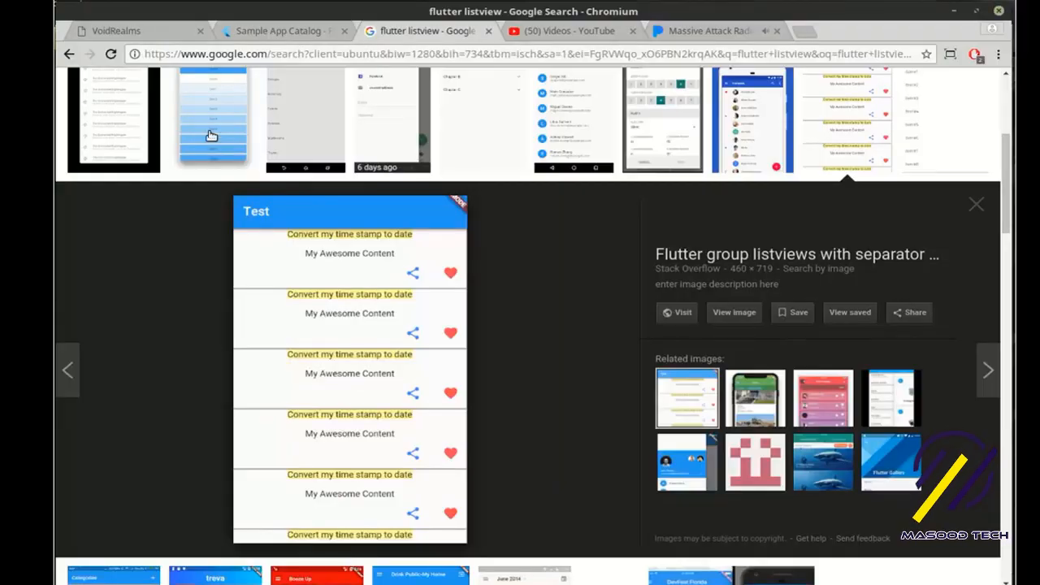
- Browse the VoidRealms tutorials and their GitHub repositories, ending on the Contact Bryan page
left_click(115, 31)
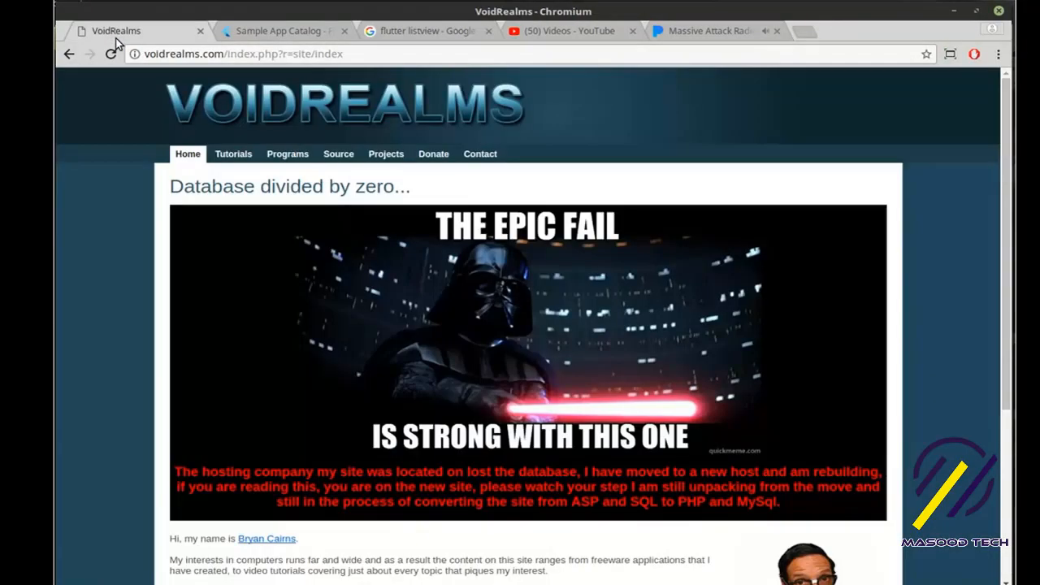
left_click(234, 153)
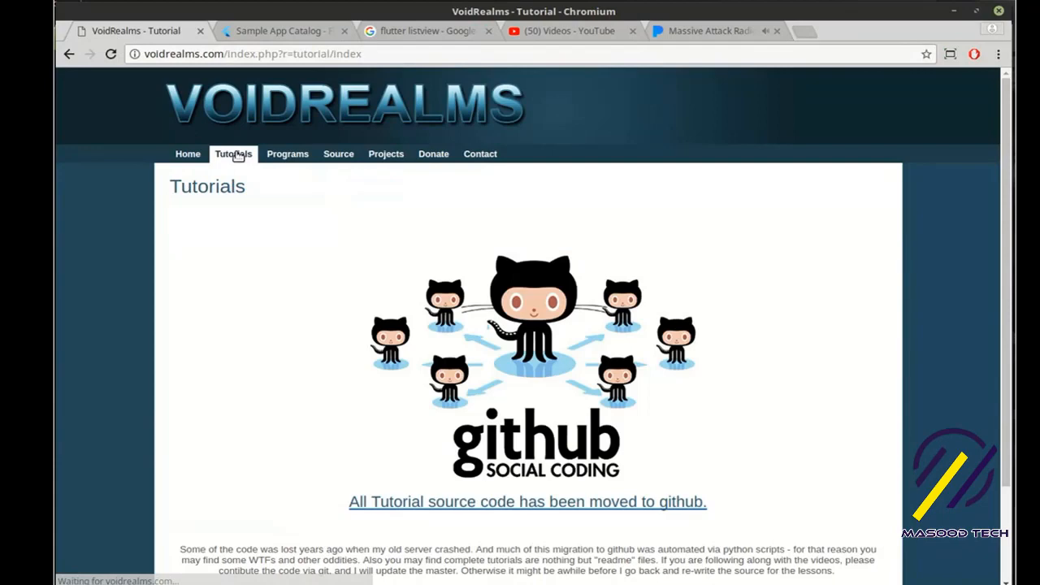
mouse_move(500, 329)
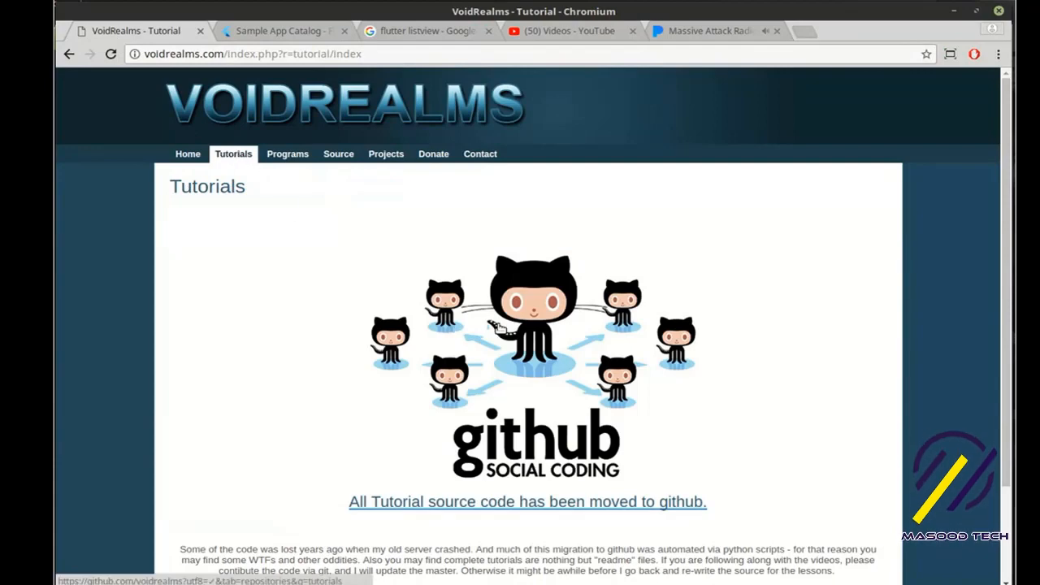
left_click(527, 501)
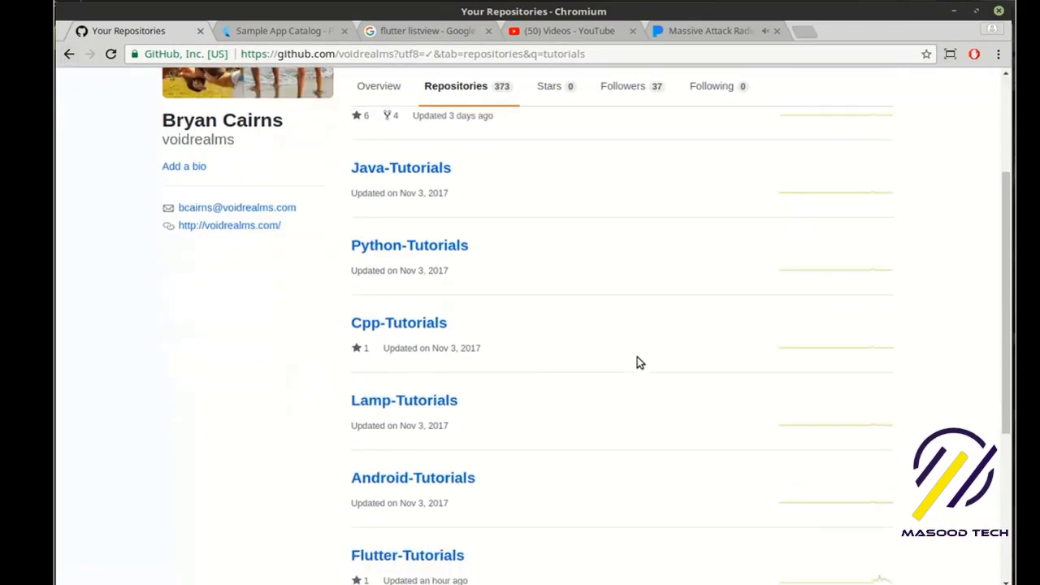
scroll("down", 3)
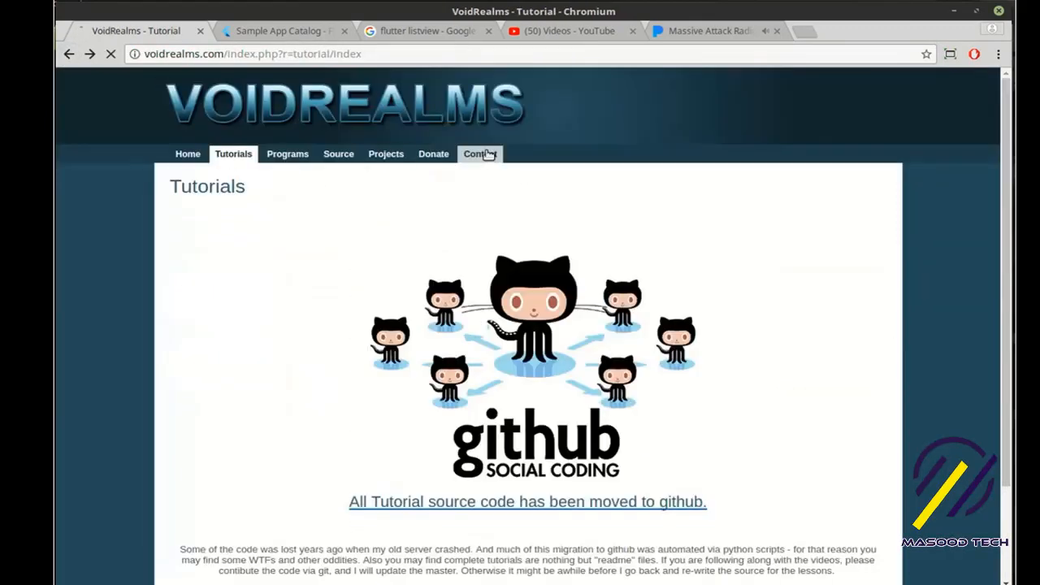
left_click(481, 153)
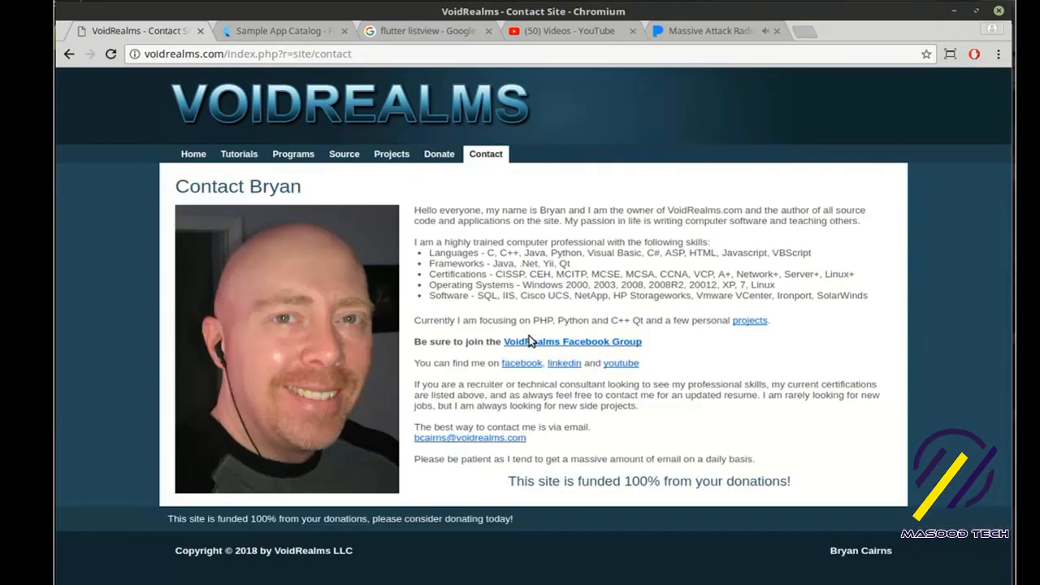
mouse_move(533, 342)
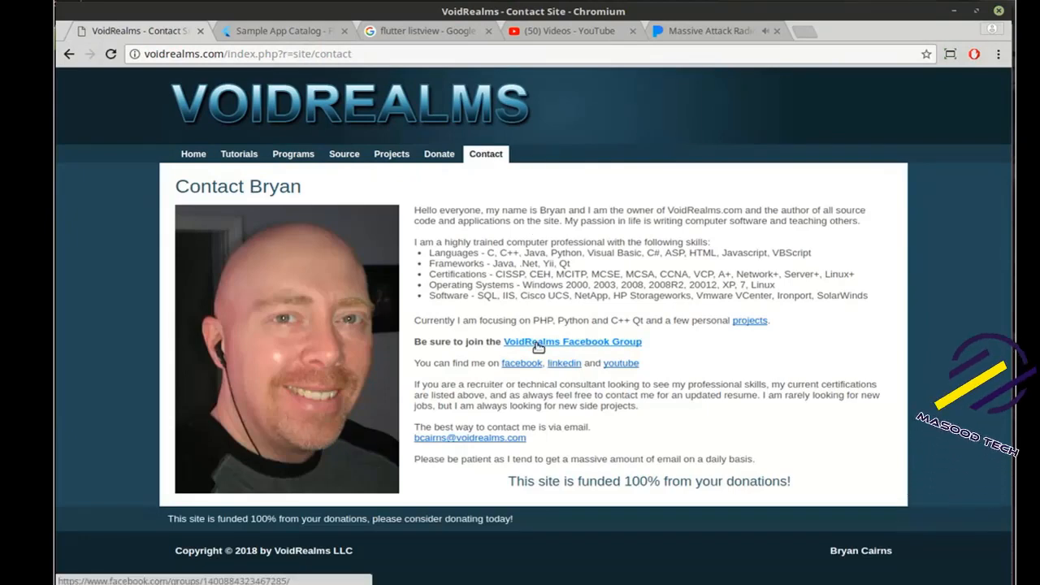